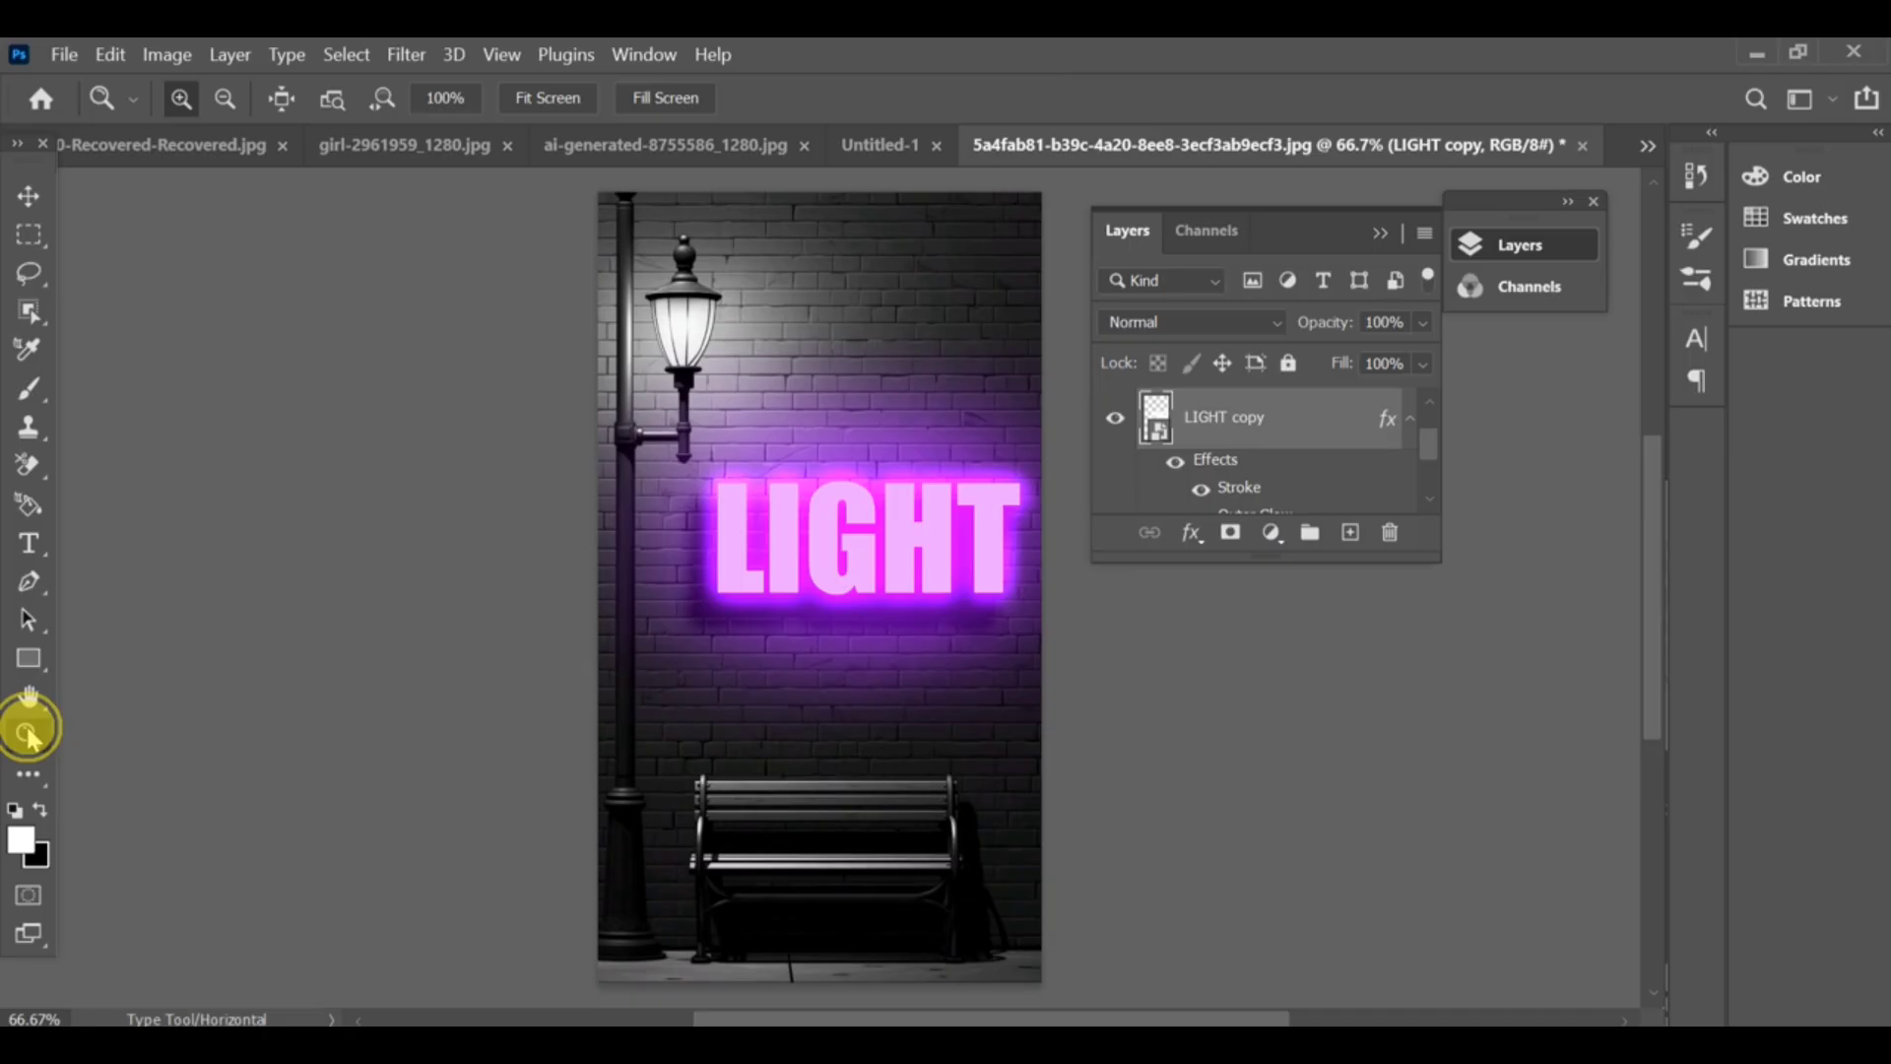
Bring up the context menu for the LIGHT text layer to reach Convert to Smart Object
click(546, 99)
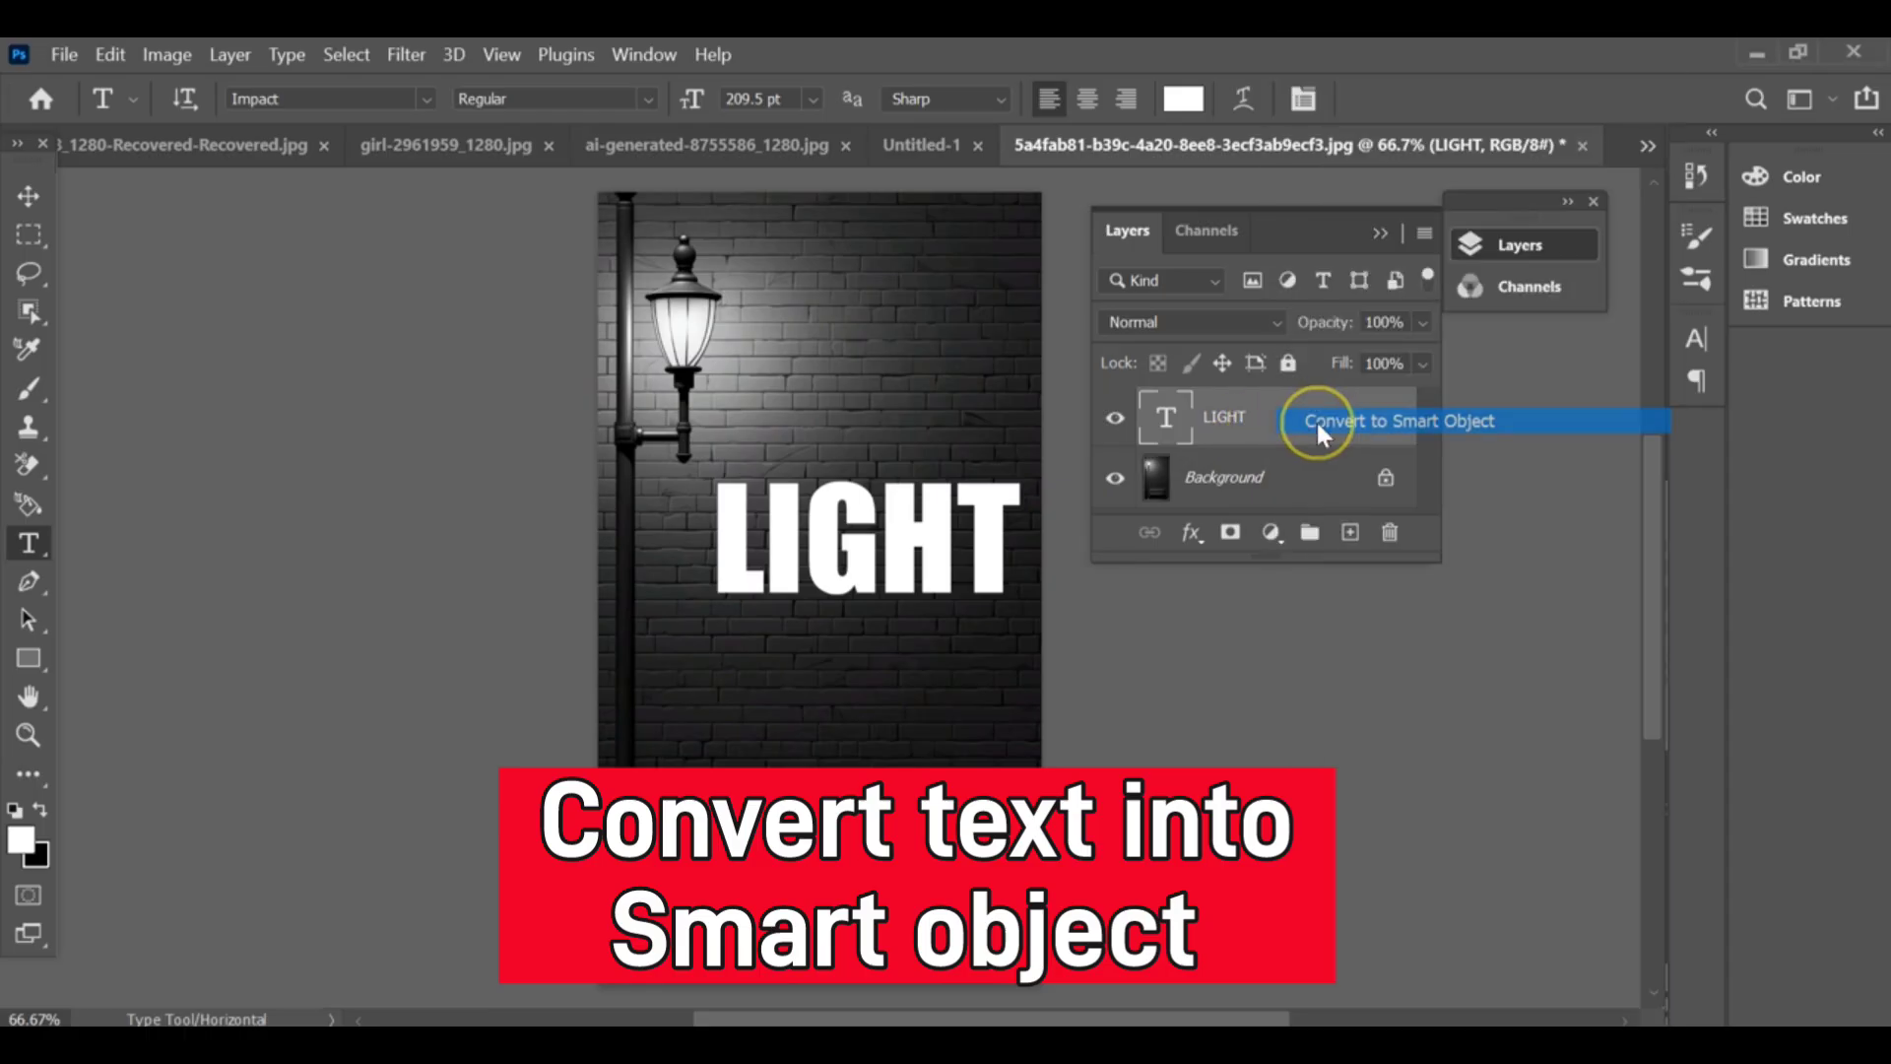
Convert LIGHT to a smart object, enable Inner Glow and set layer blending to Hard Light
click(1190, 532)
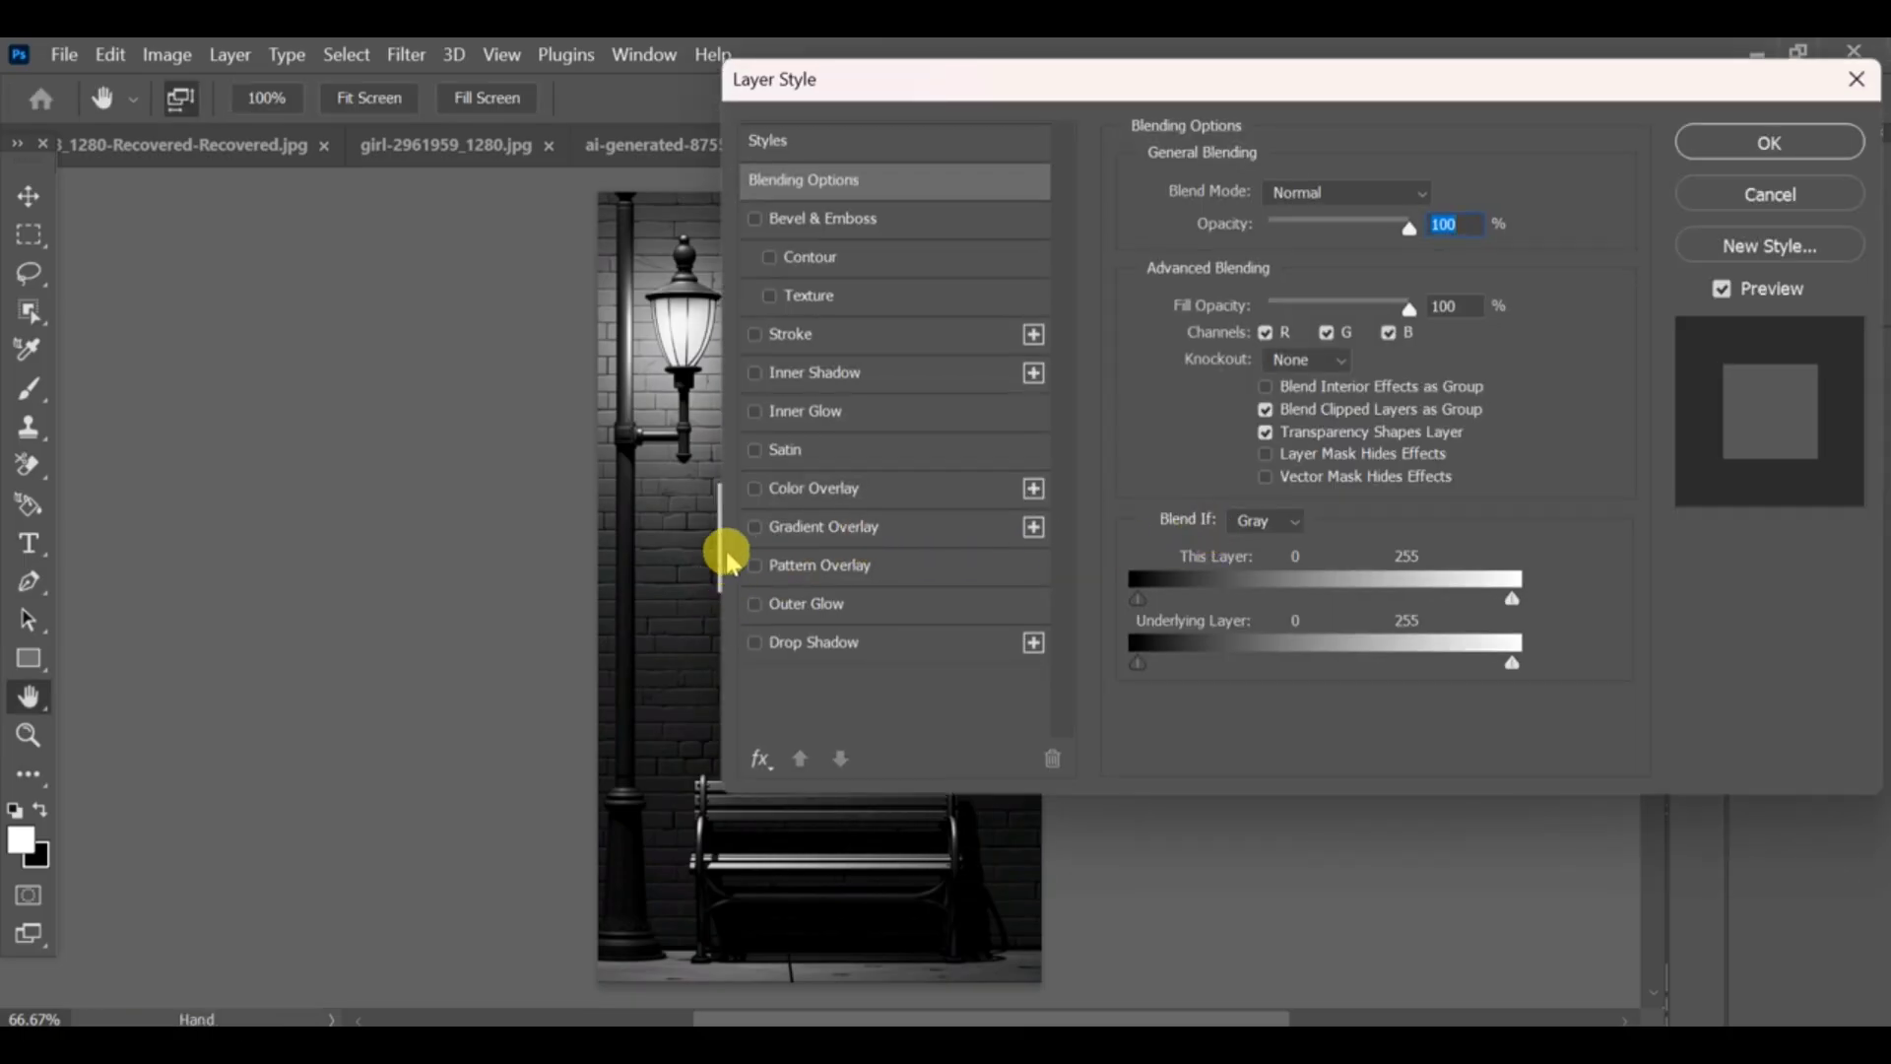
click(754, 410)
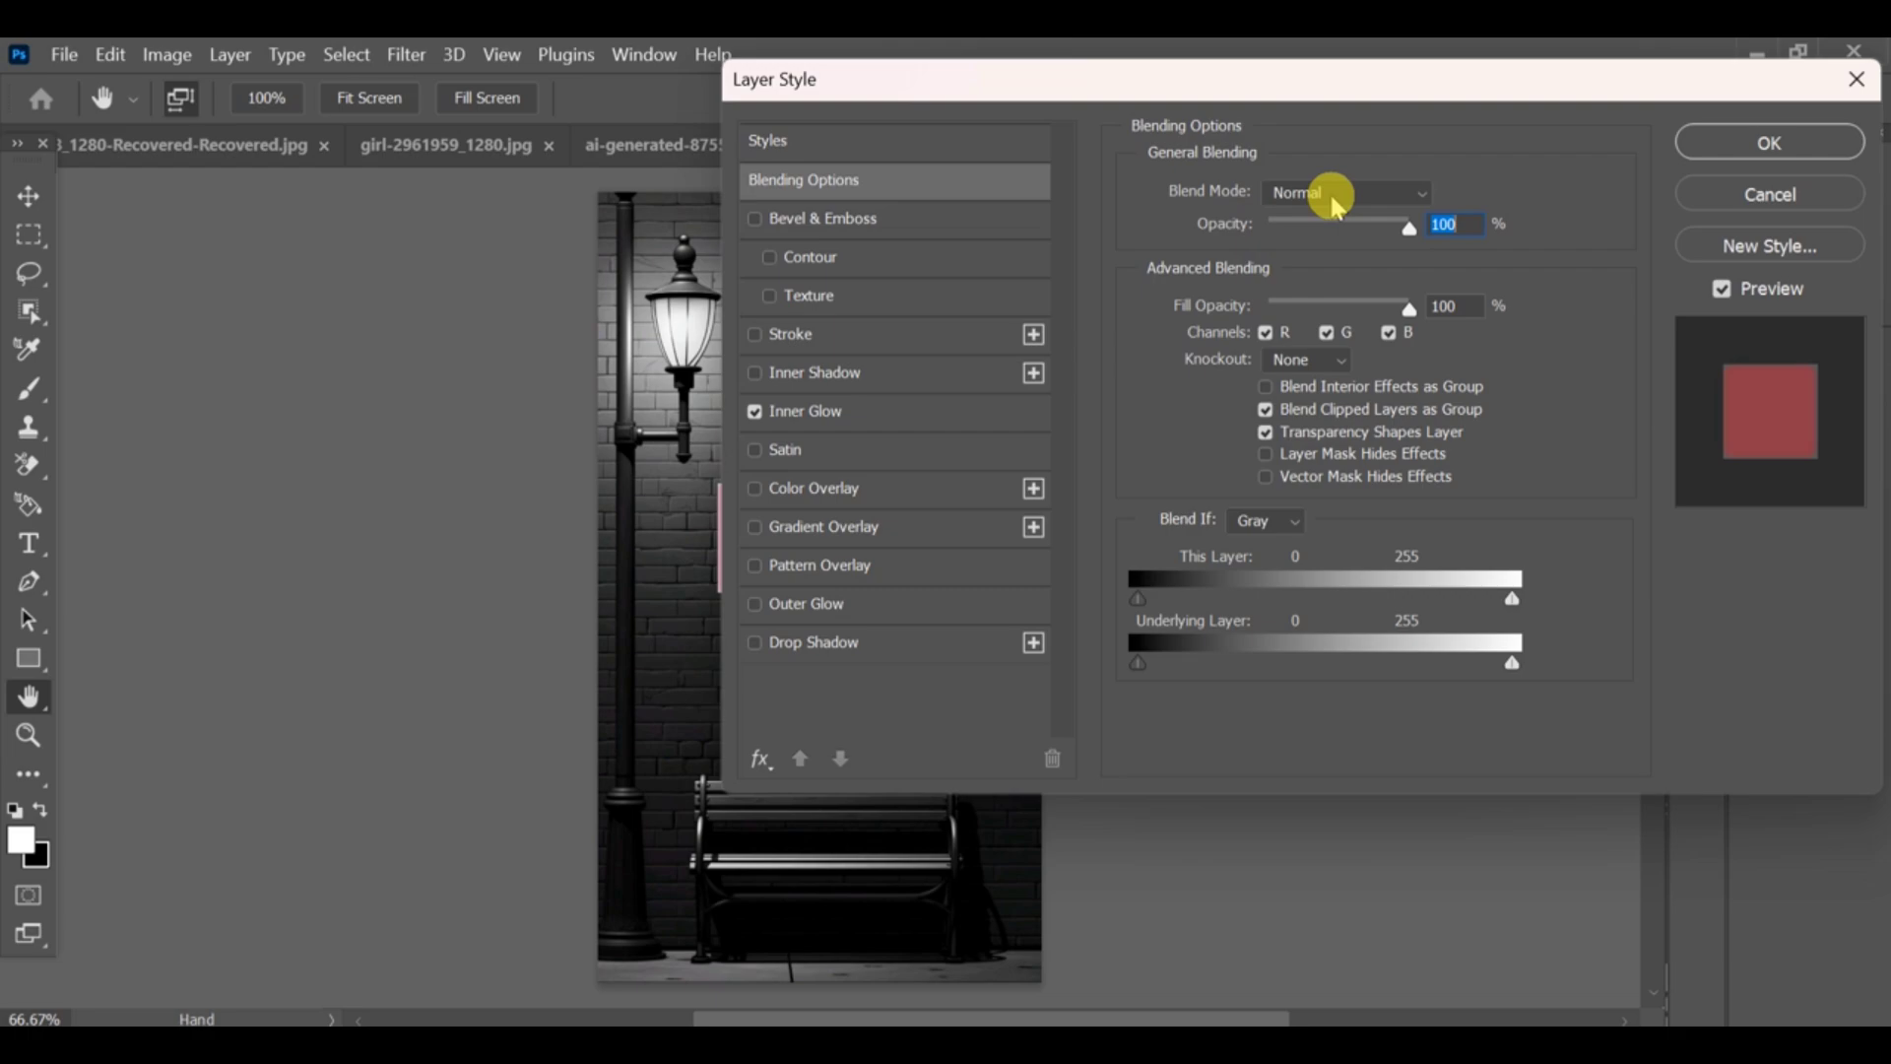
click(1346, 191)
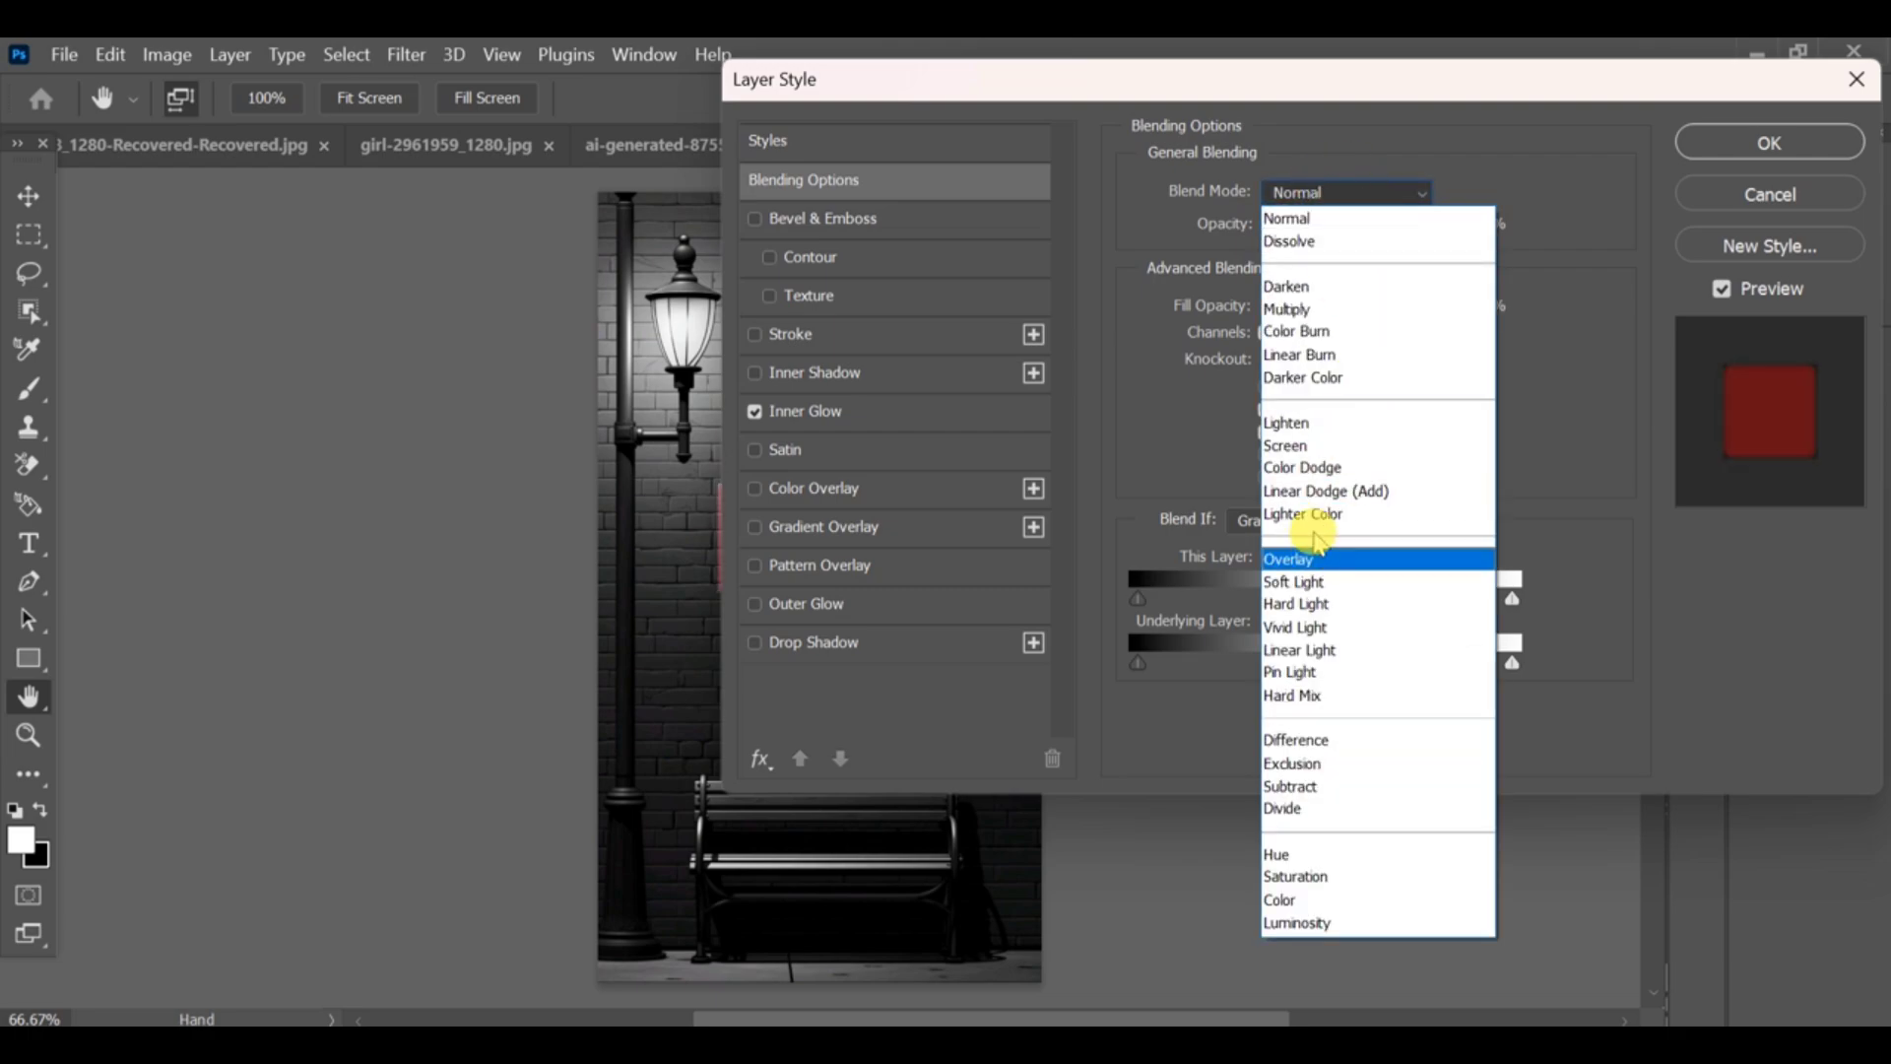
click(1297, 603)
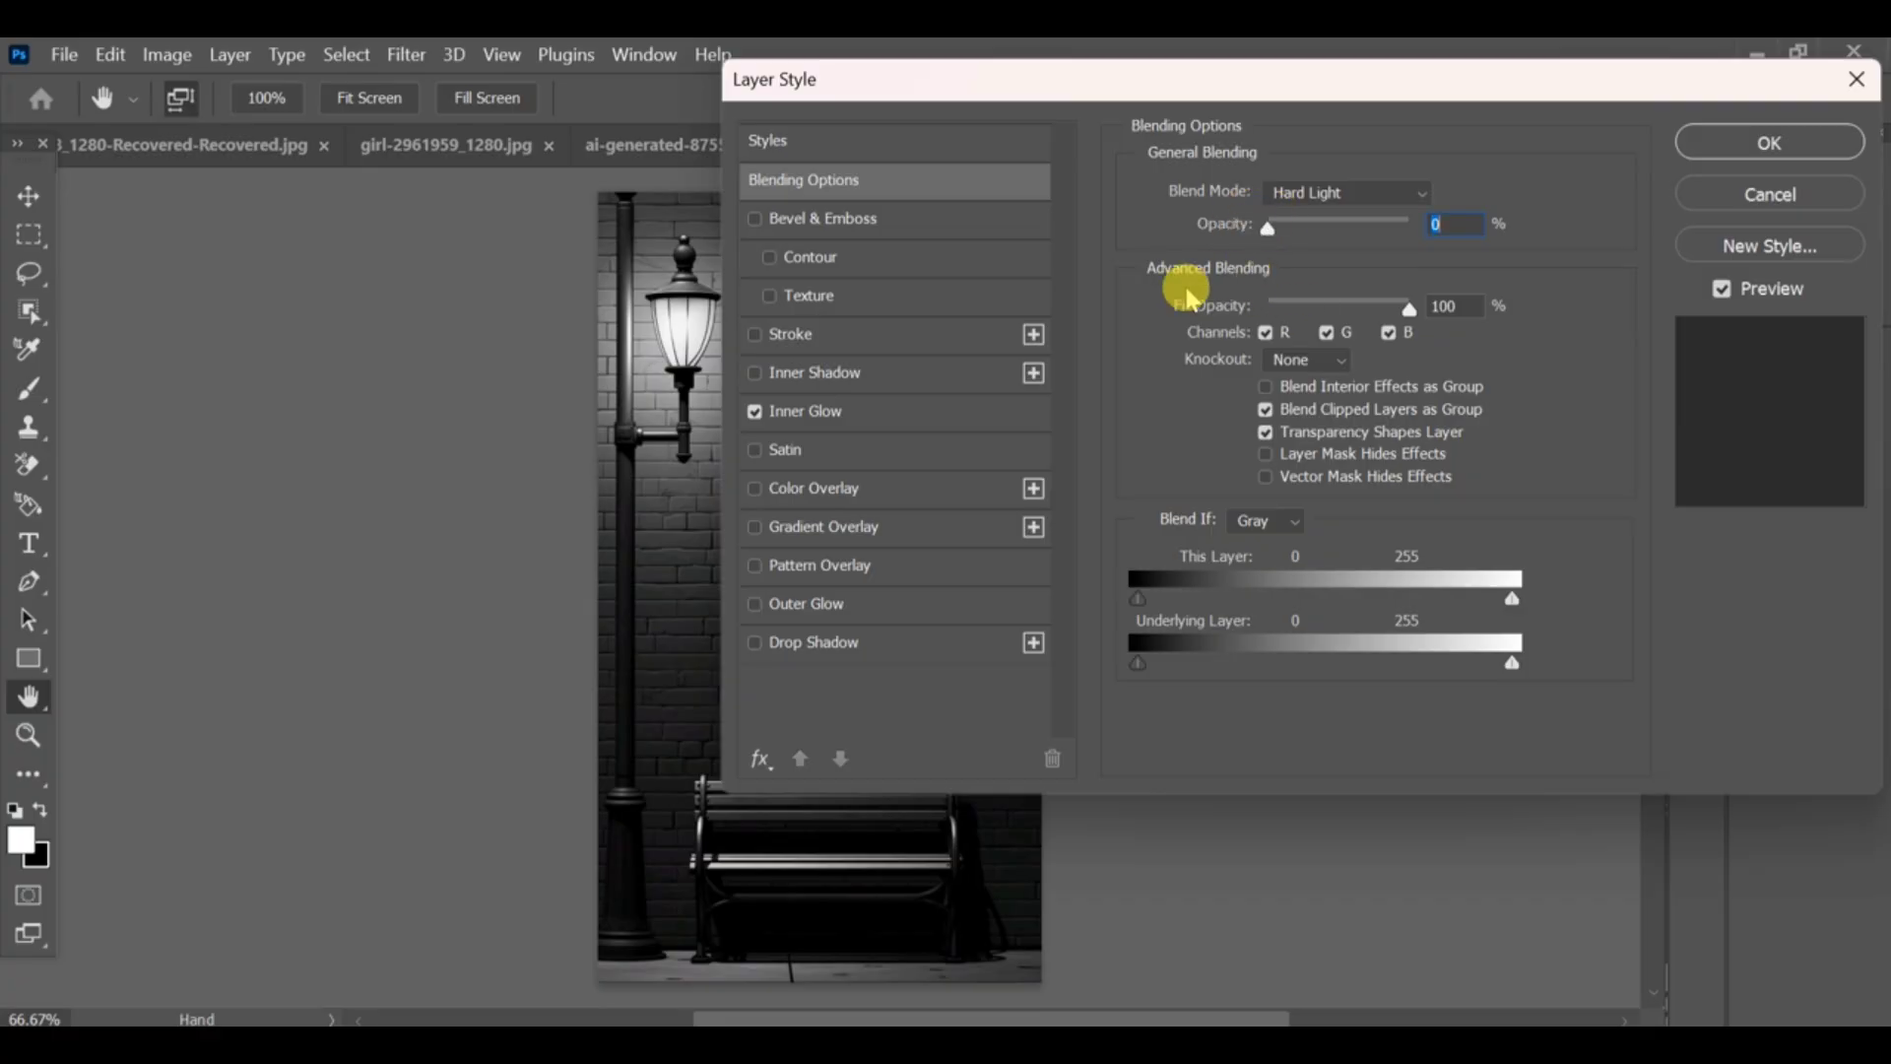
Show the Inner Glow settings, its contour presets and the glow colour picker
click(806, 410)
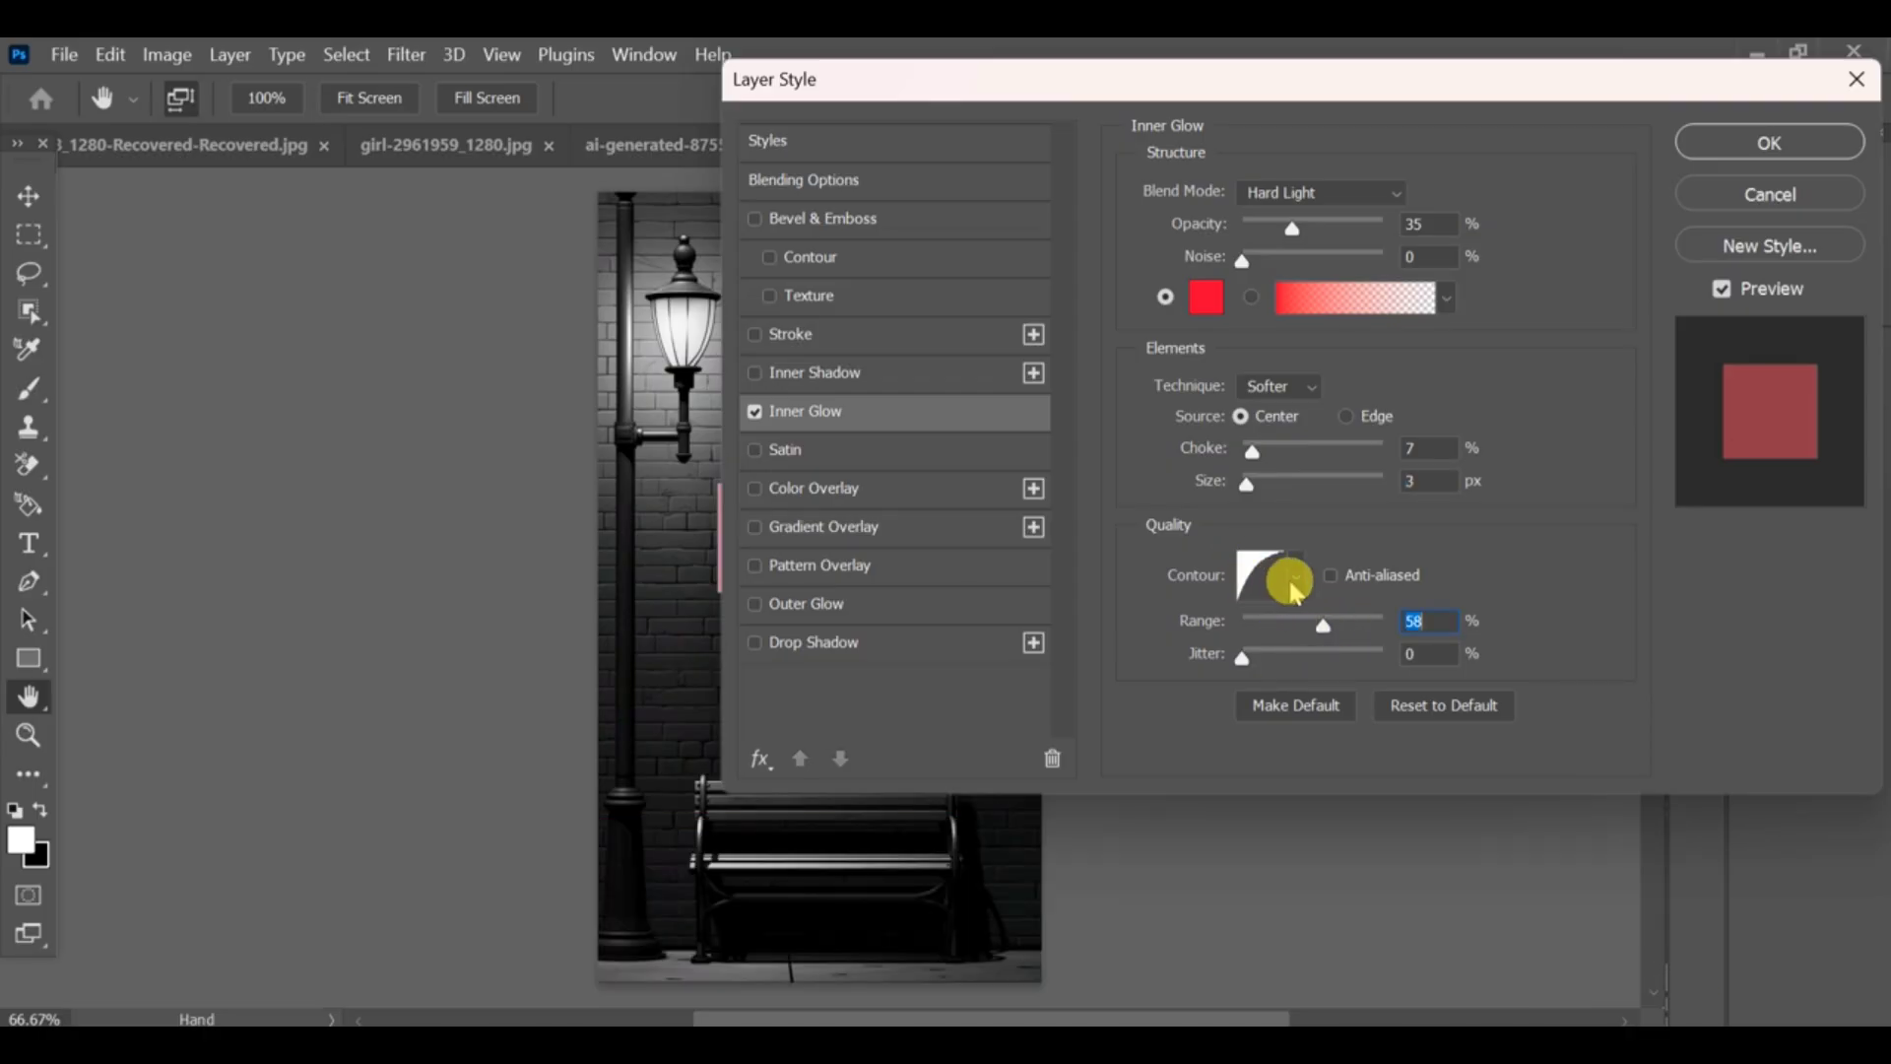
click(1266, 573)
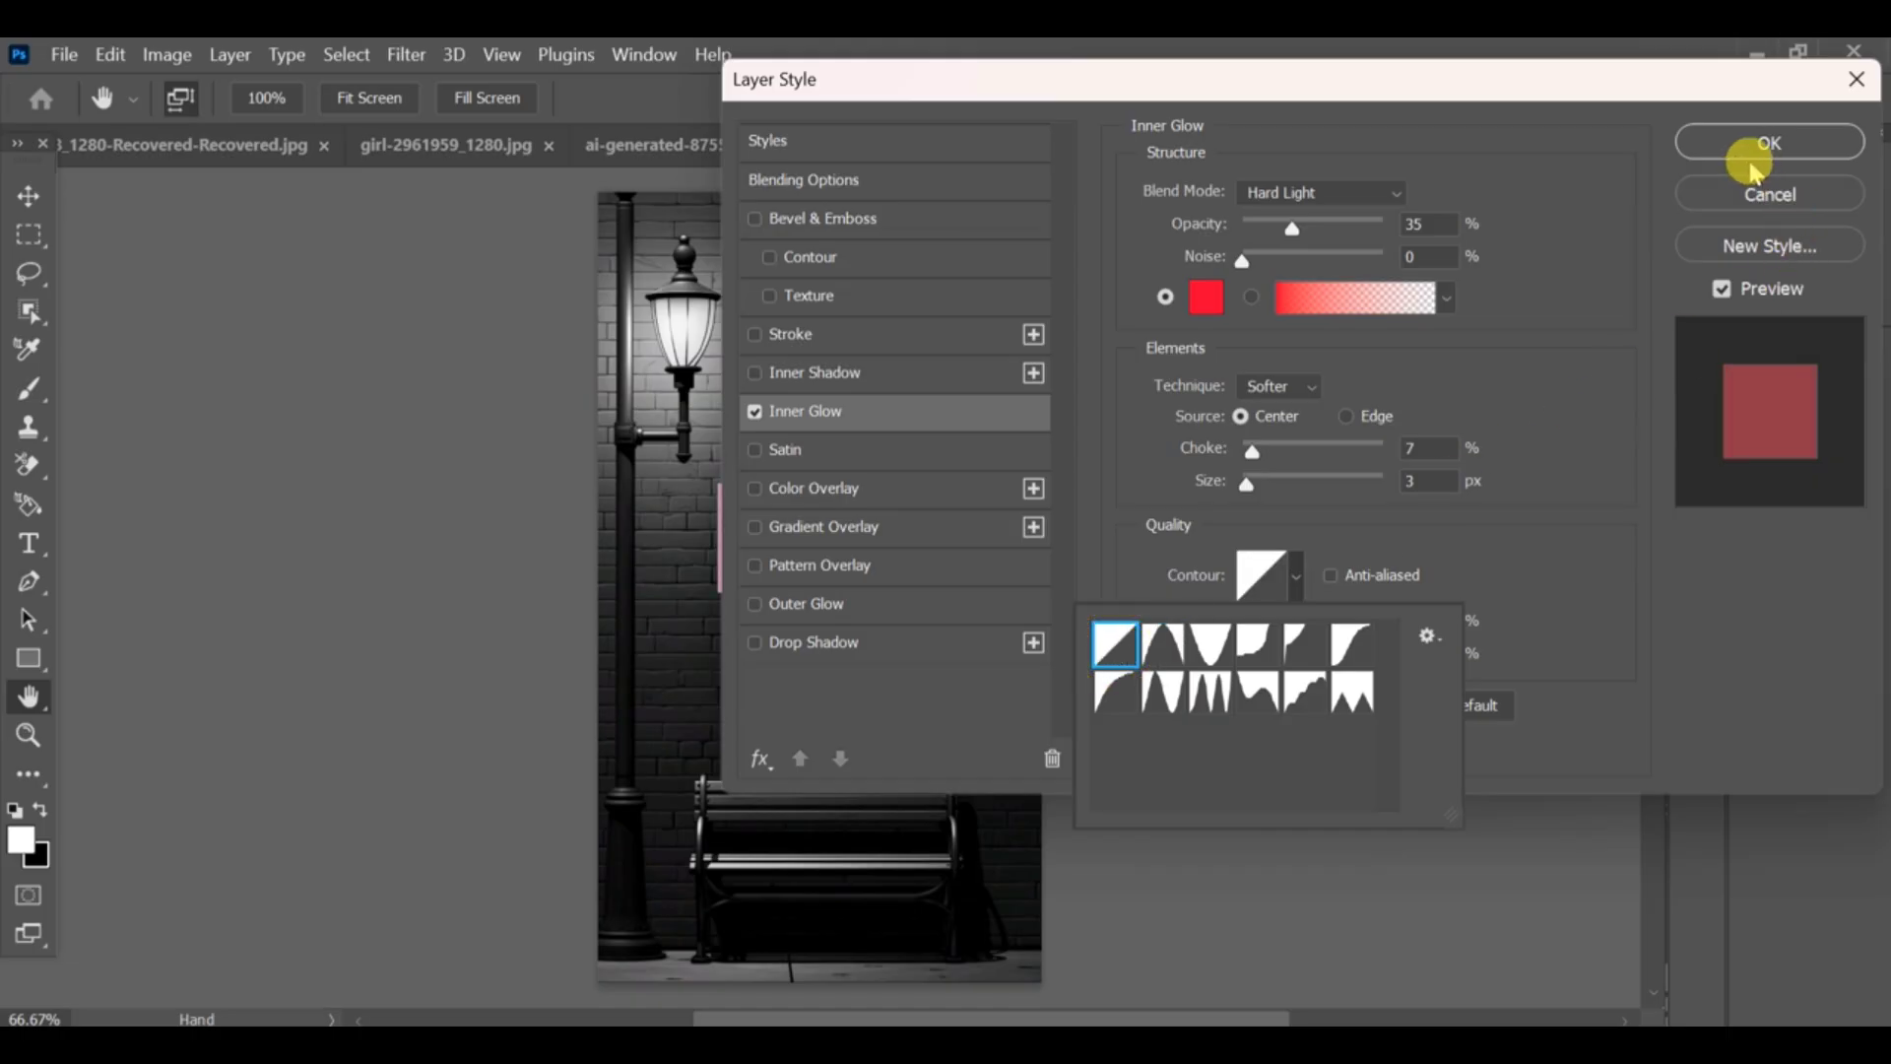
click(1201, 298)
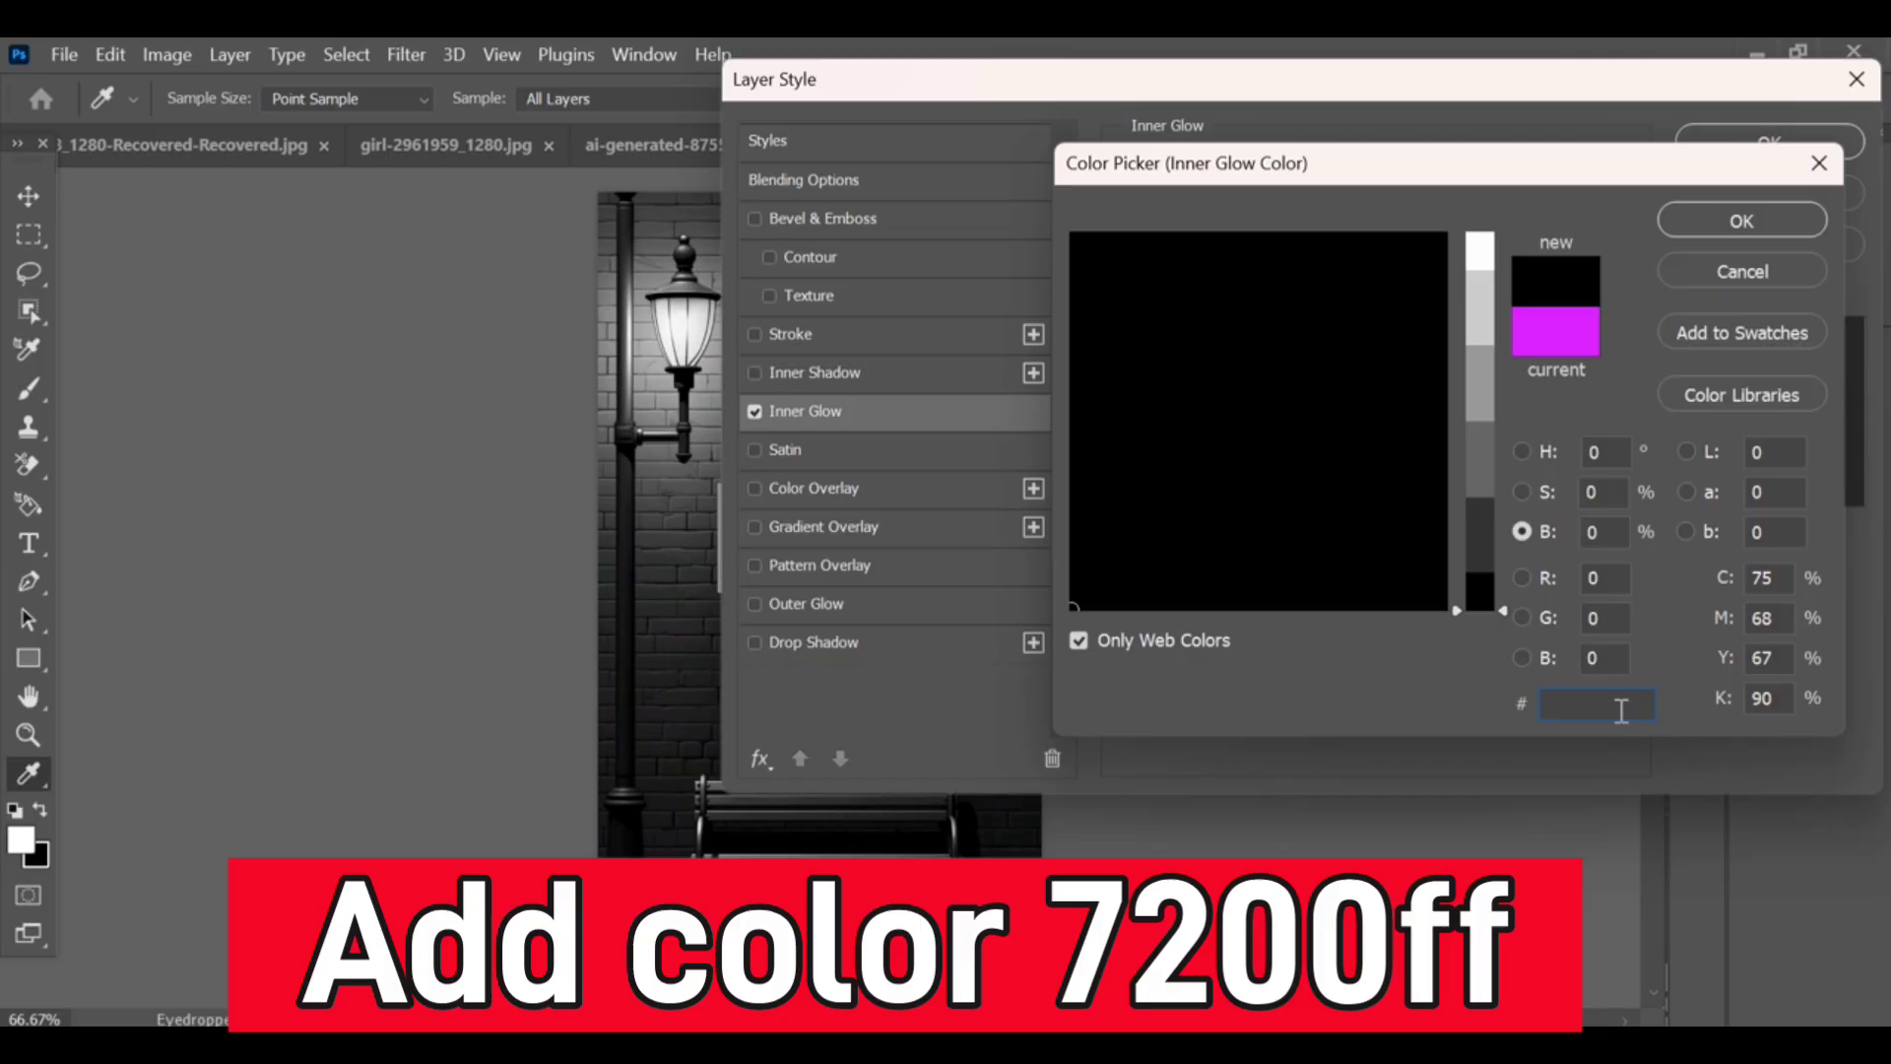
Set the inner glow colour to purple 7200FF
text(7200FF)
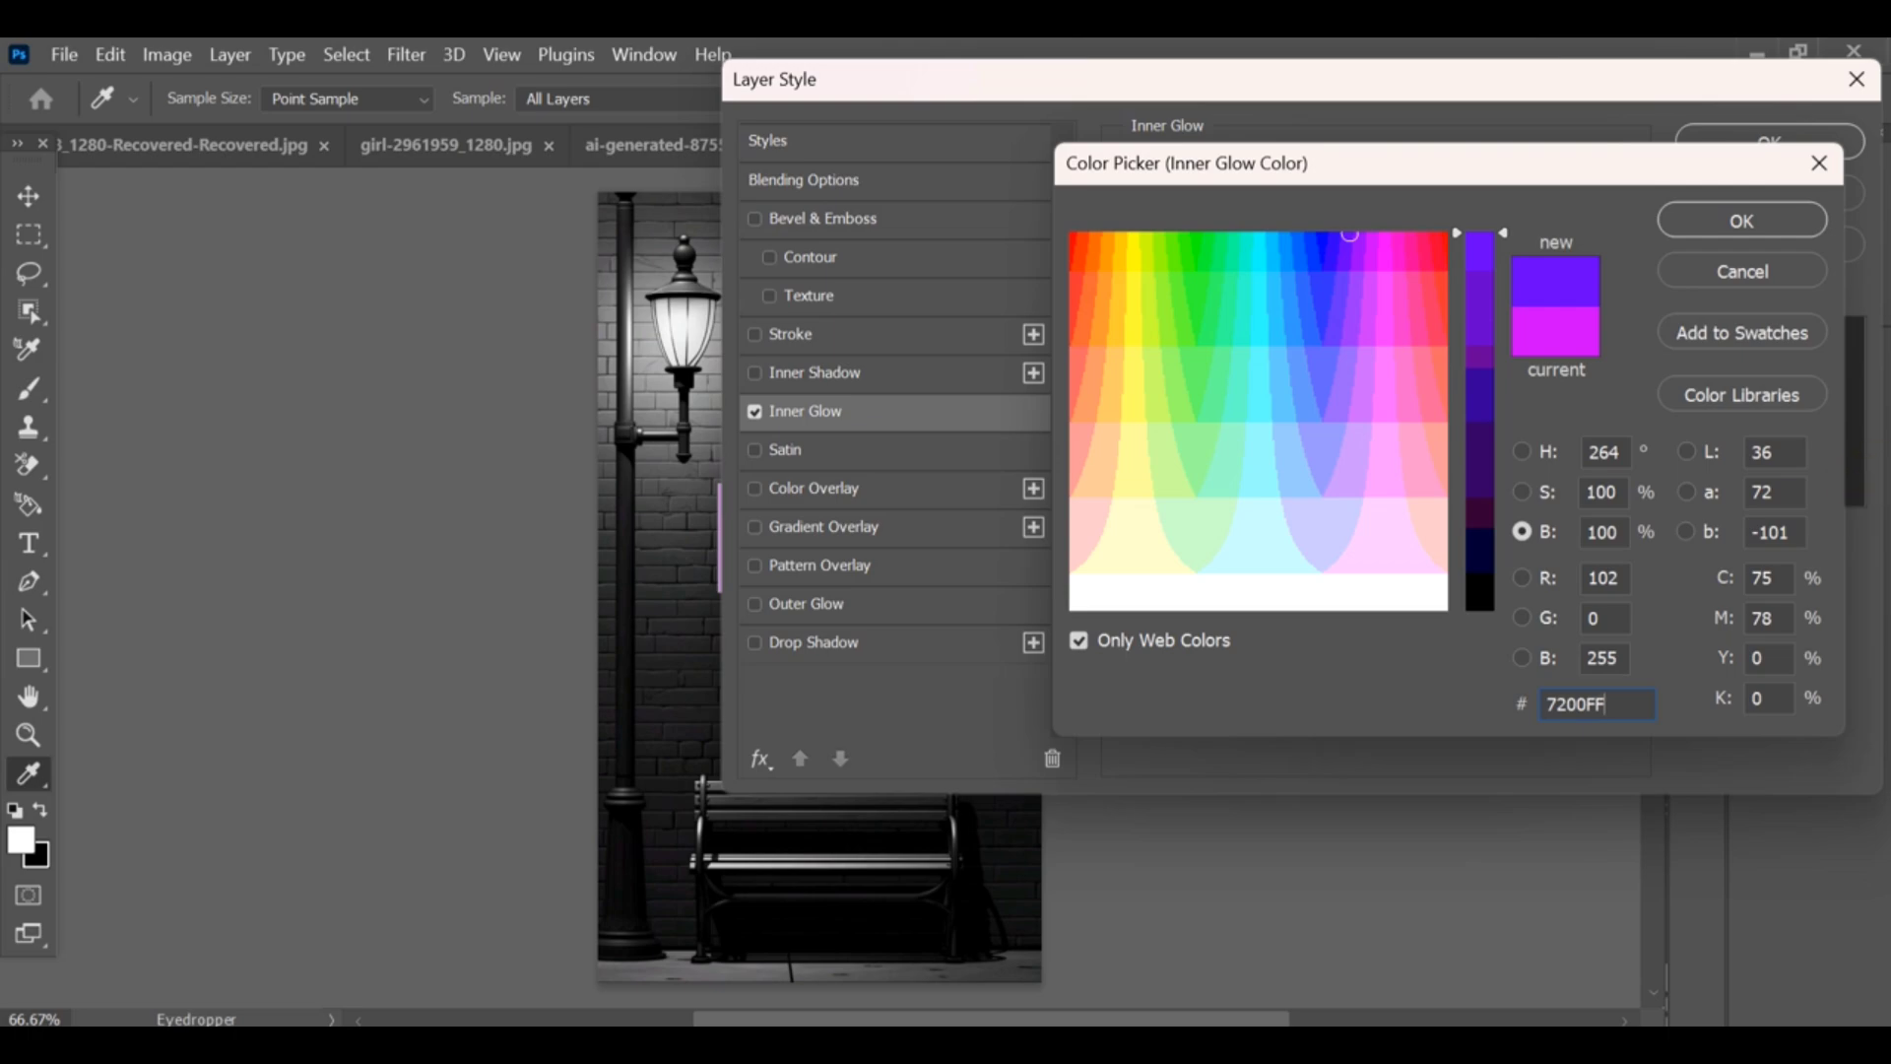
click(1739, 220)
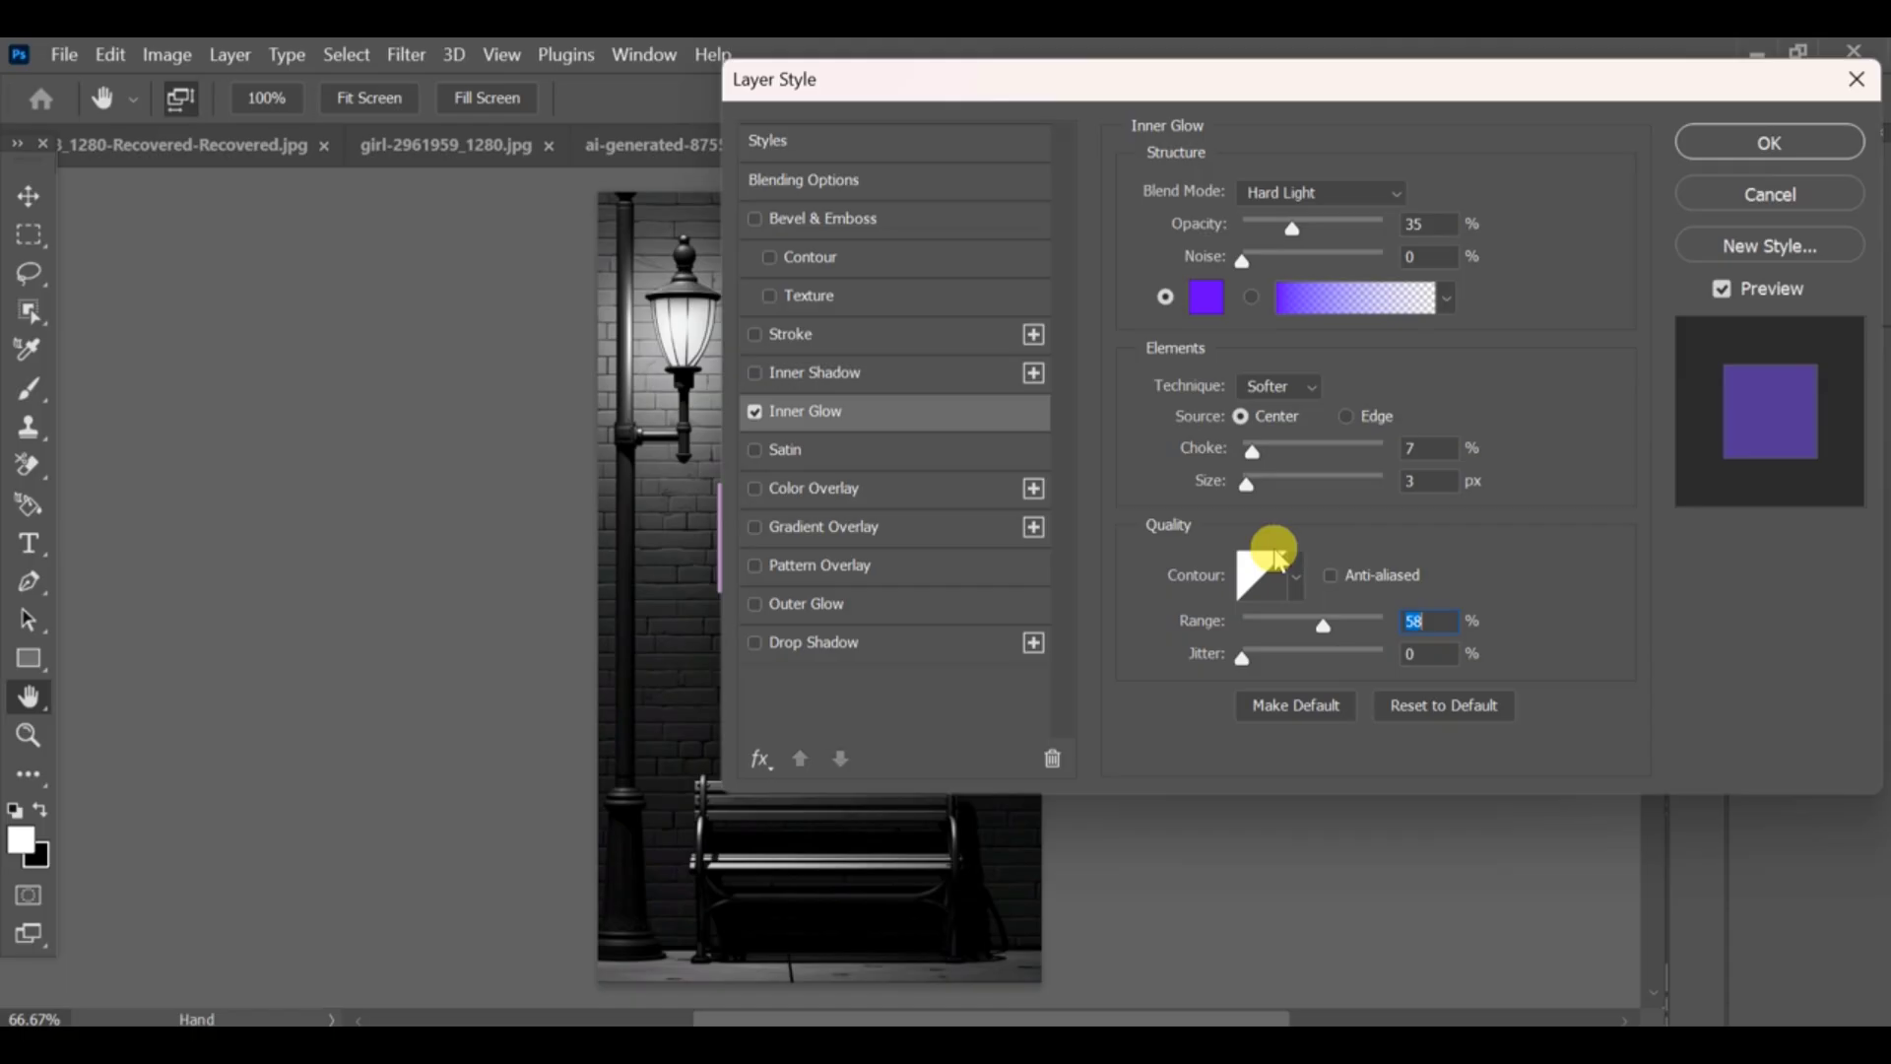
Give the inner glow a custom contour point at input 48, output 63
click(1265, 575)
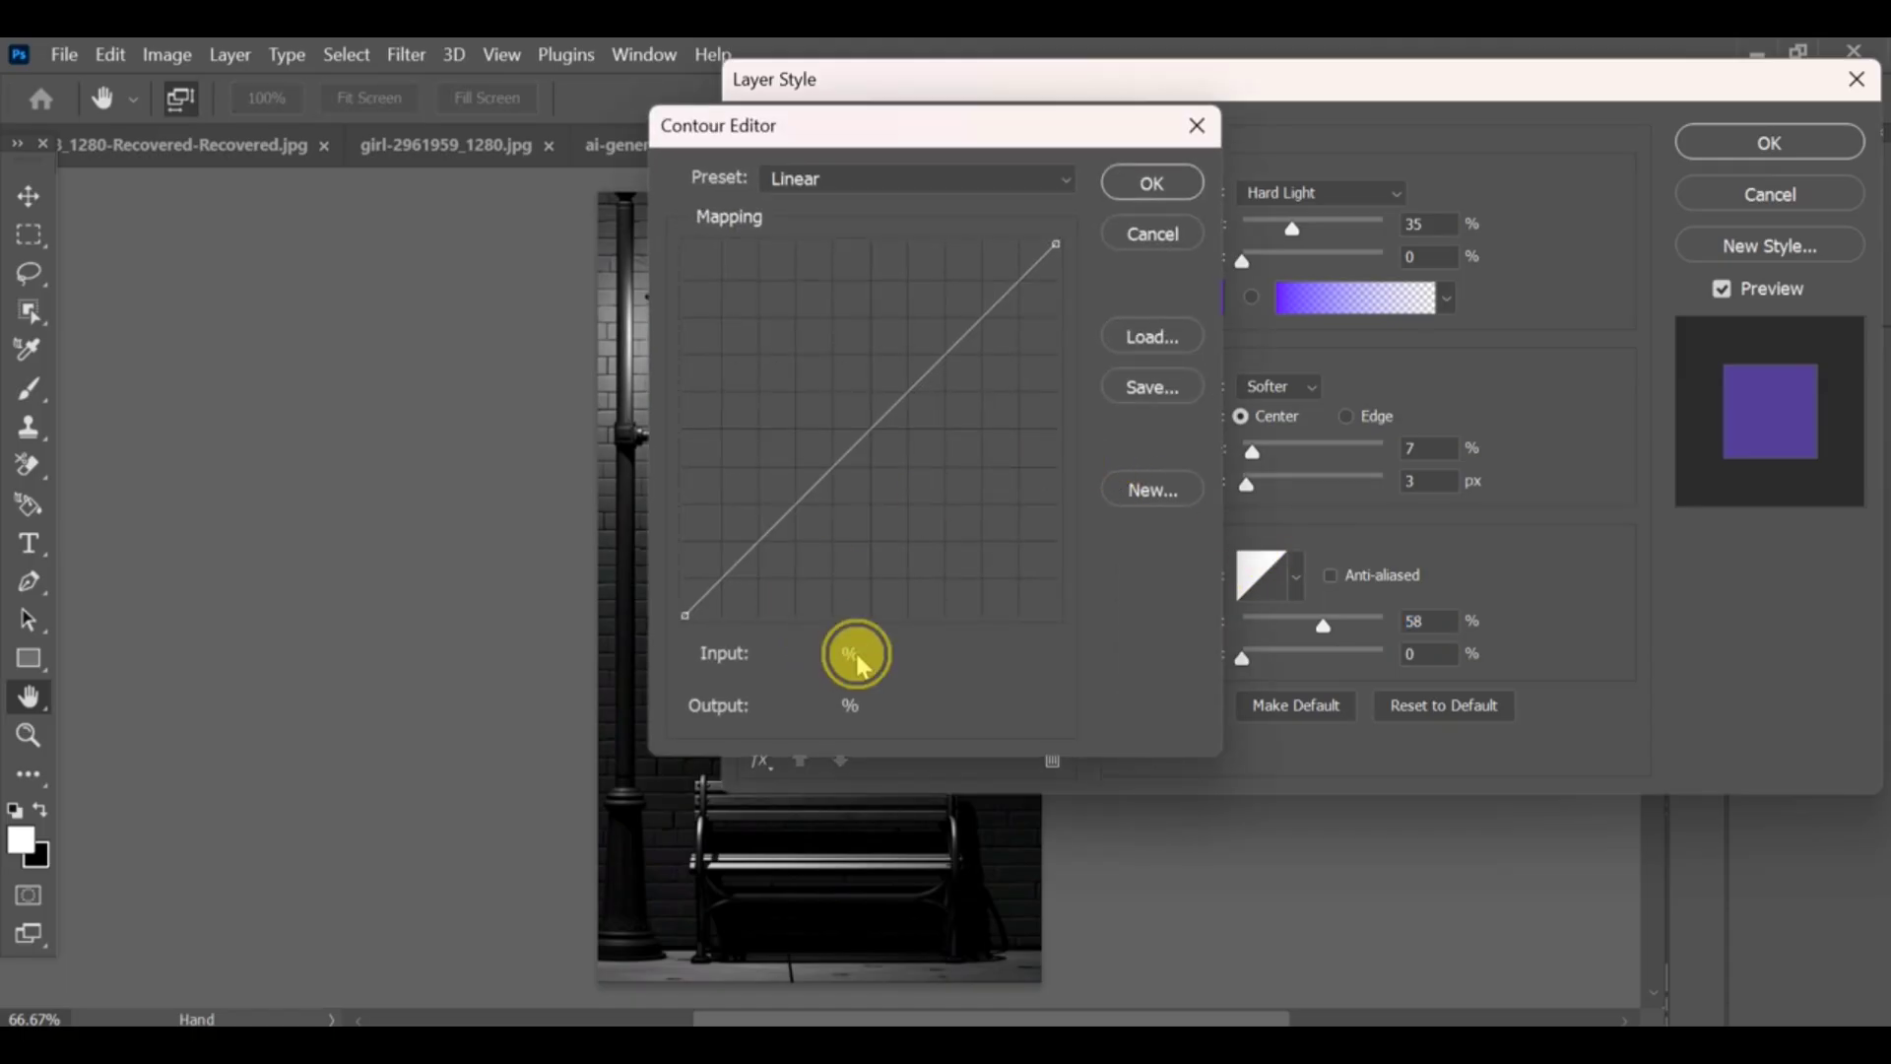
click(884, 418)
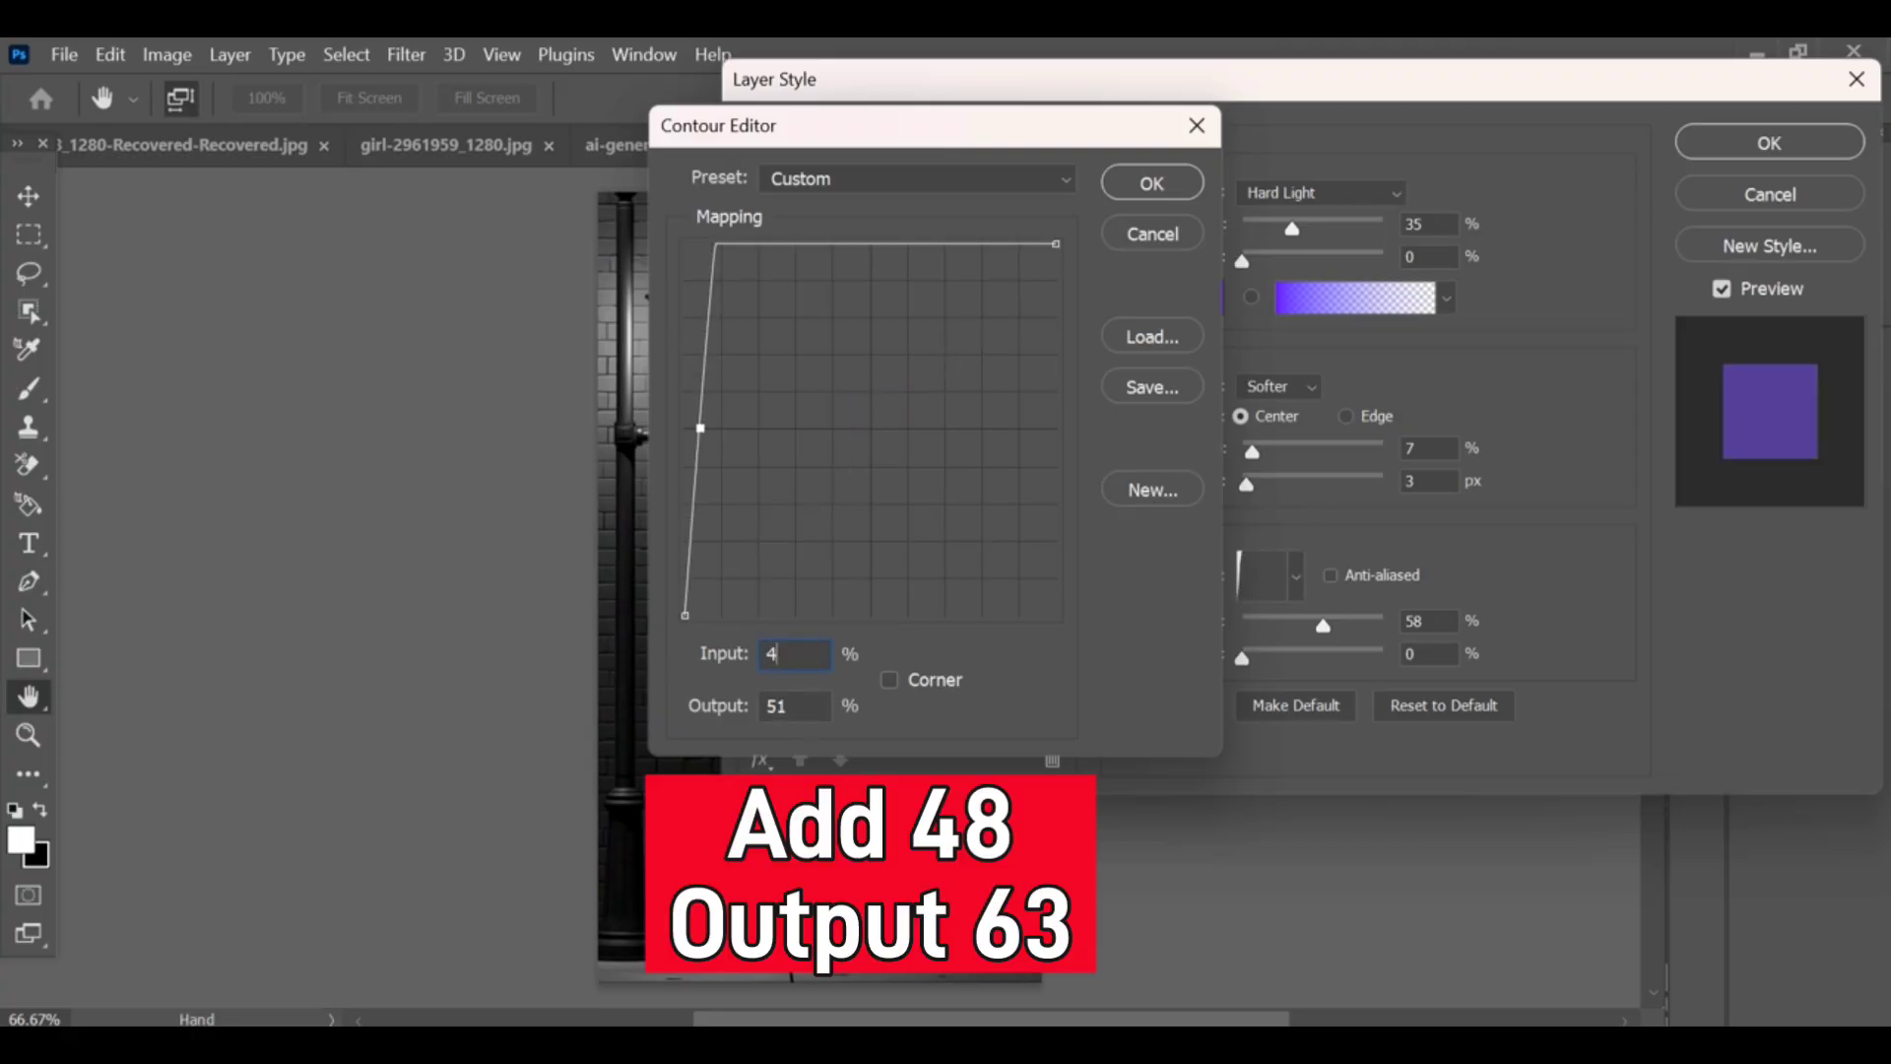
text(48)
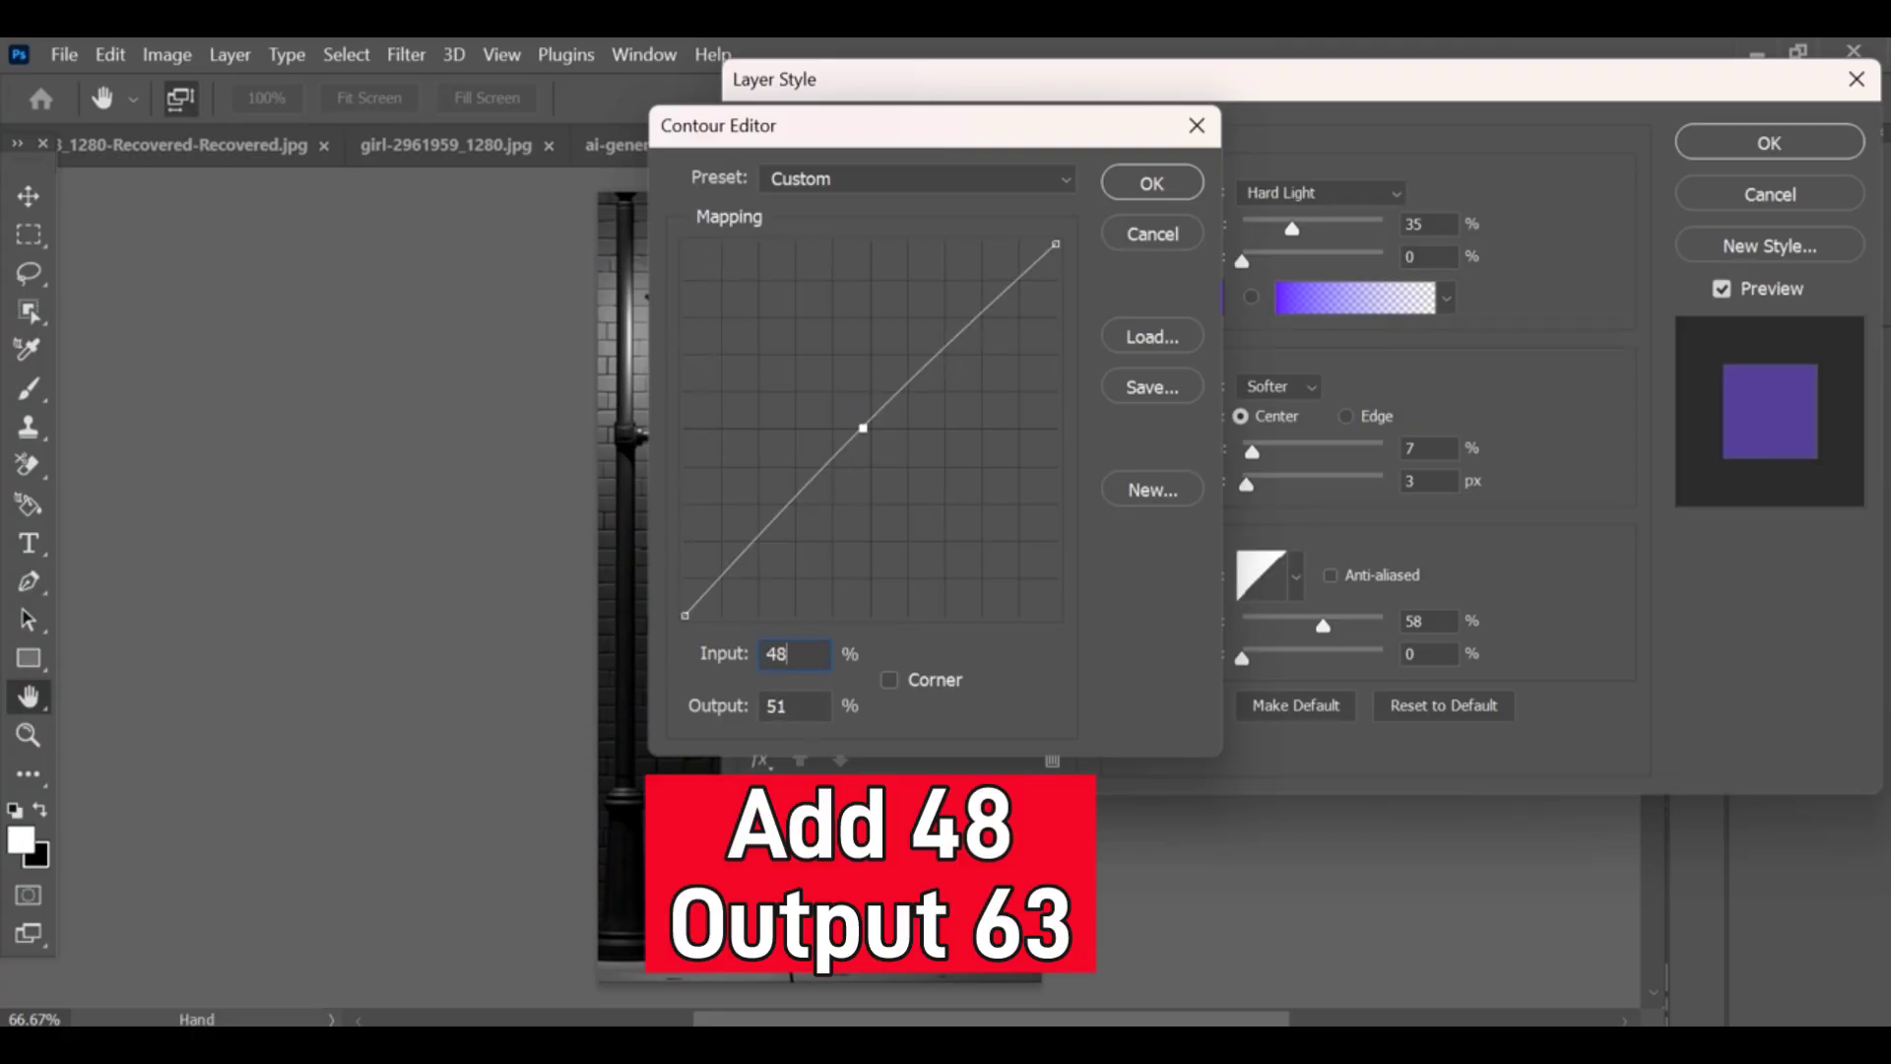
click(780, 706)
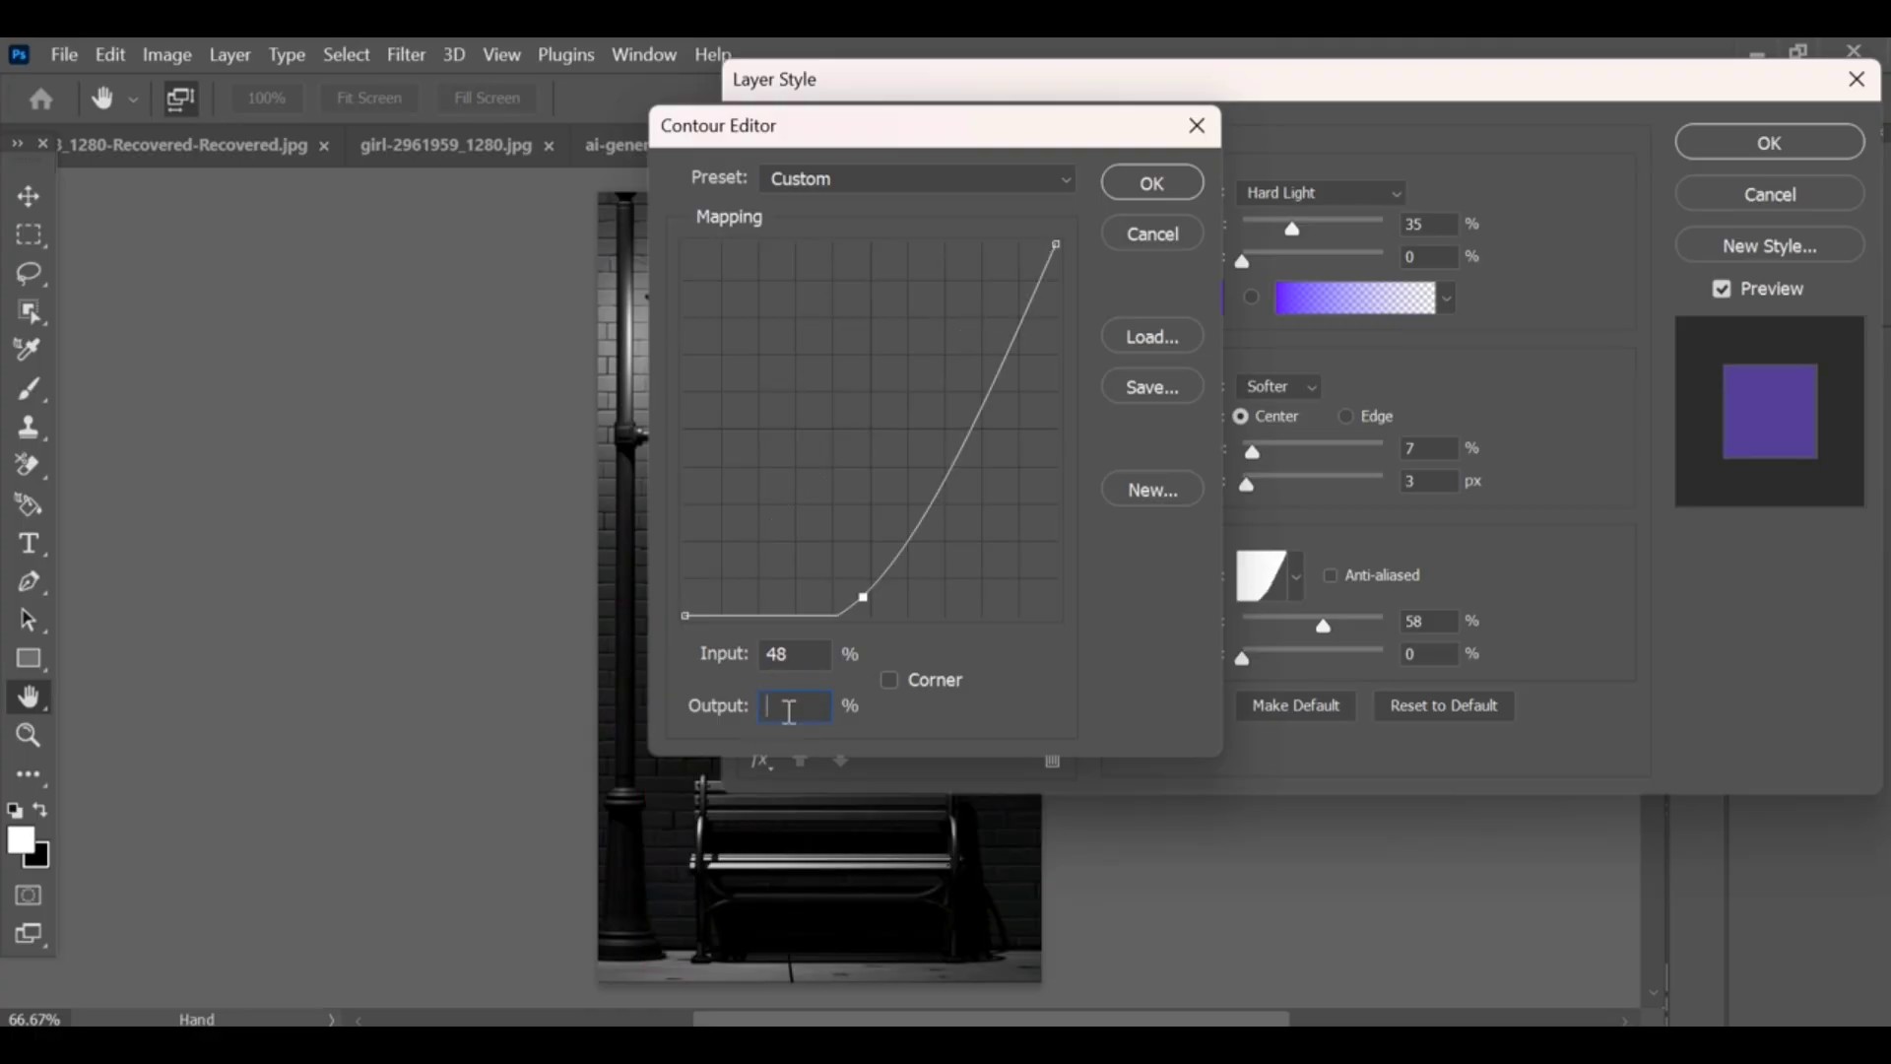
text(63)
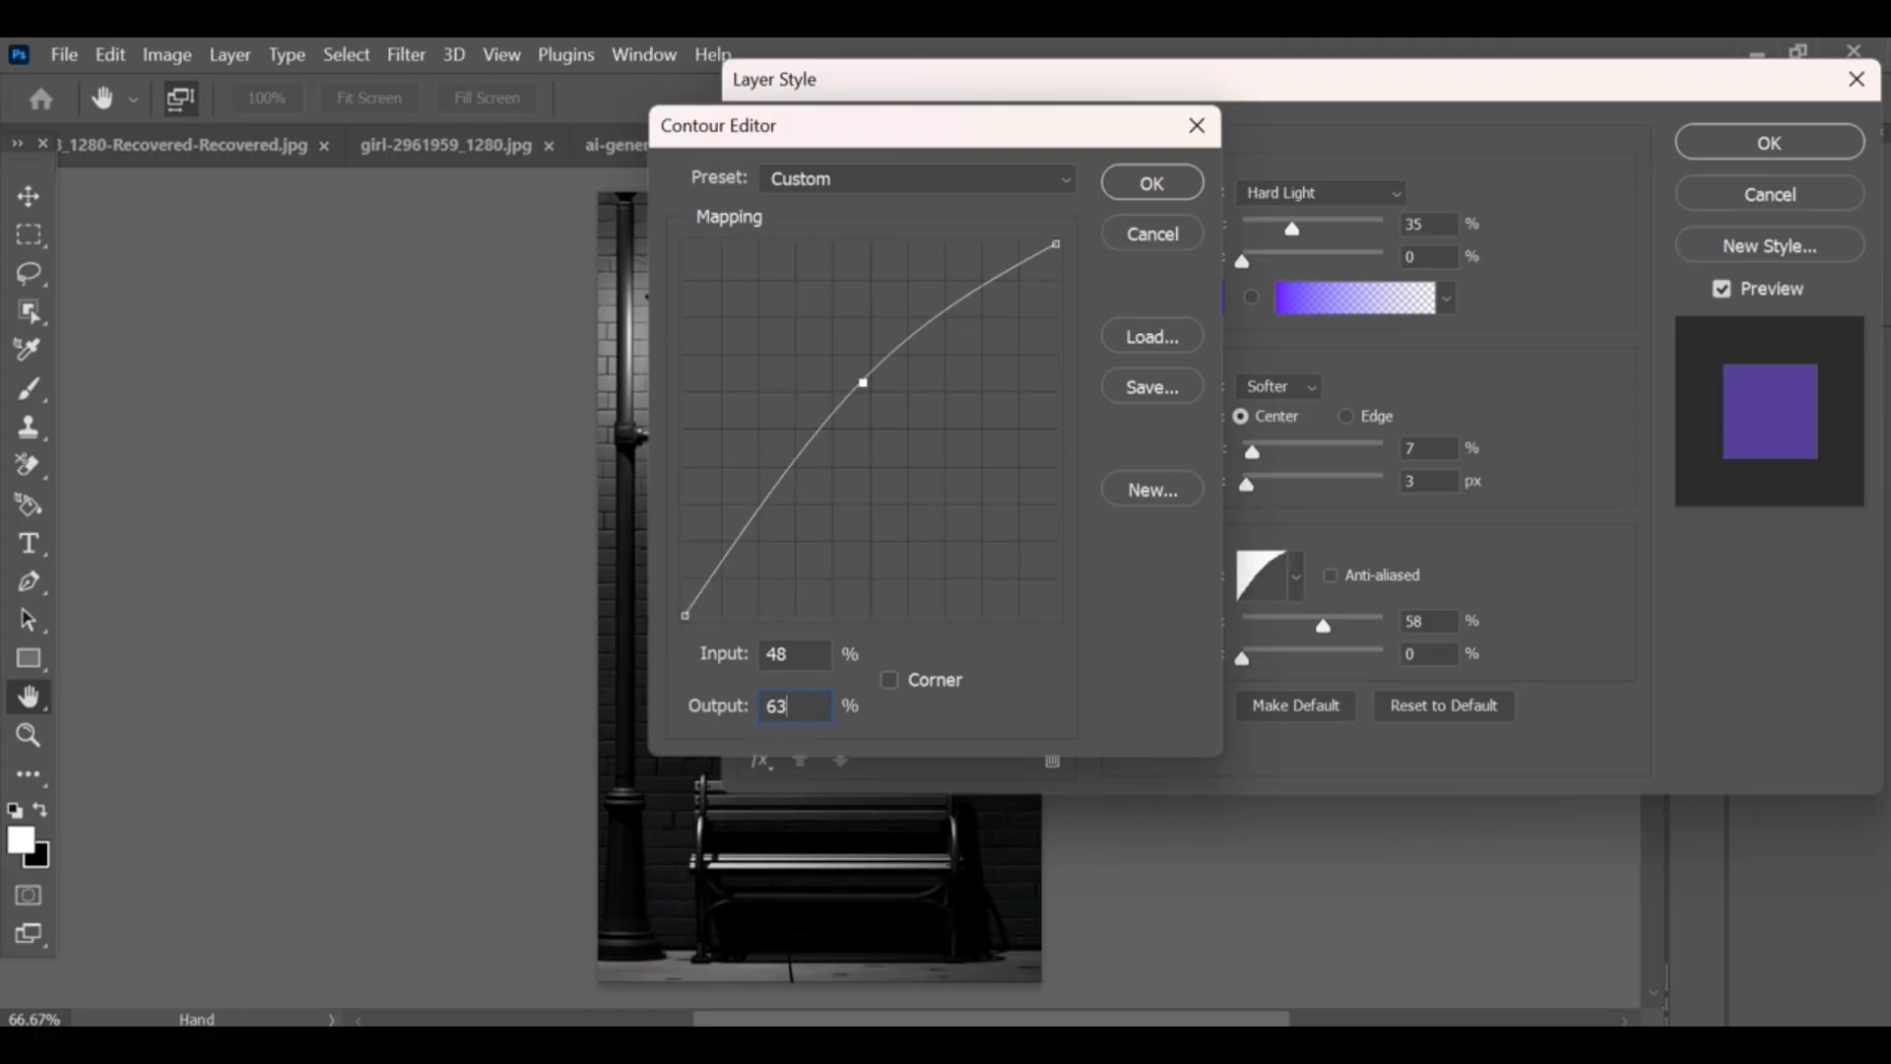
click(1150, 181)
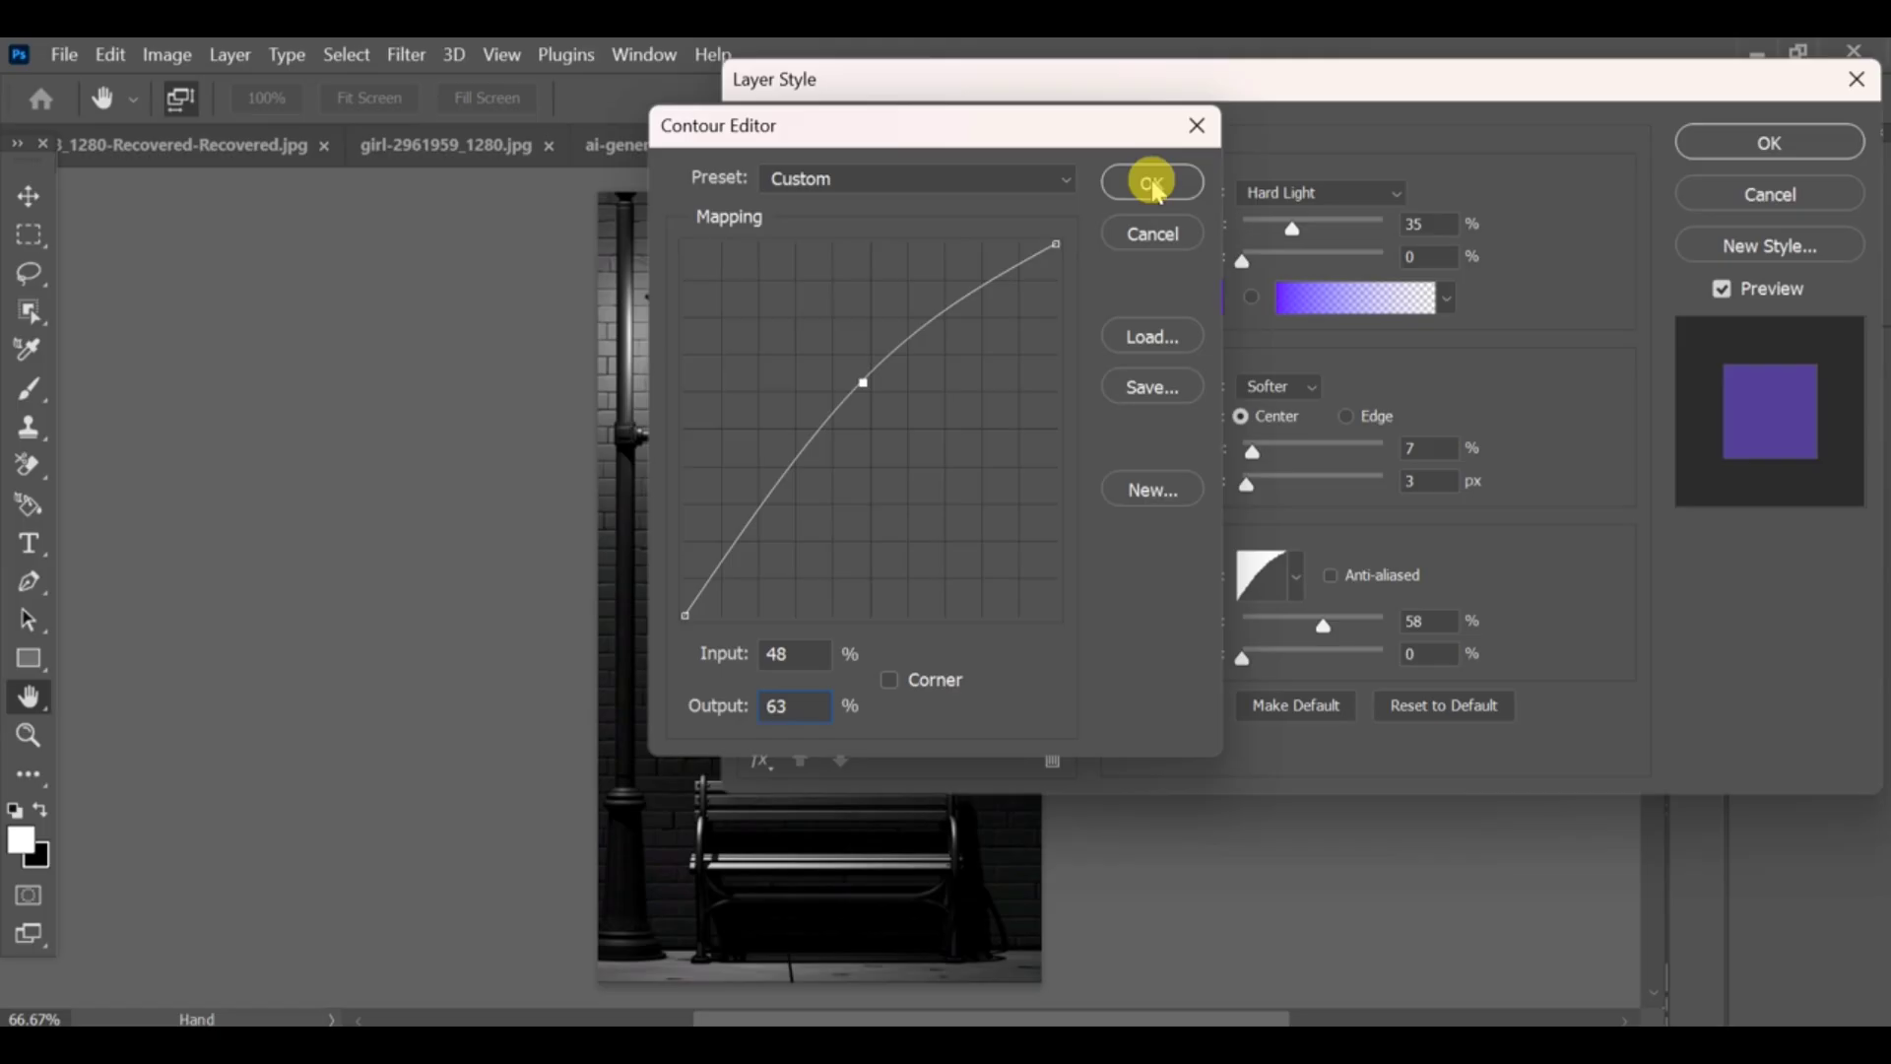
click(1149, 181)
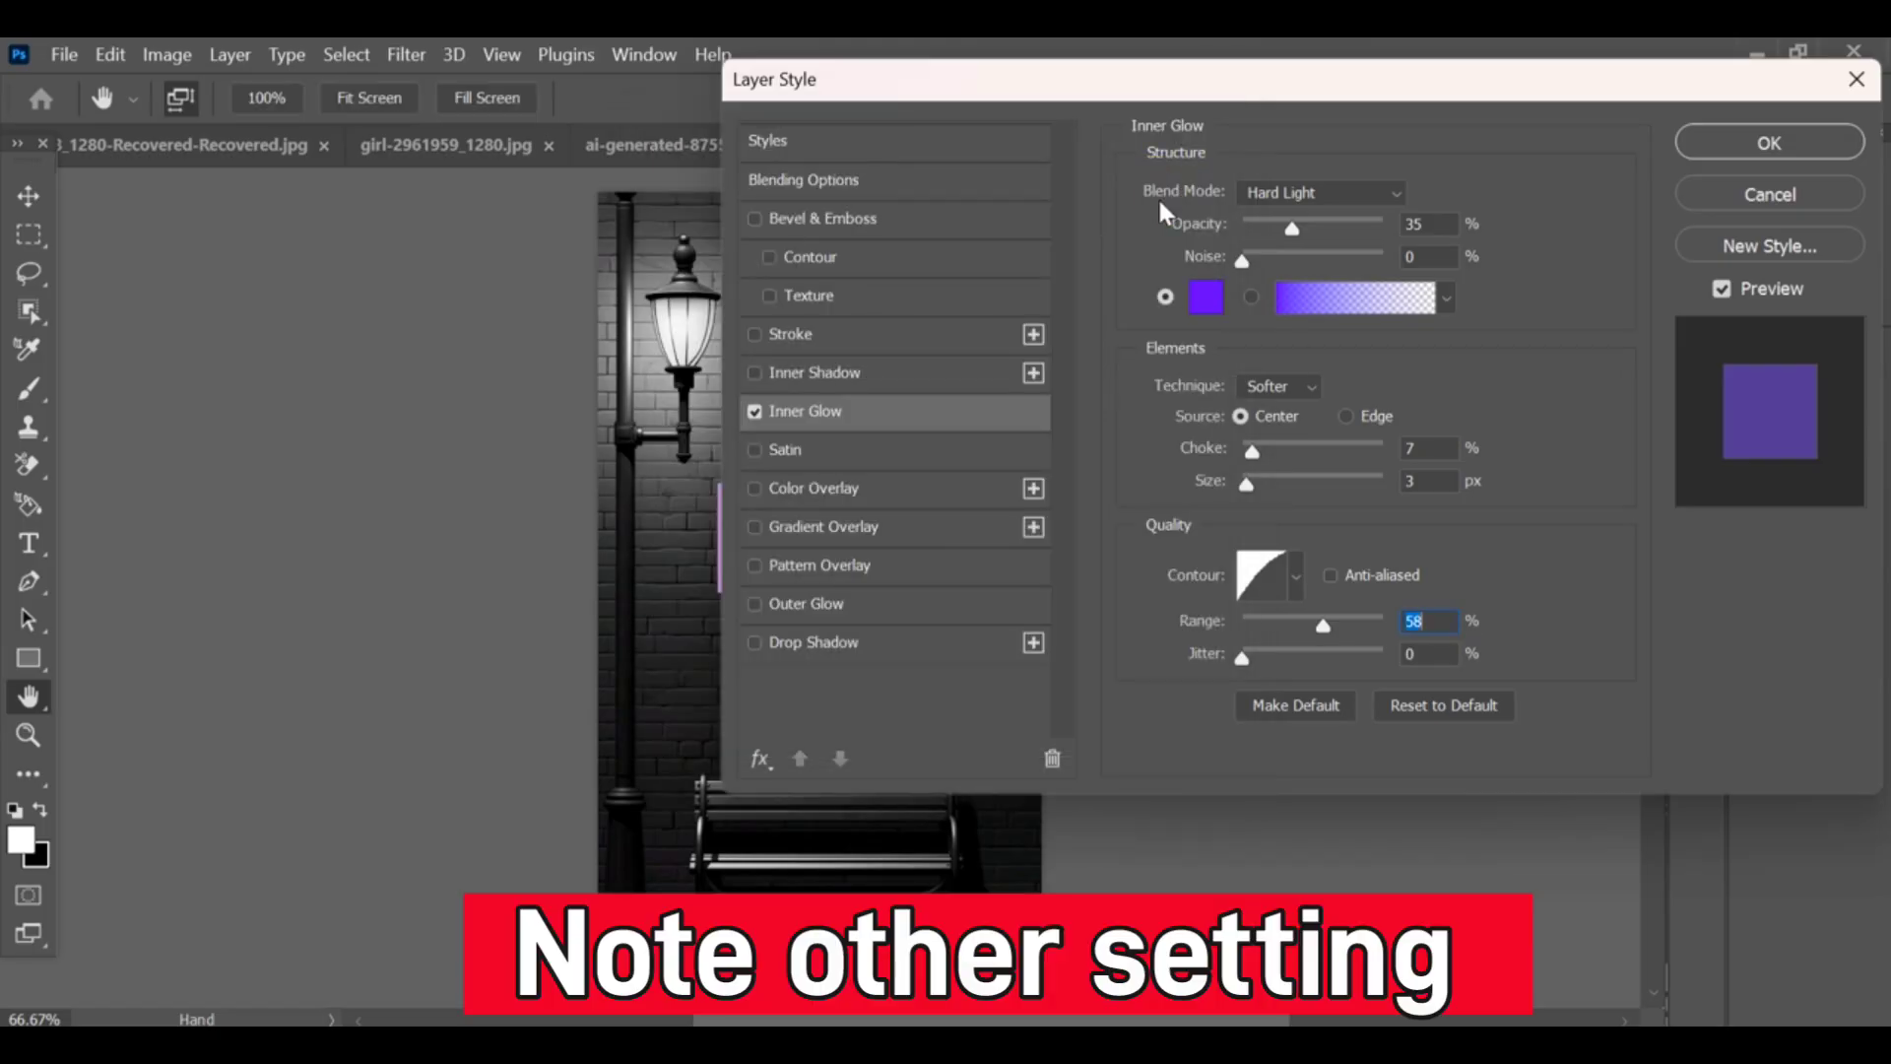
Enable the Outer Glow effect on the LIGHT layer
click(754, 603)
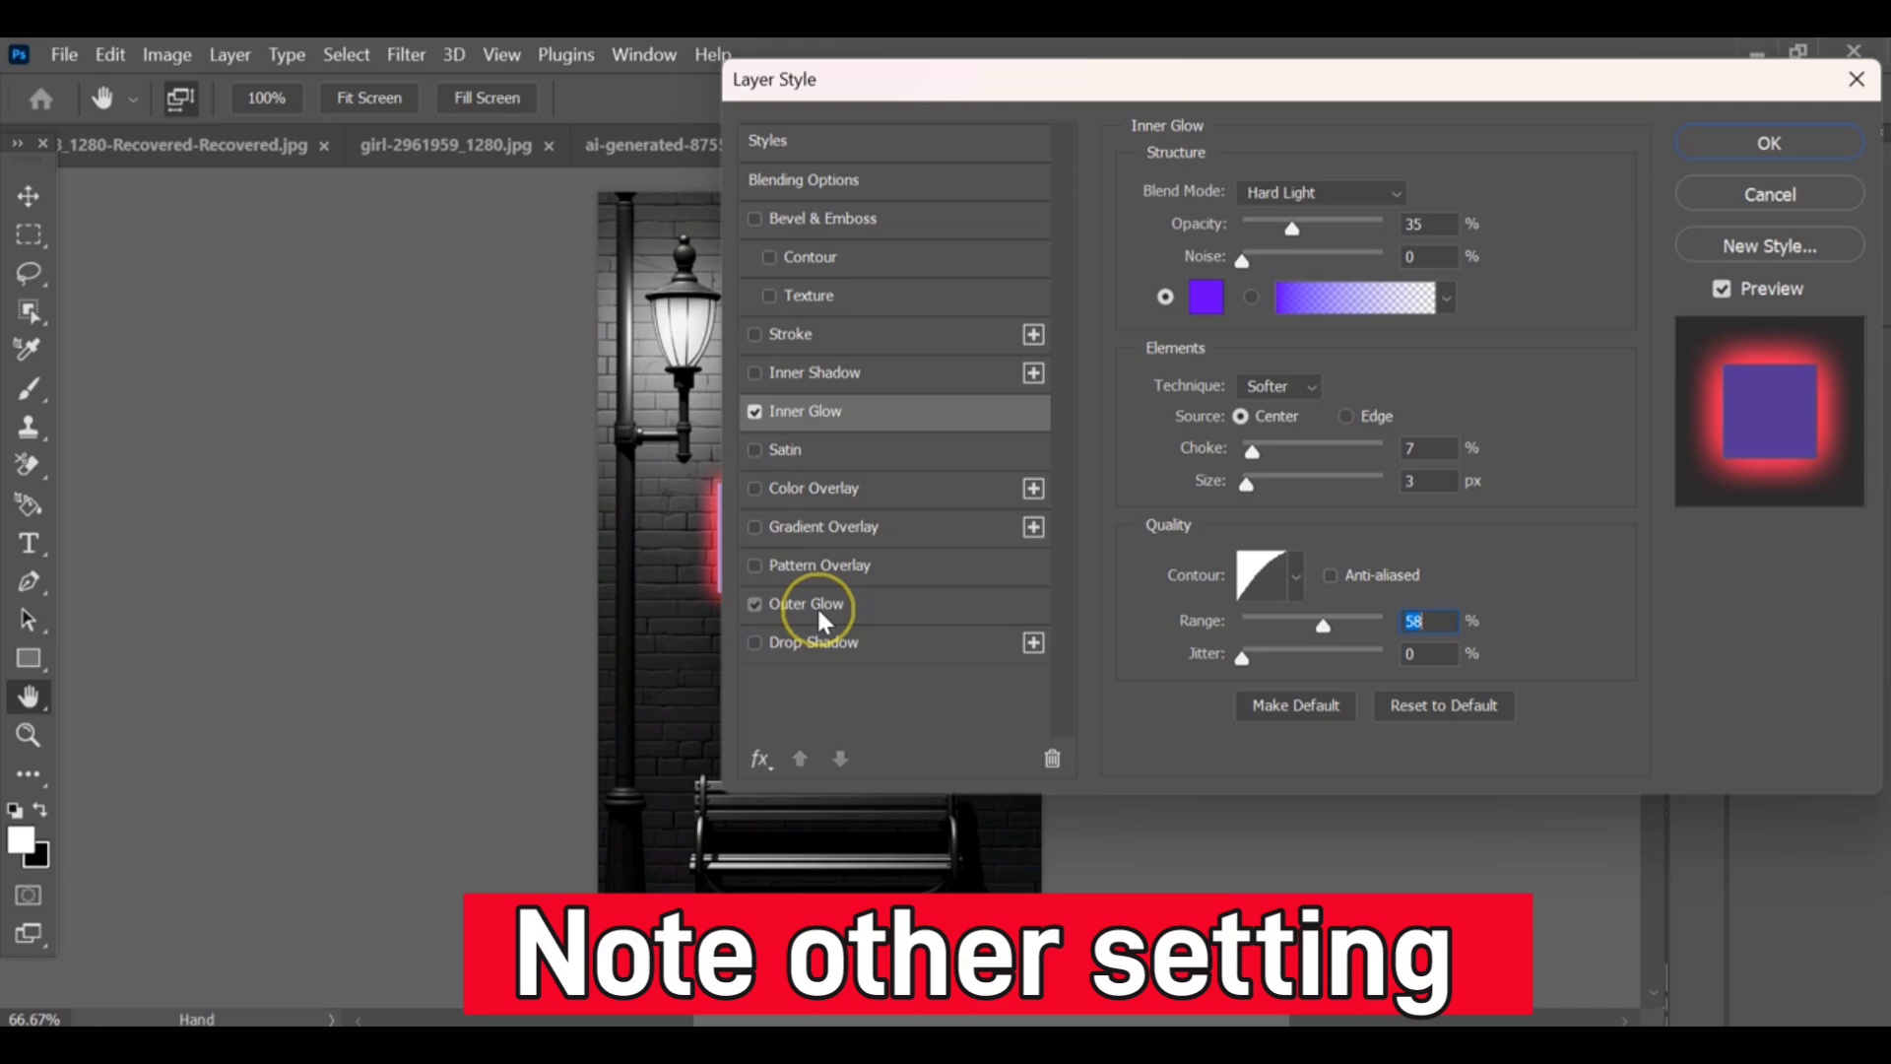
Show the Outer Glow settings and its colour picker
click(806, 603)
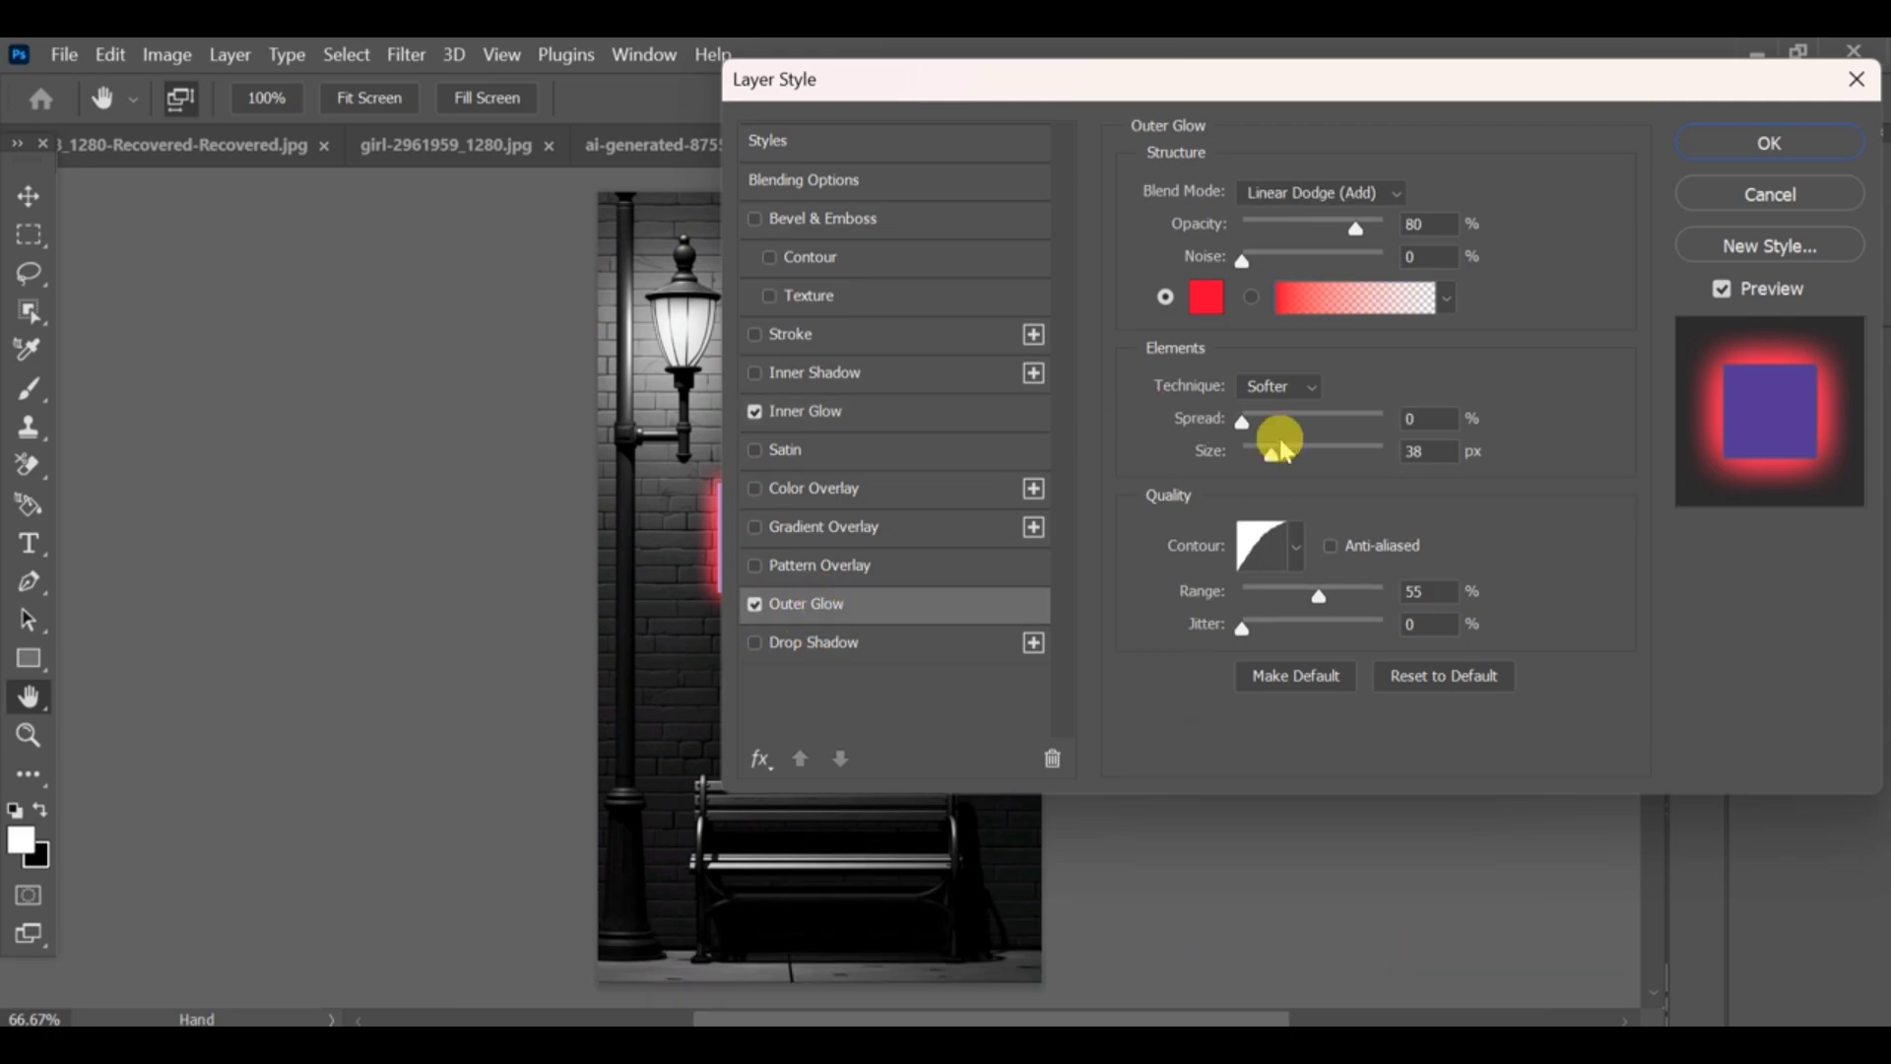
click(1204, 298)
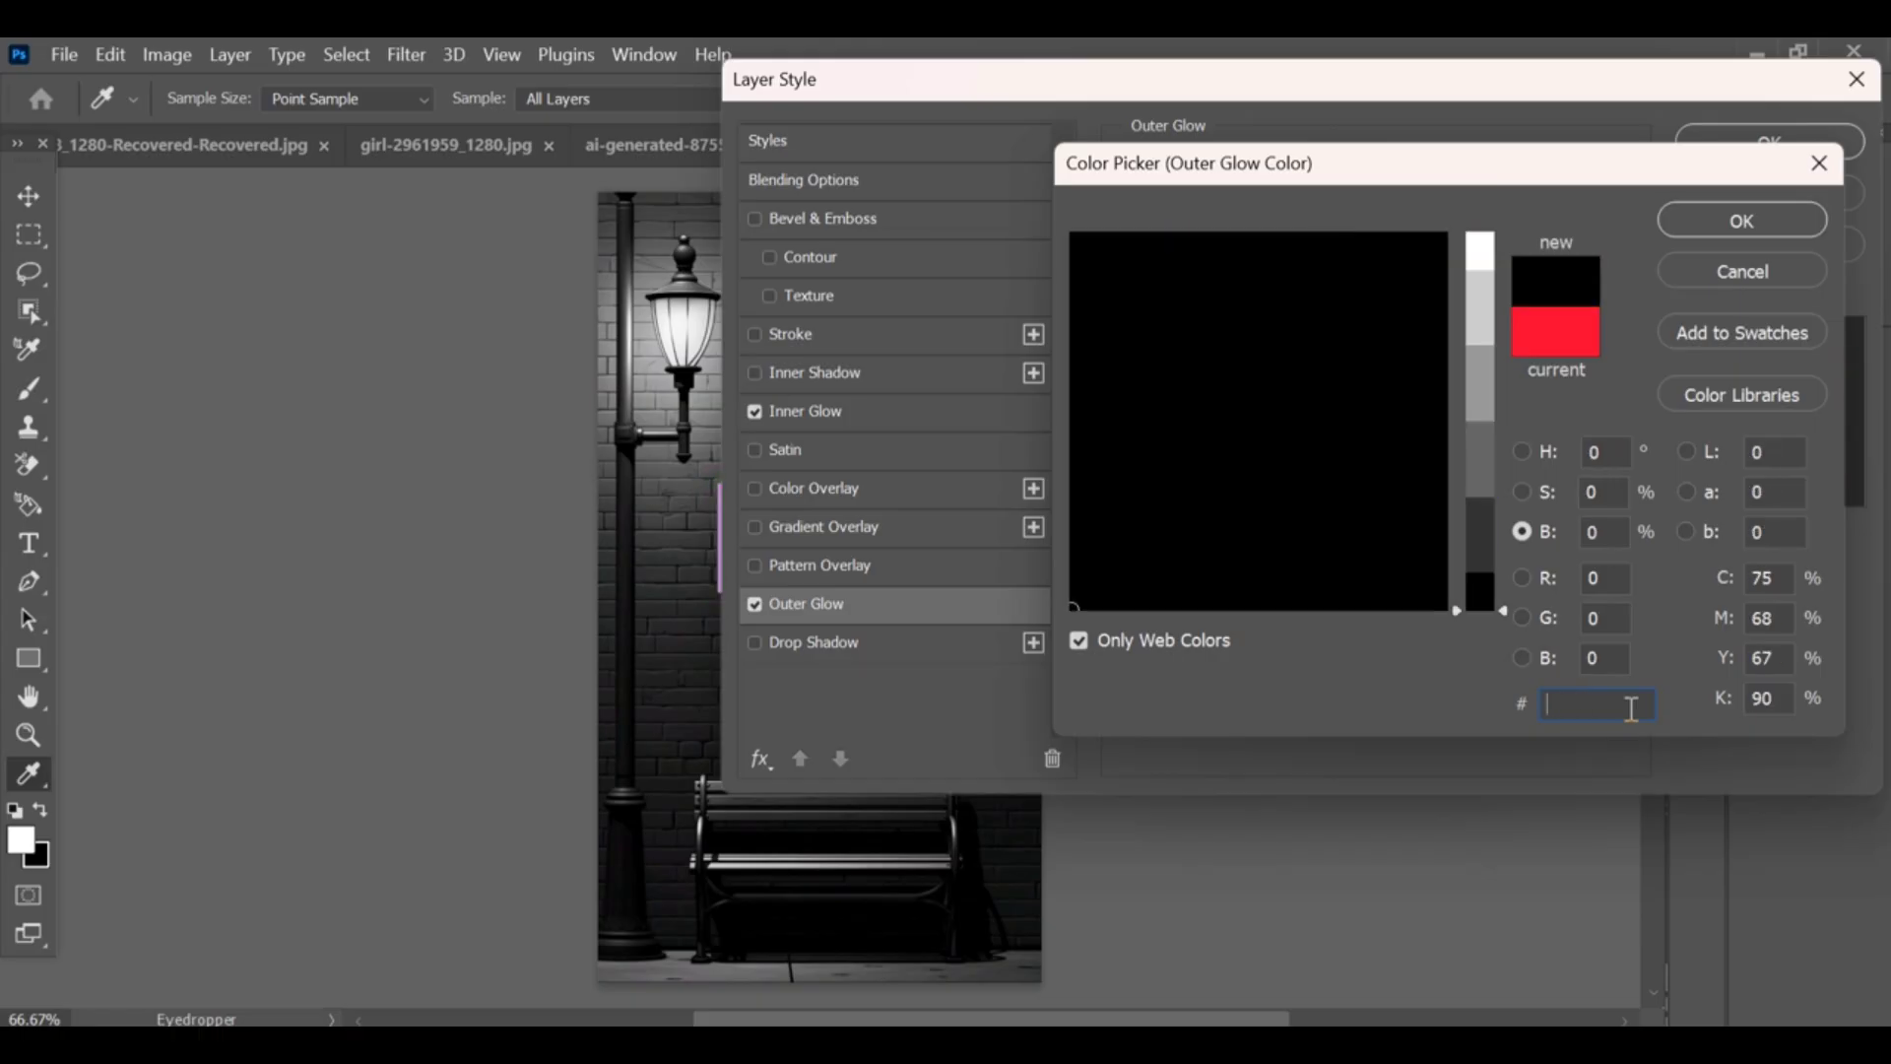
Set the outer glow colour to purple 9600FF
text(9600ff)
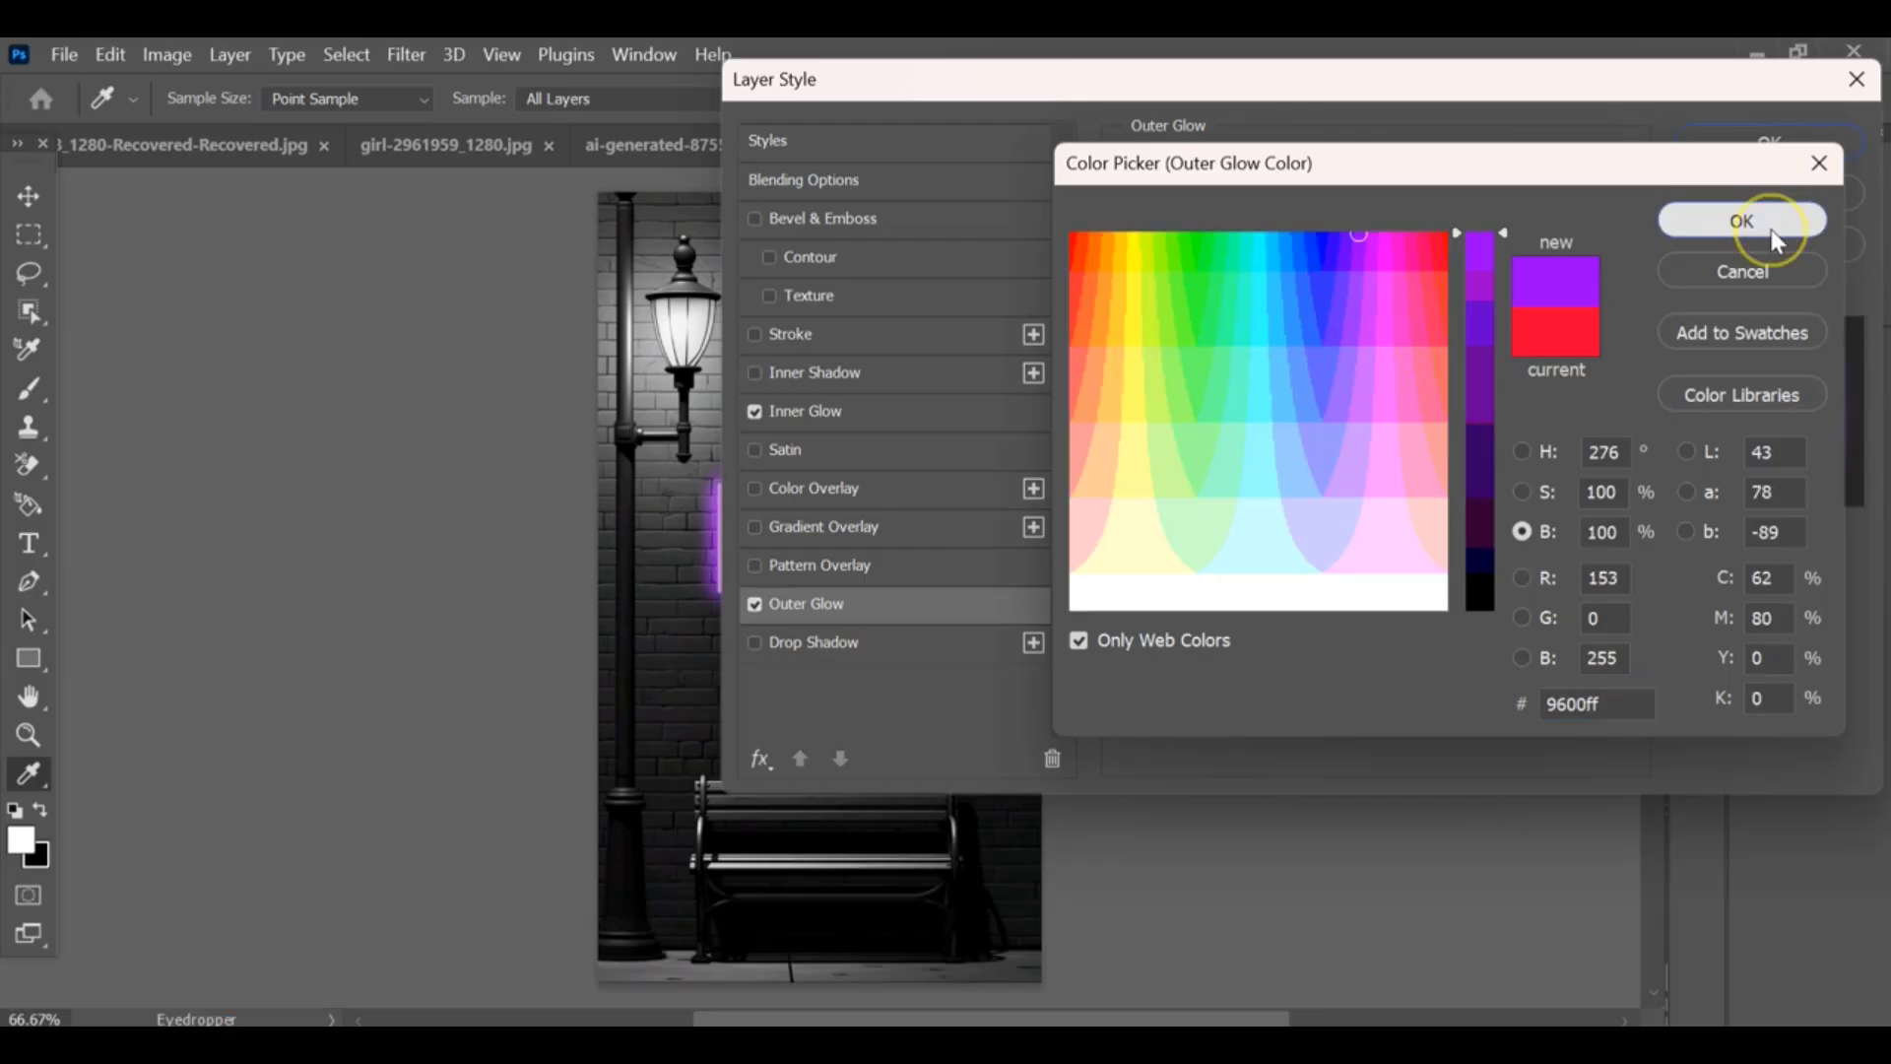
click(1740, 221)
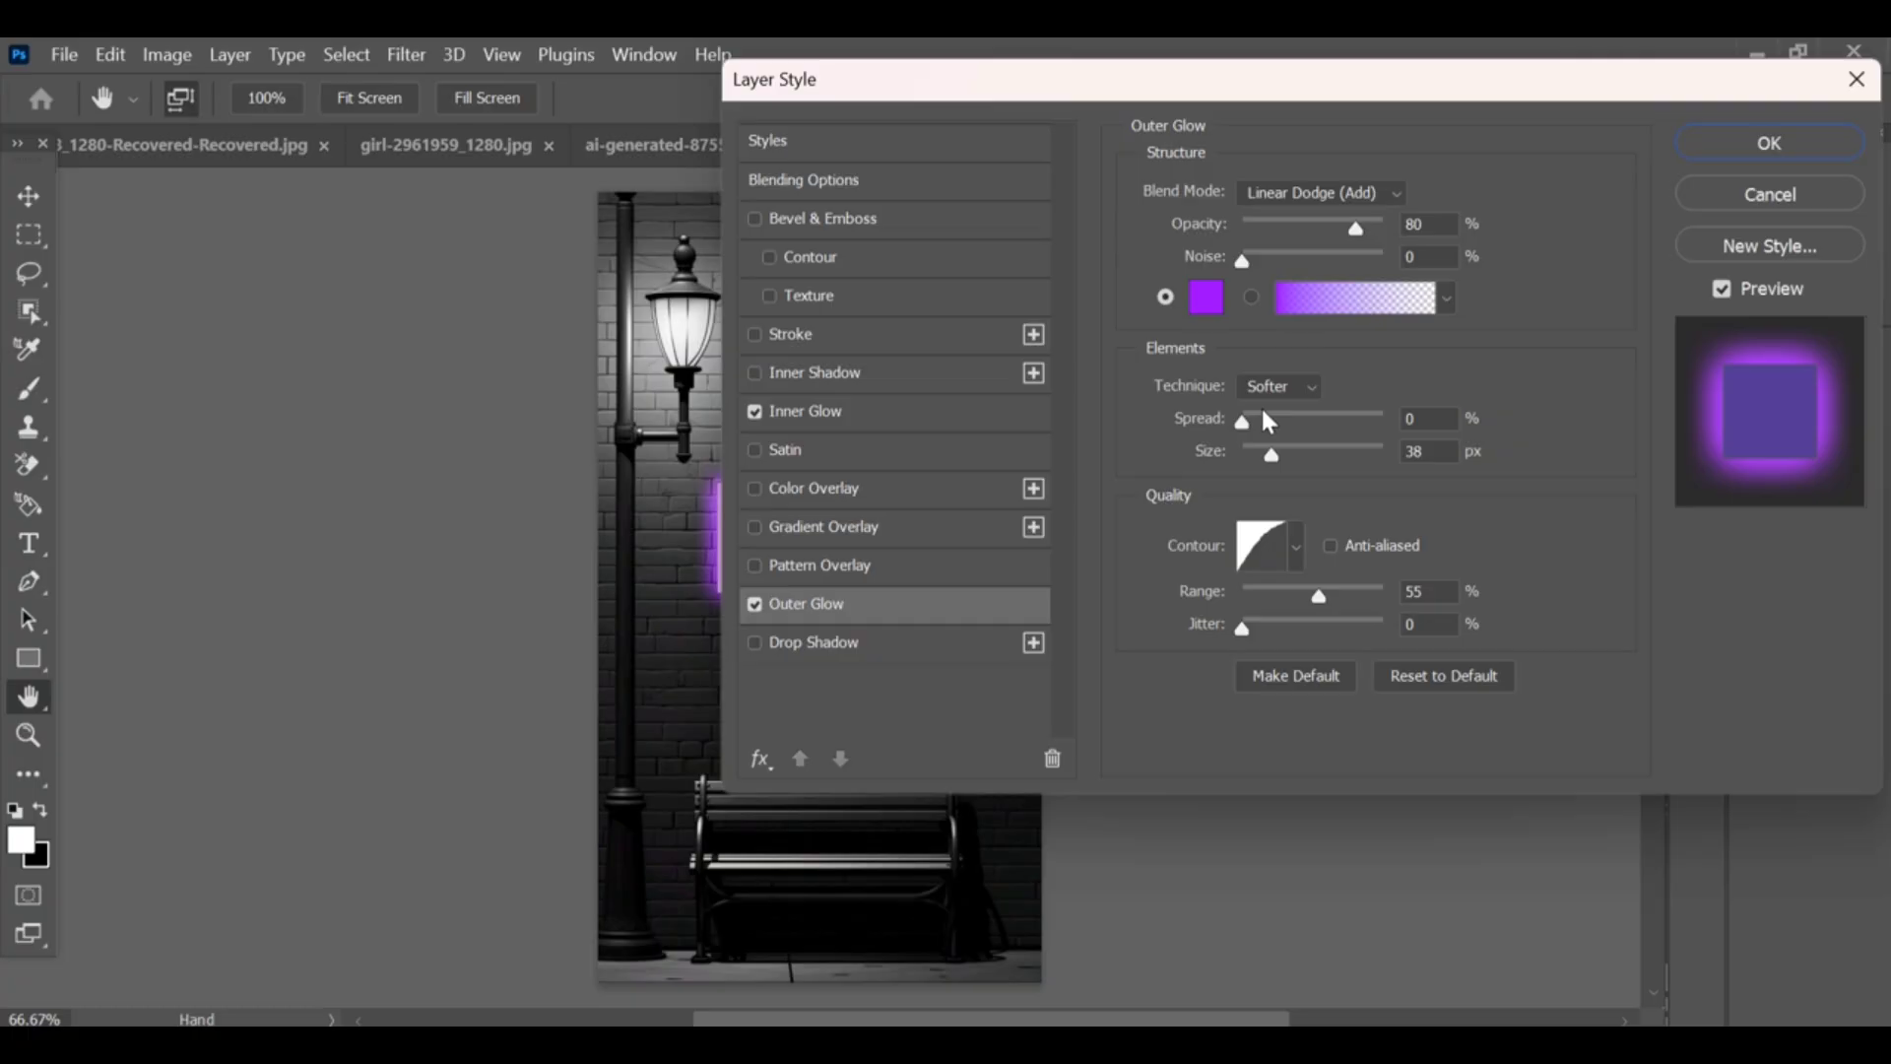
mouse_move(1312, 471)
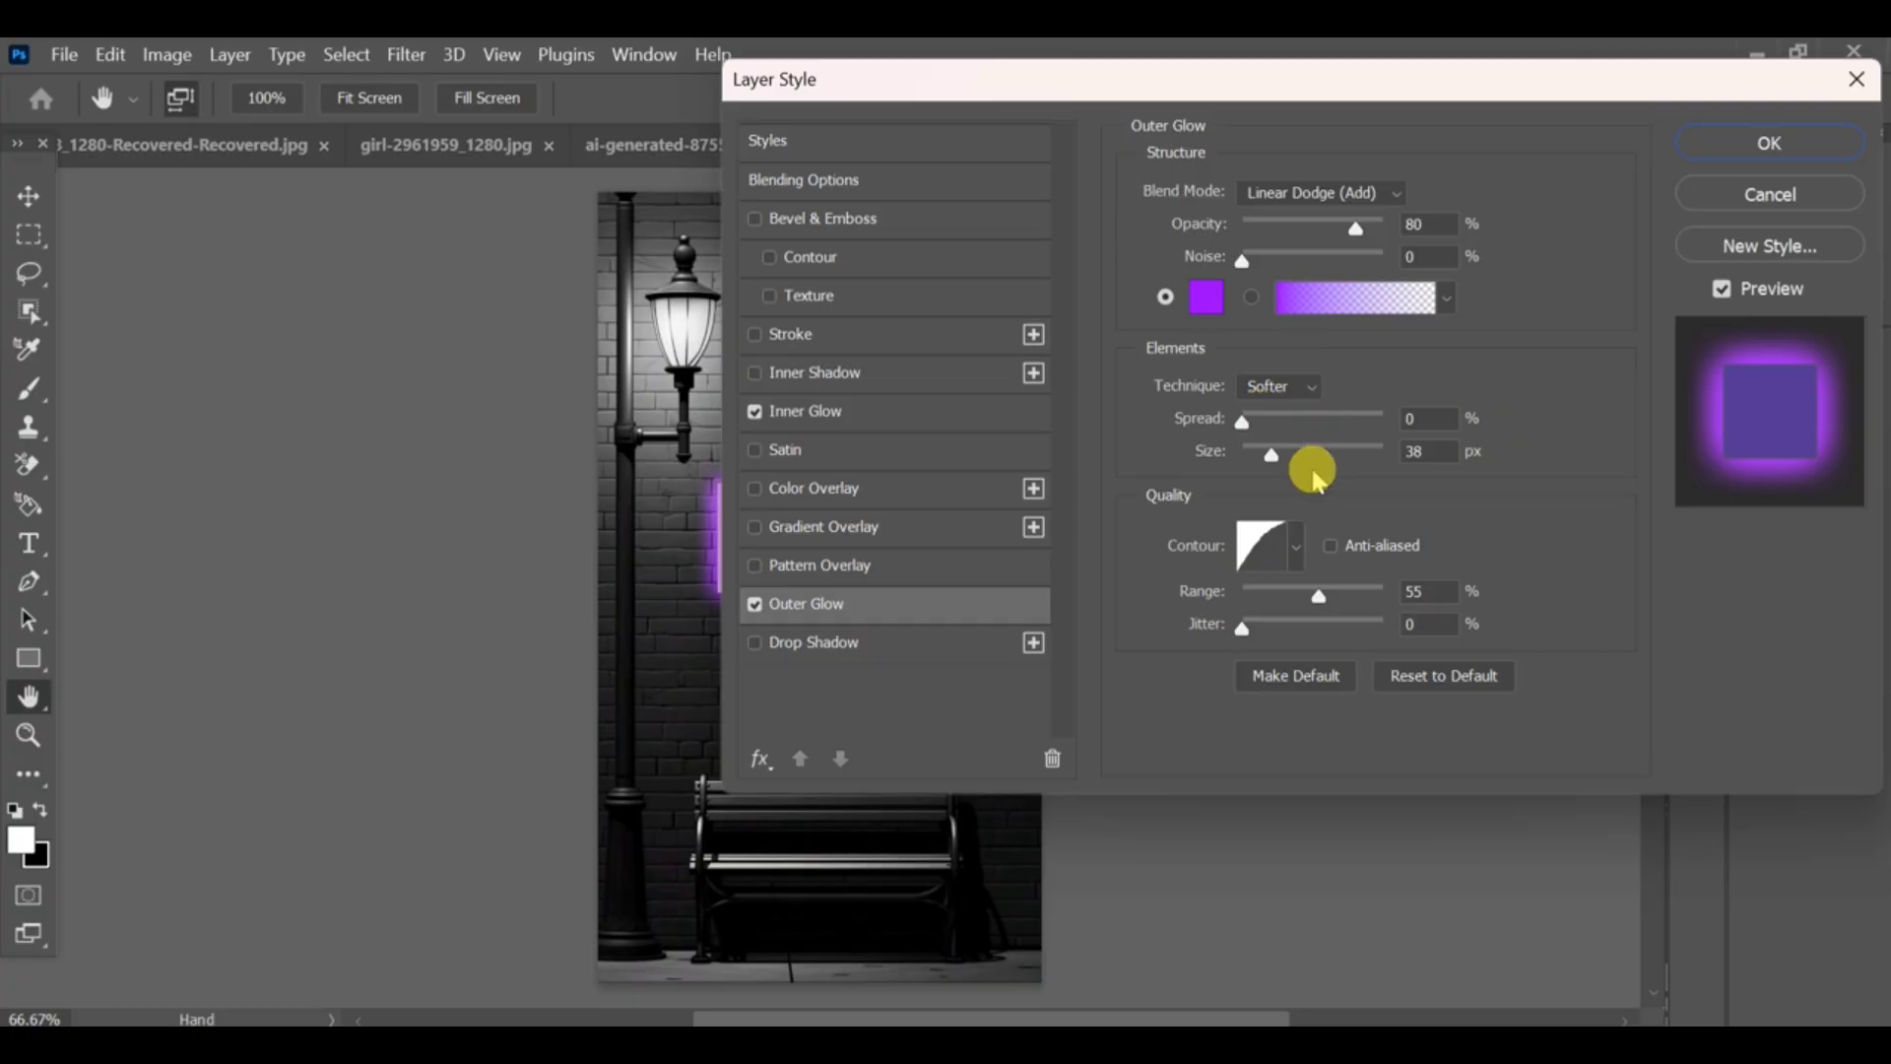
Give the outer glow a custom contour point at input 34, output 63, and apply the styles
click(1259, 546)
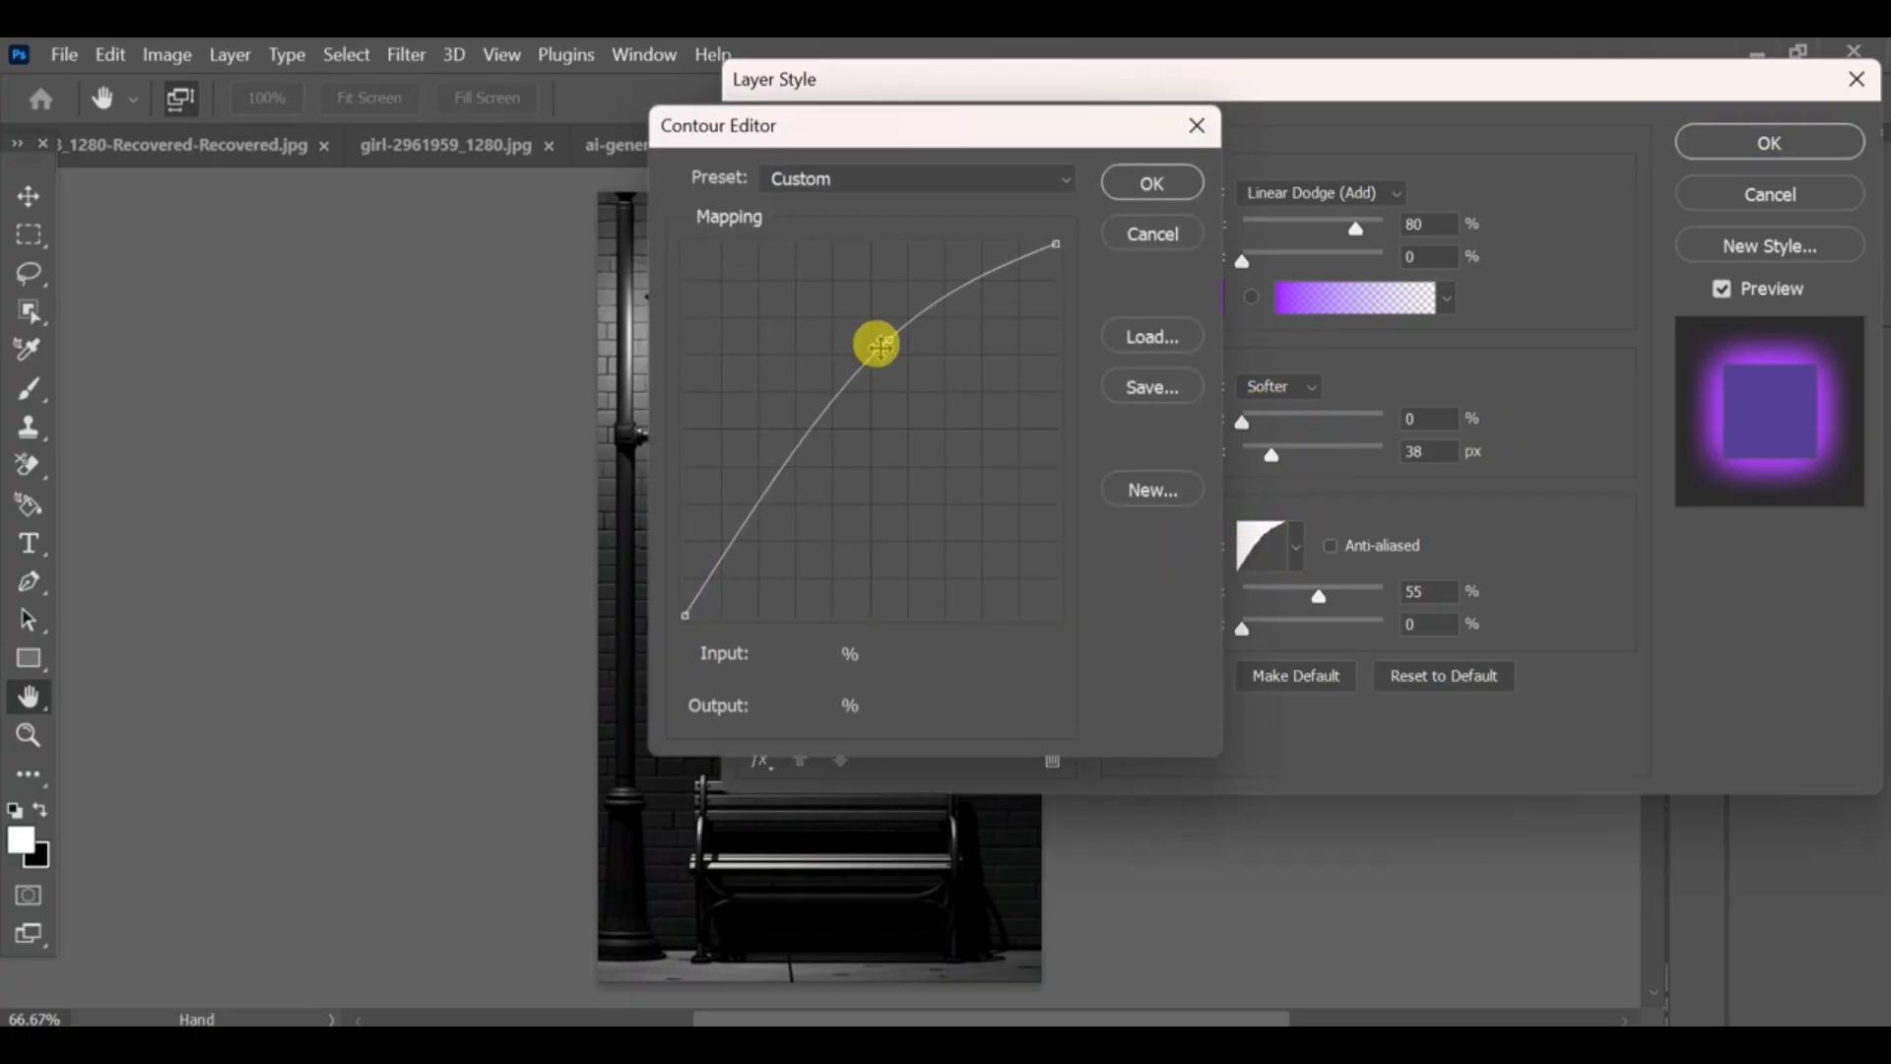
click(792, 652)
text(34)
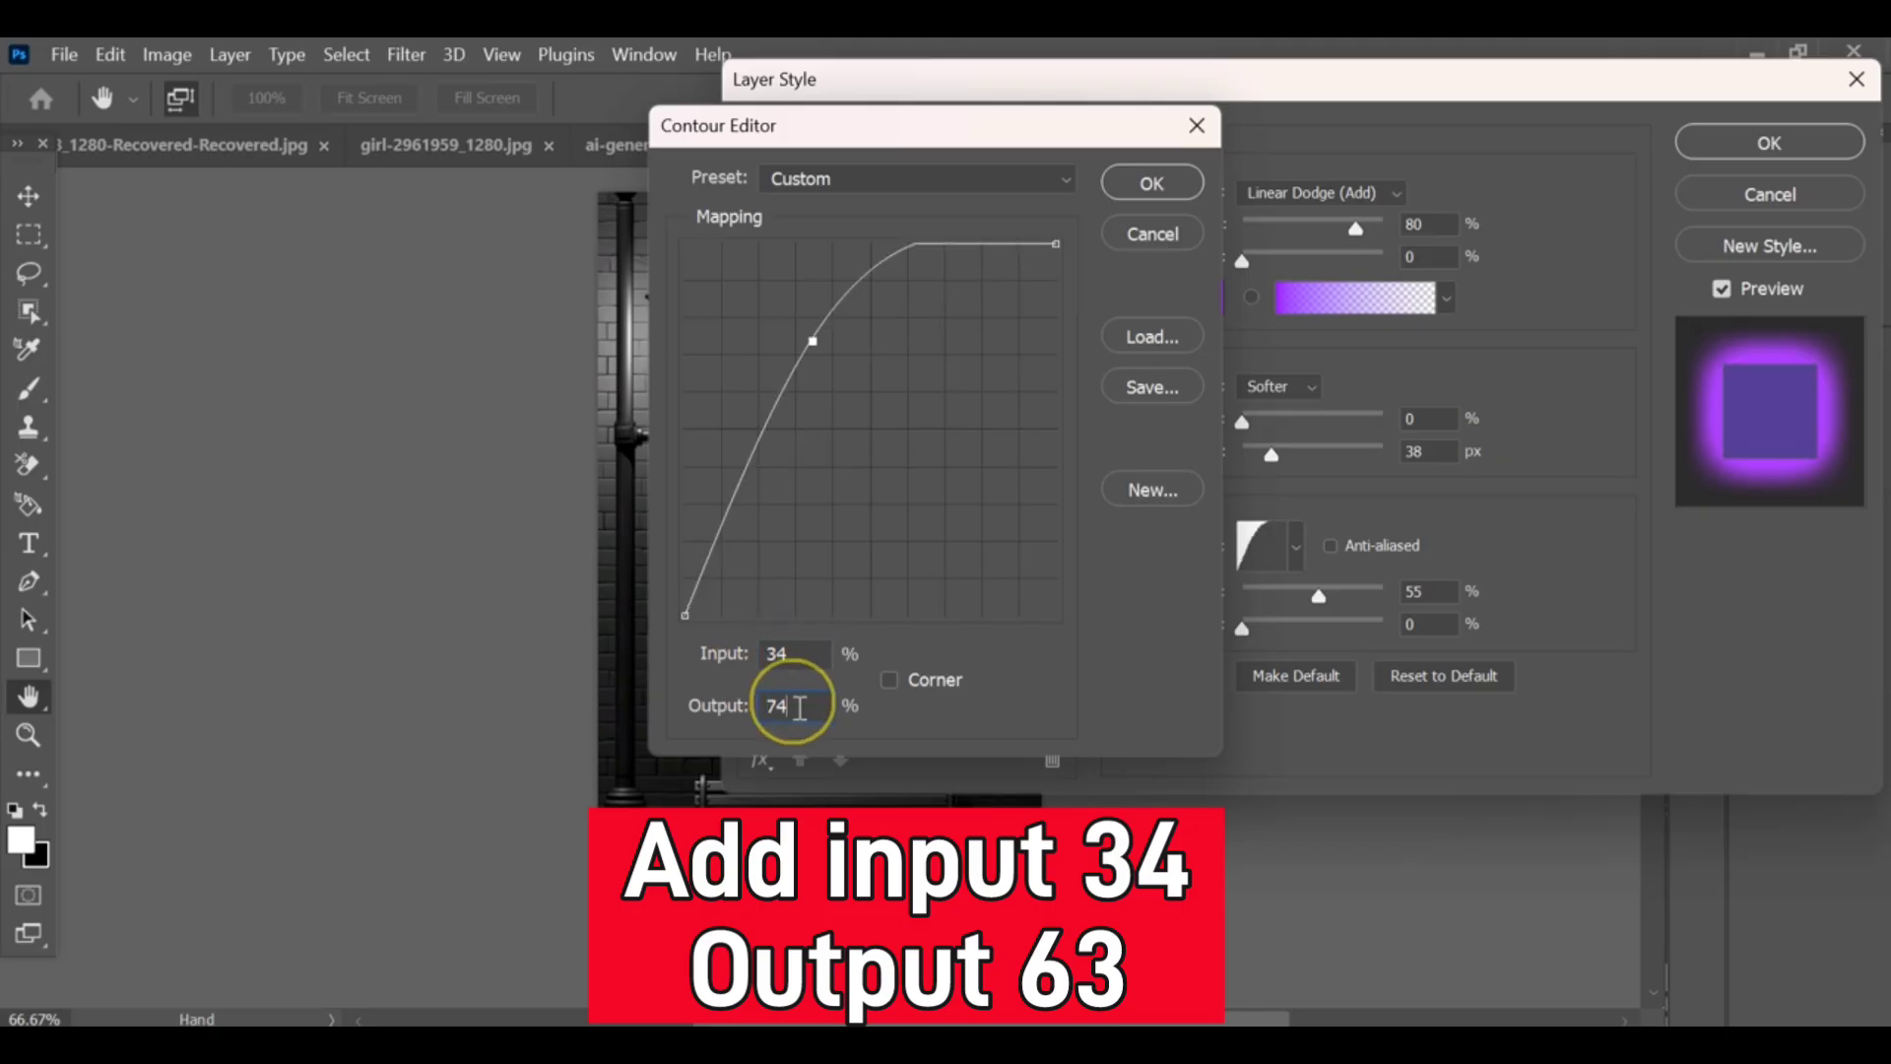
text(63)
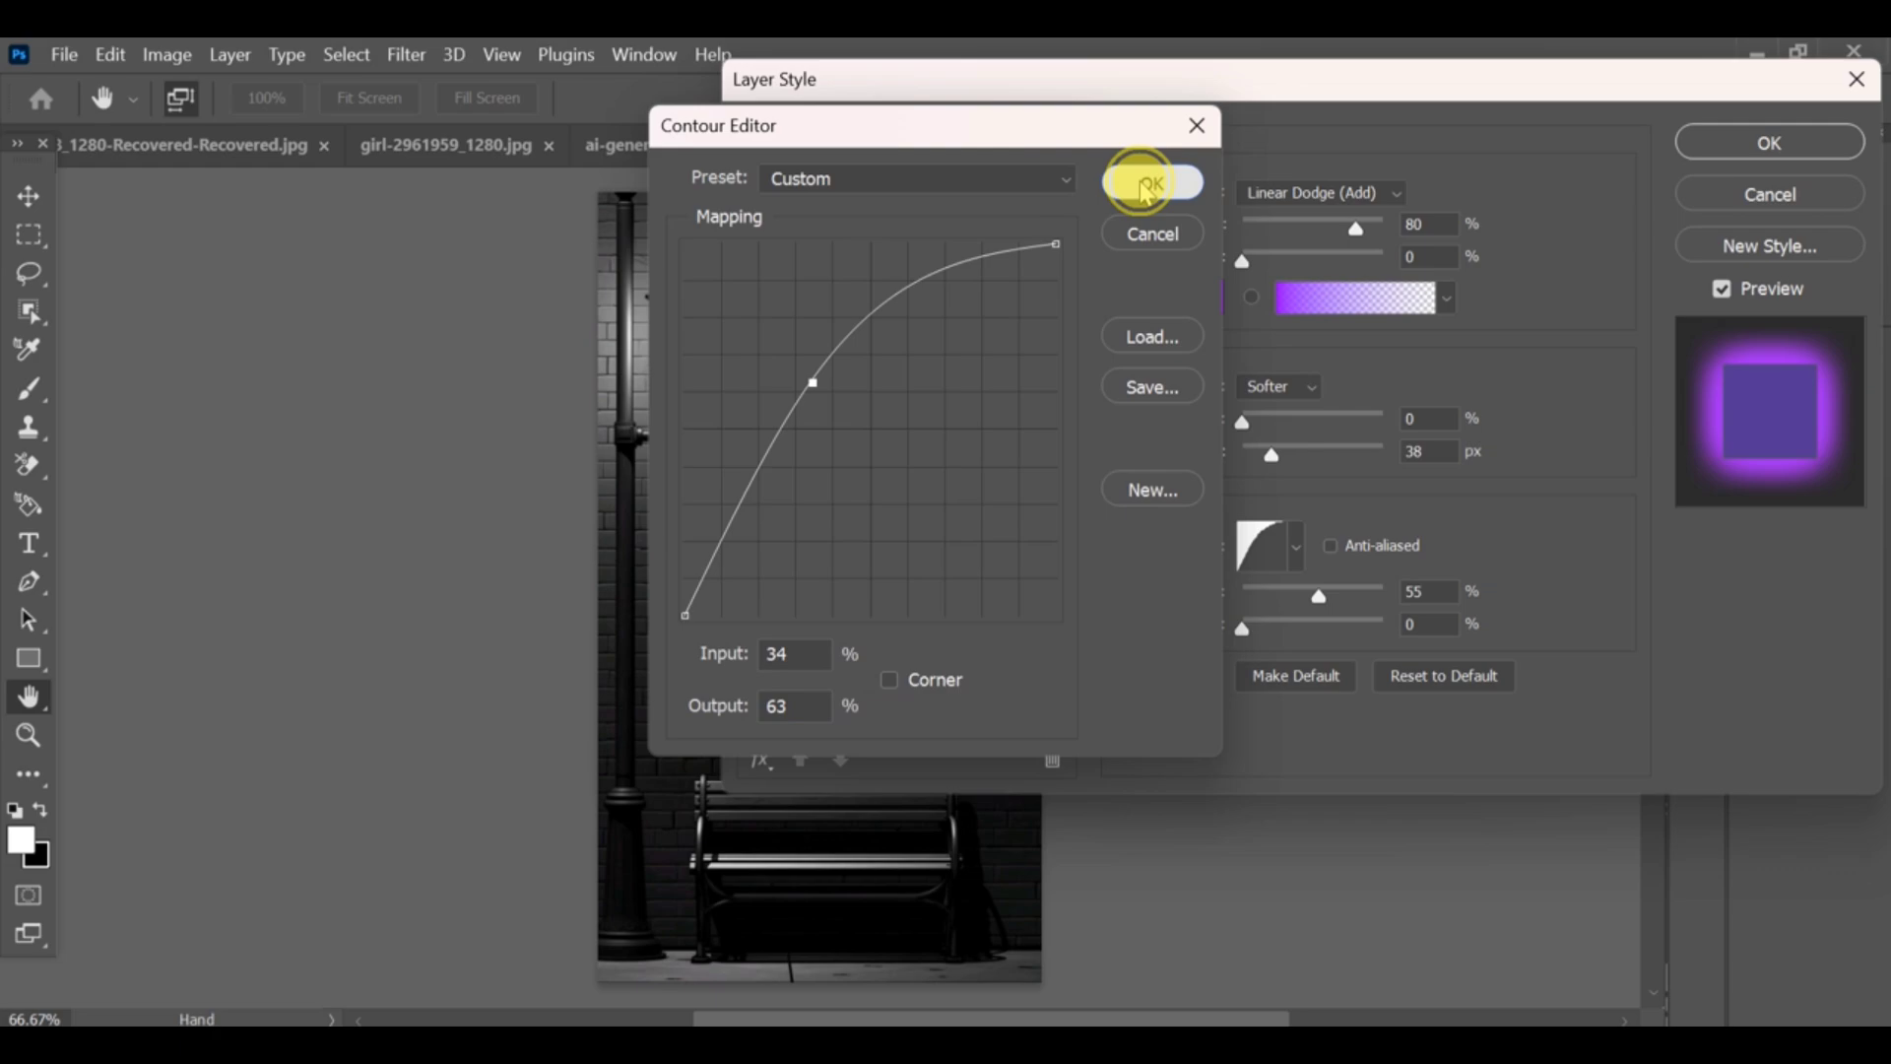
click(1148, 181)
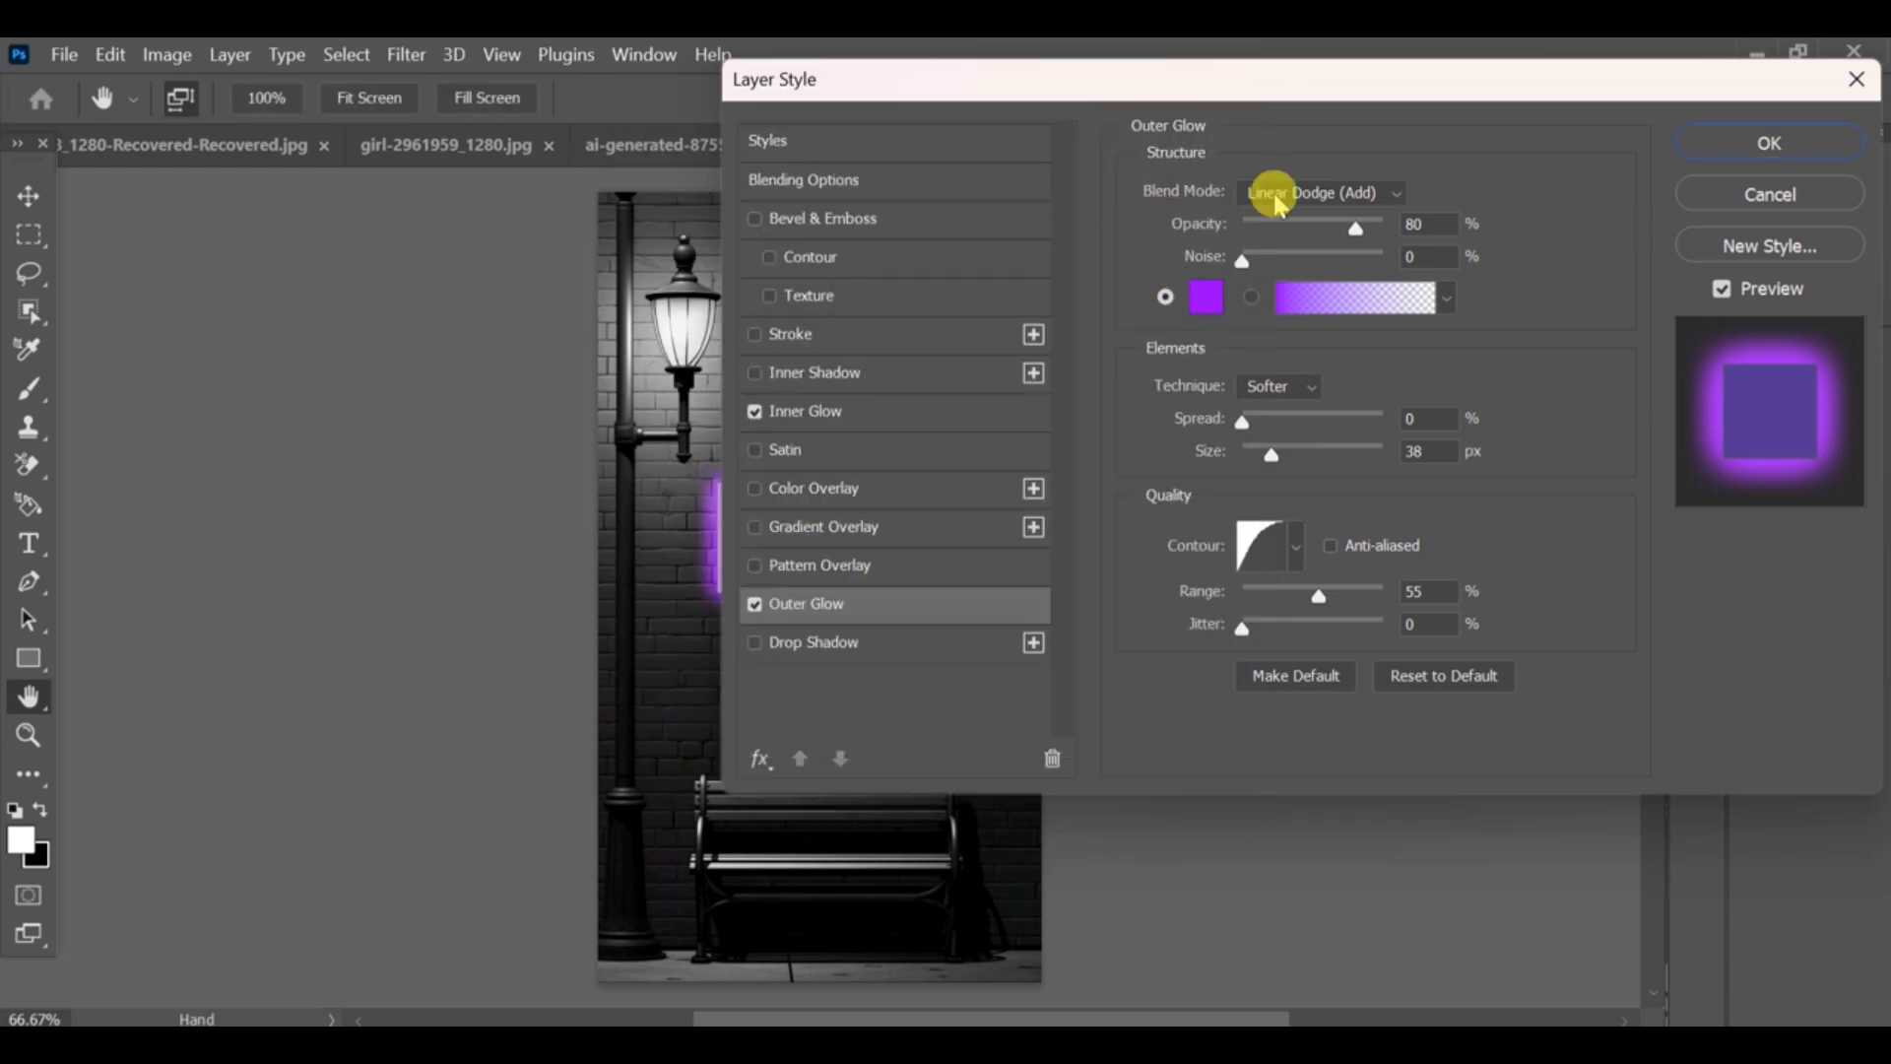
click(1769, 142)
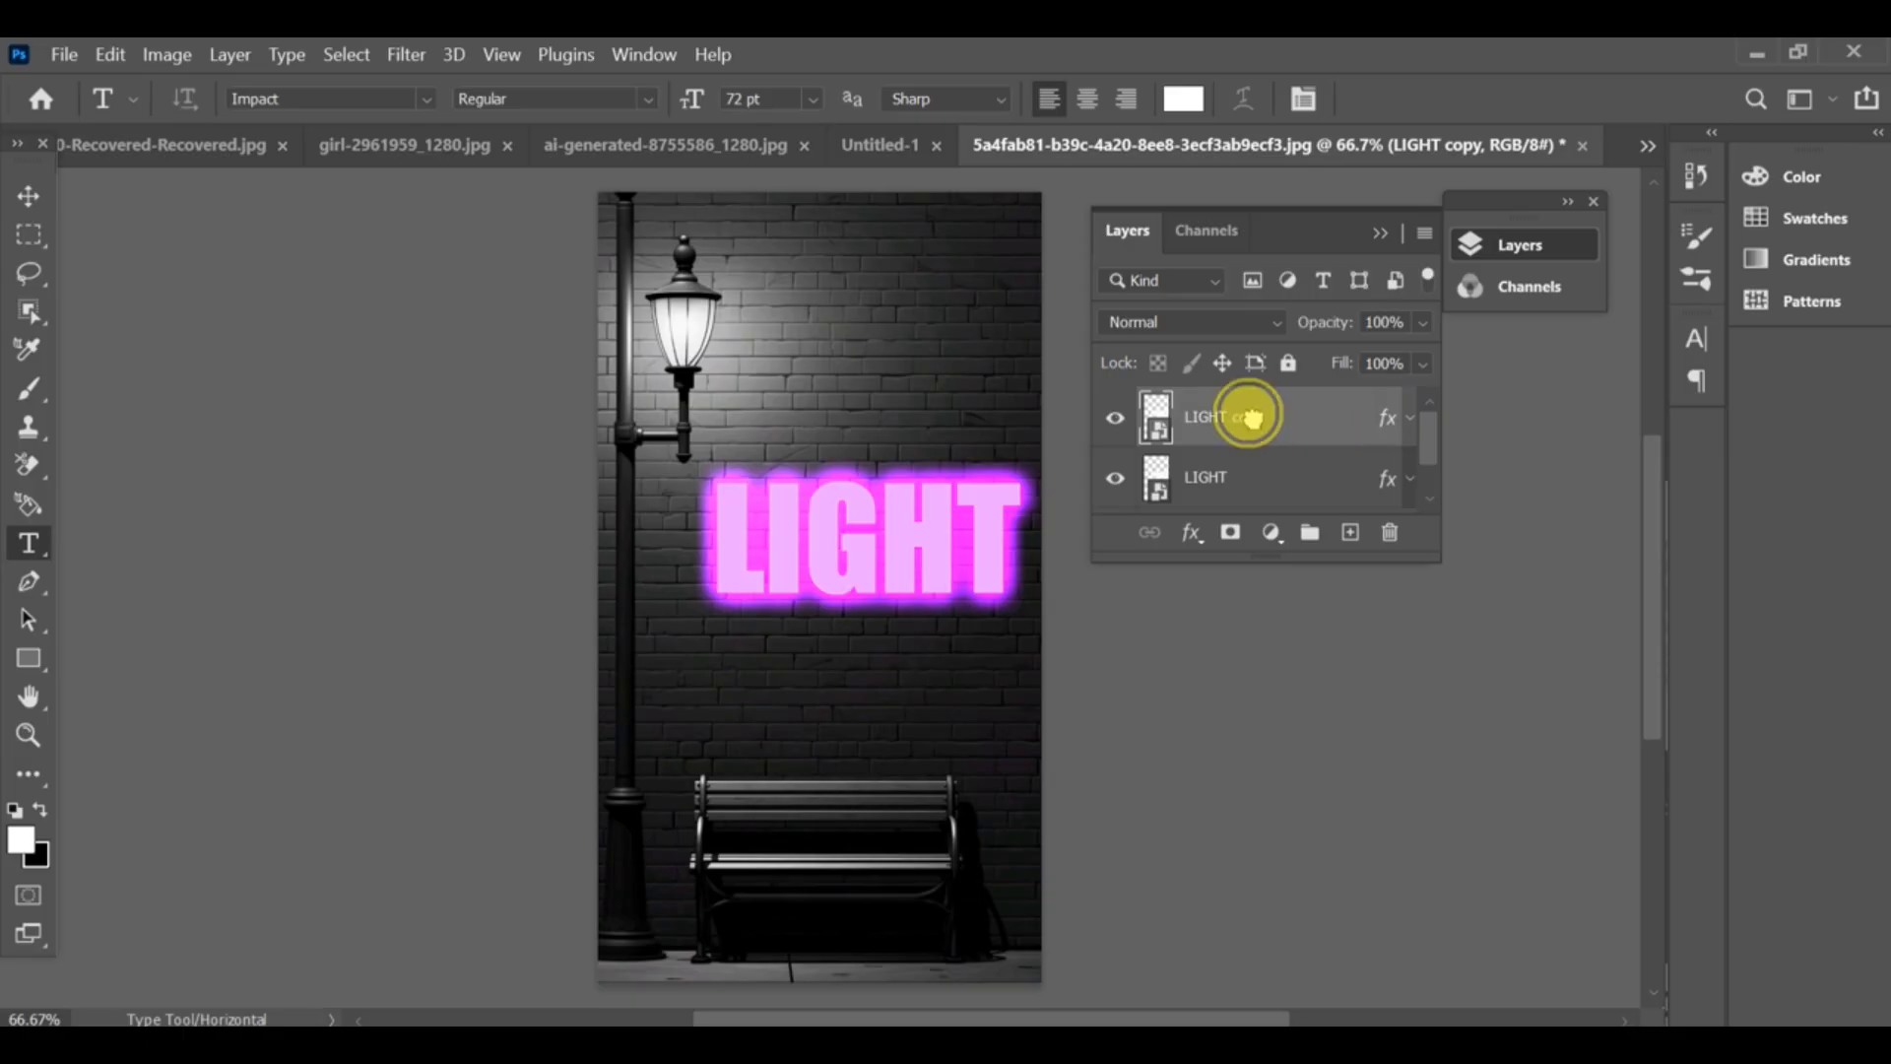
Move the LIGHT copy layer beneath the original LIGHT layer
drag(1243, 416, 1217, 482)
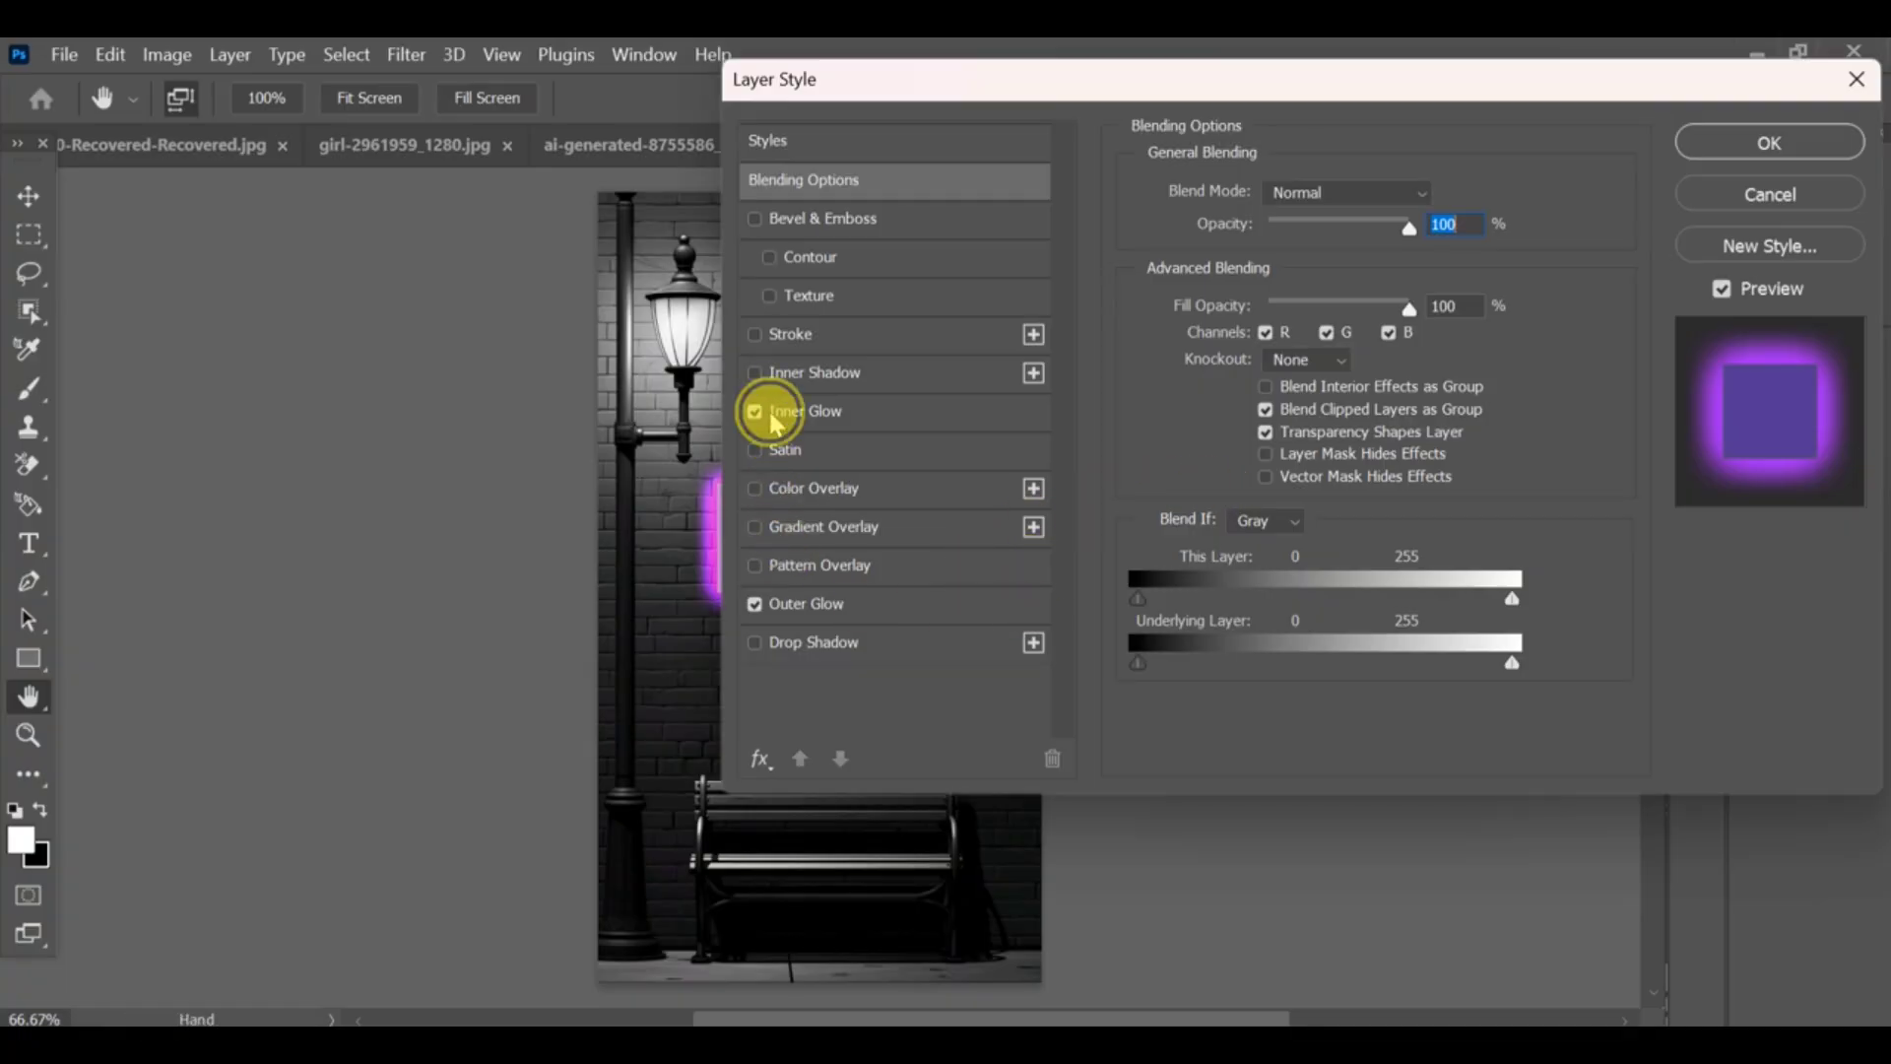
Turn off Inner Glow on LIGHT copy, keep the 1 px stroke and outer glow, and apply
click(792, 335)
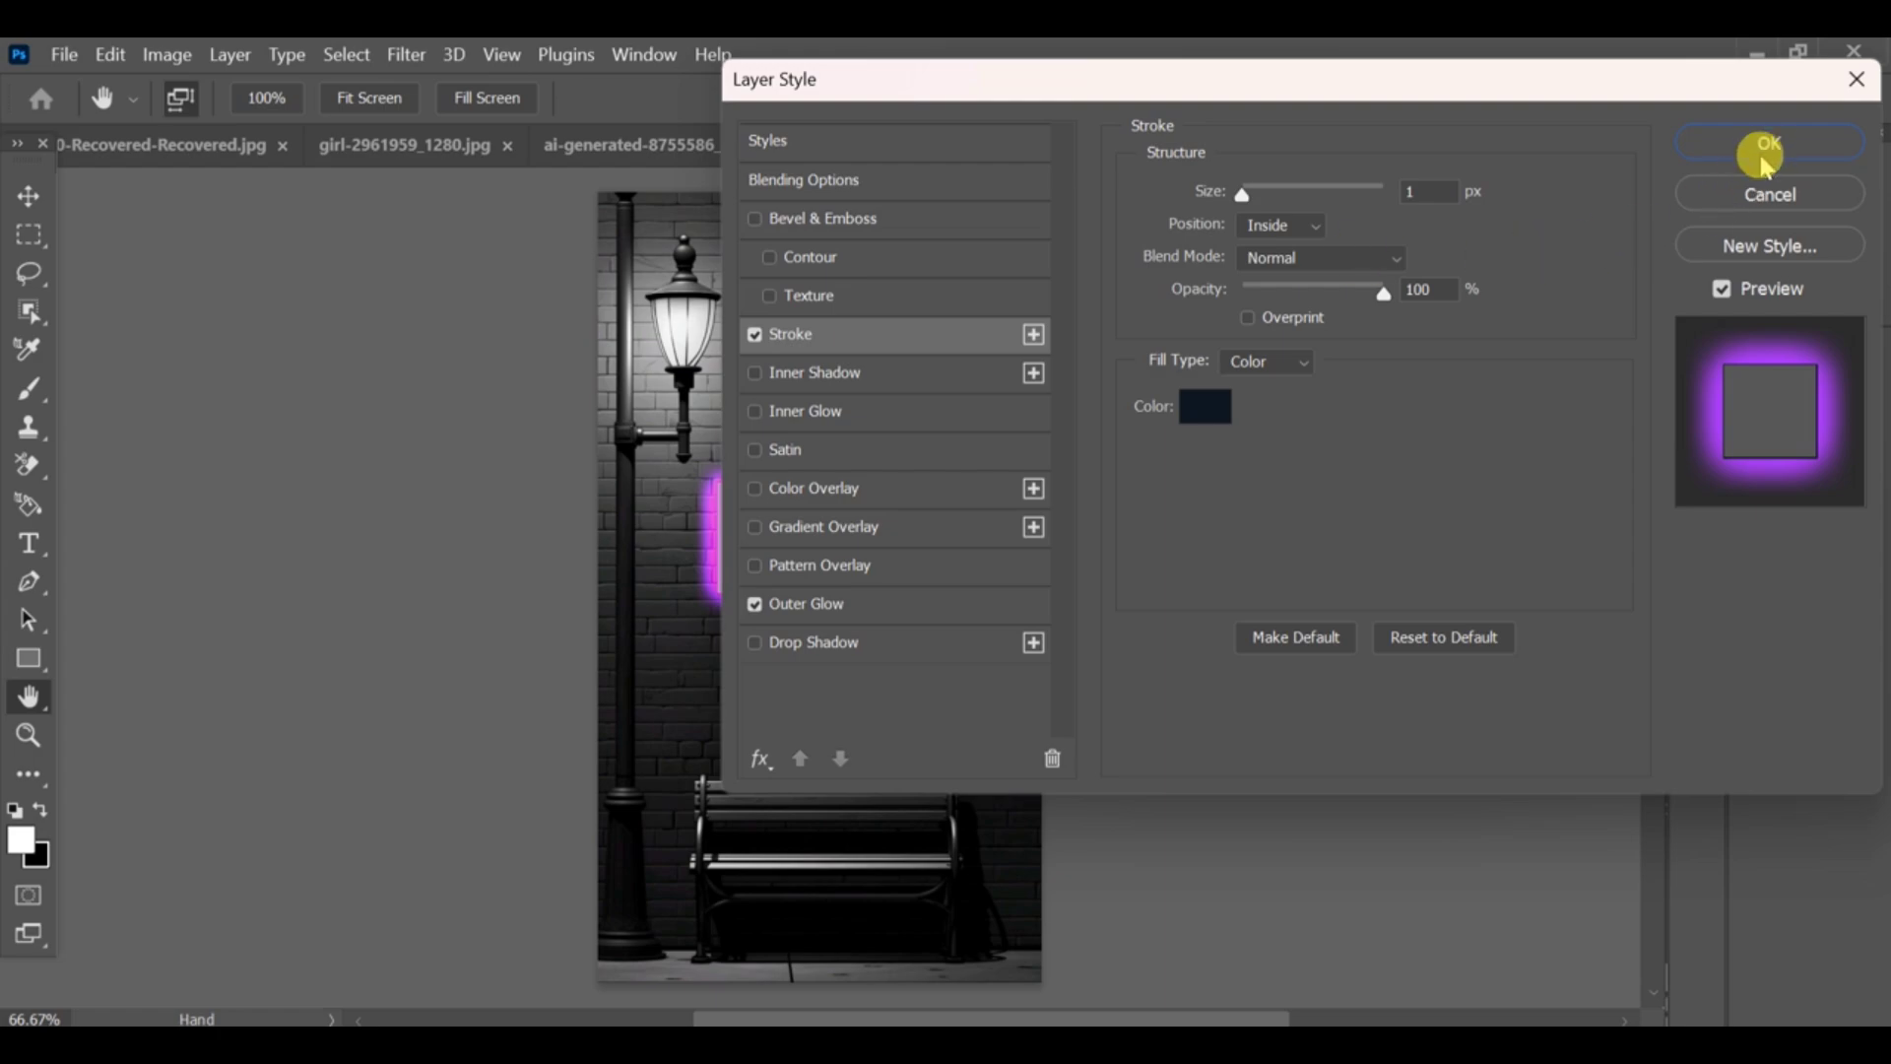
click(1769, 144)
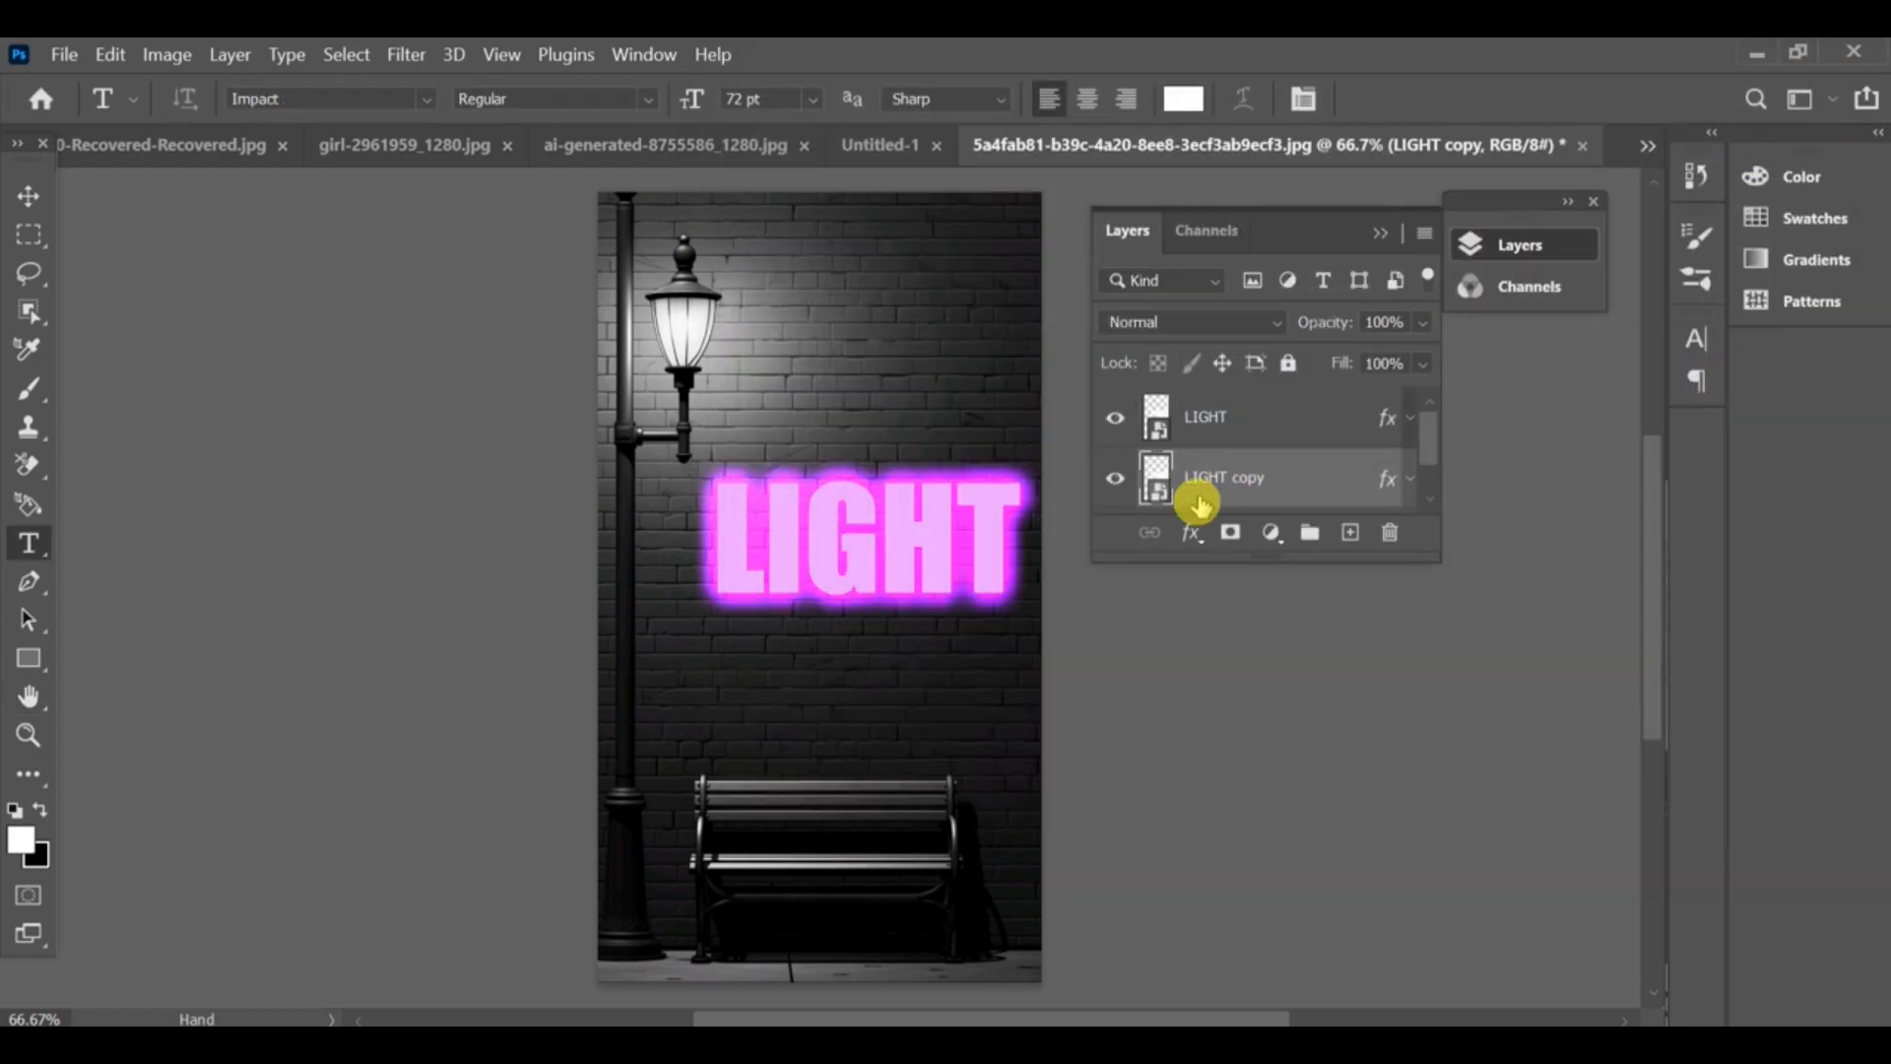
Enlarge the copy layer's Outer Glow size to 250 px and apply it
click(1190, 532)
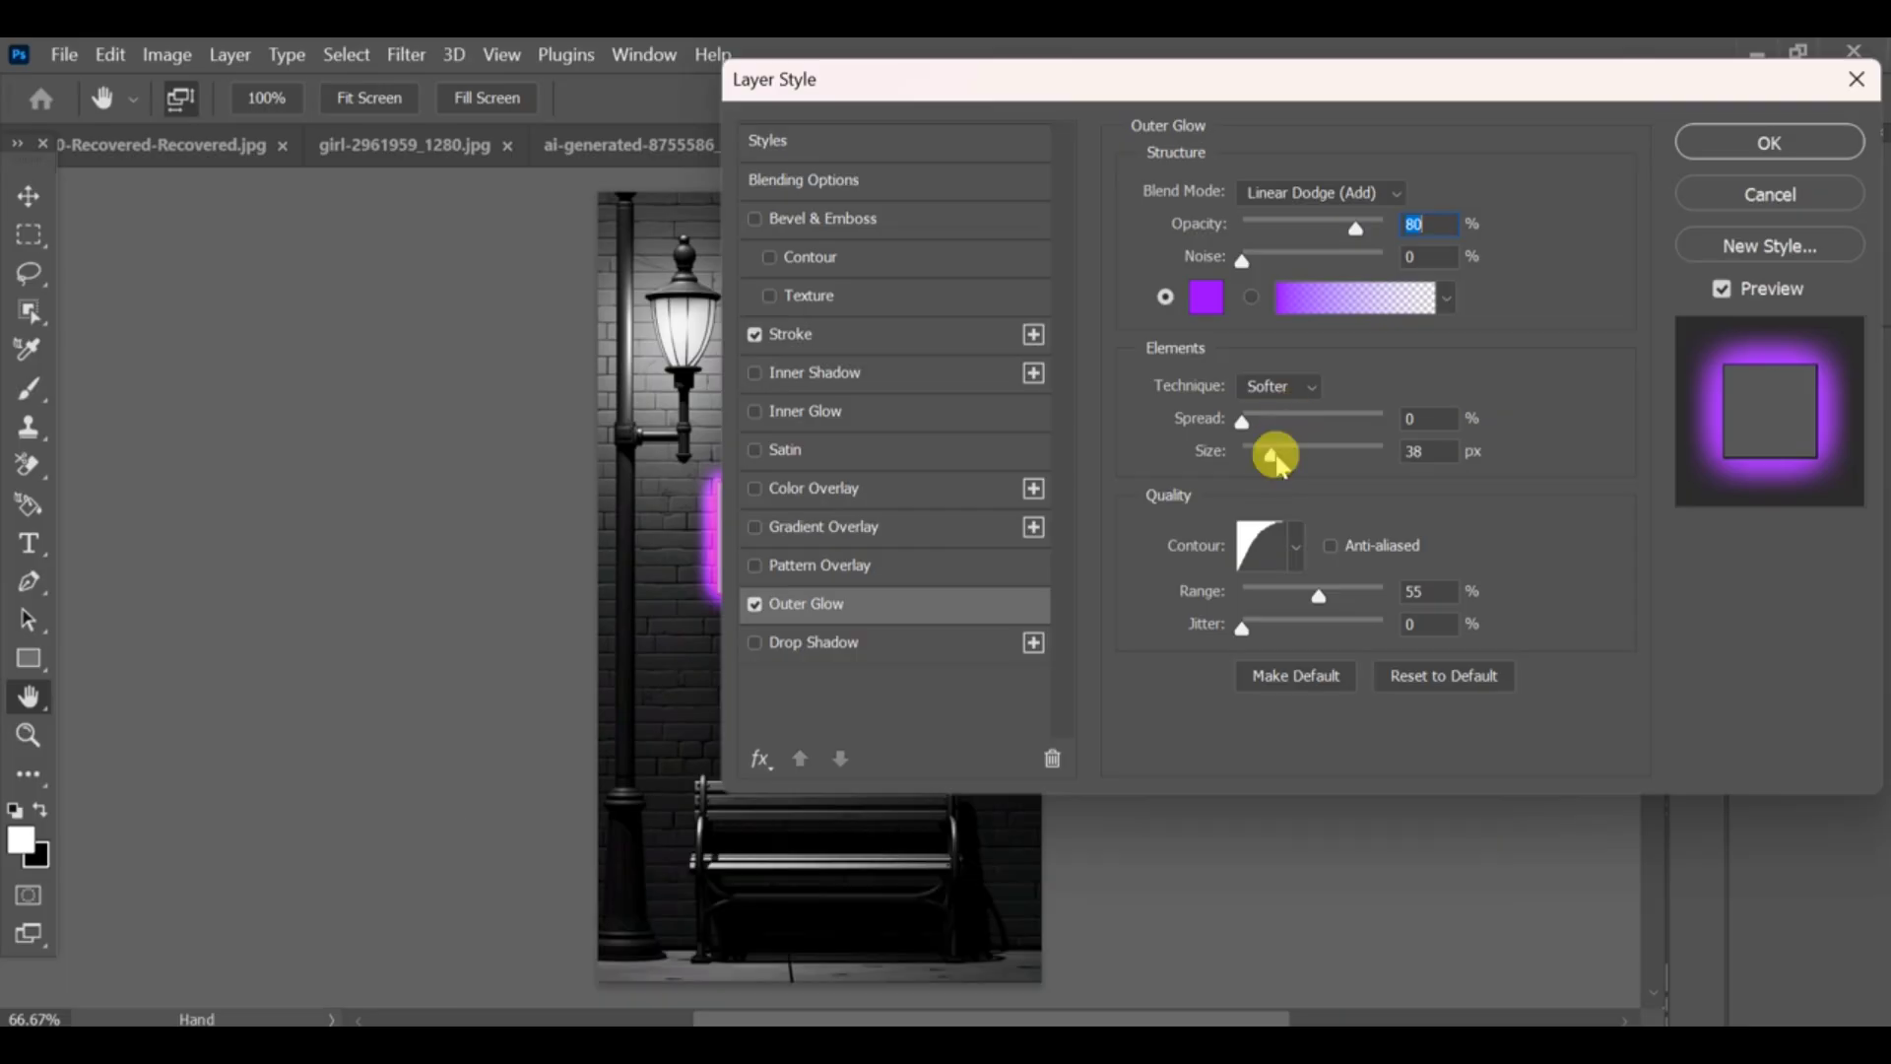
drag(1272, 453, 1385, 453)
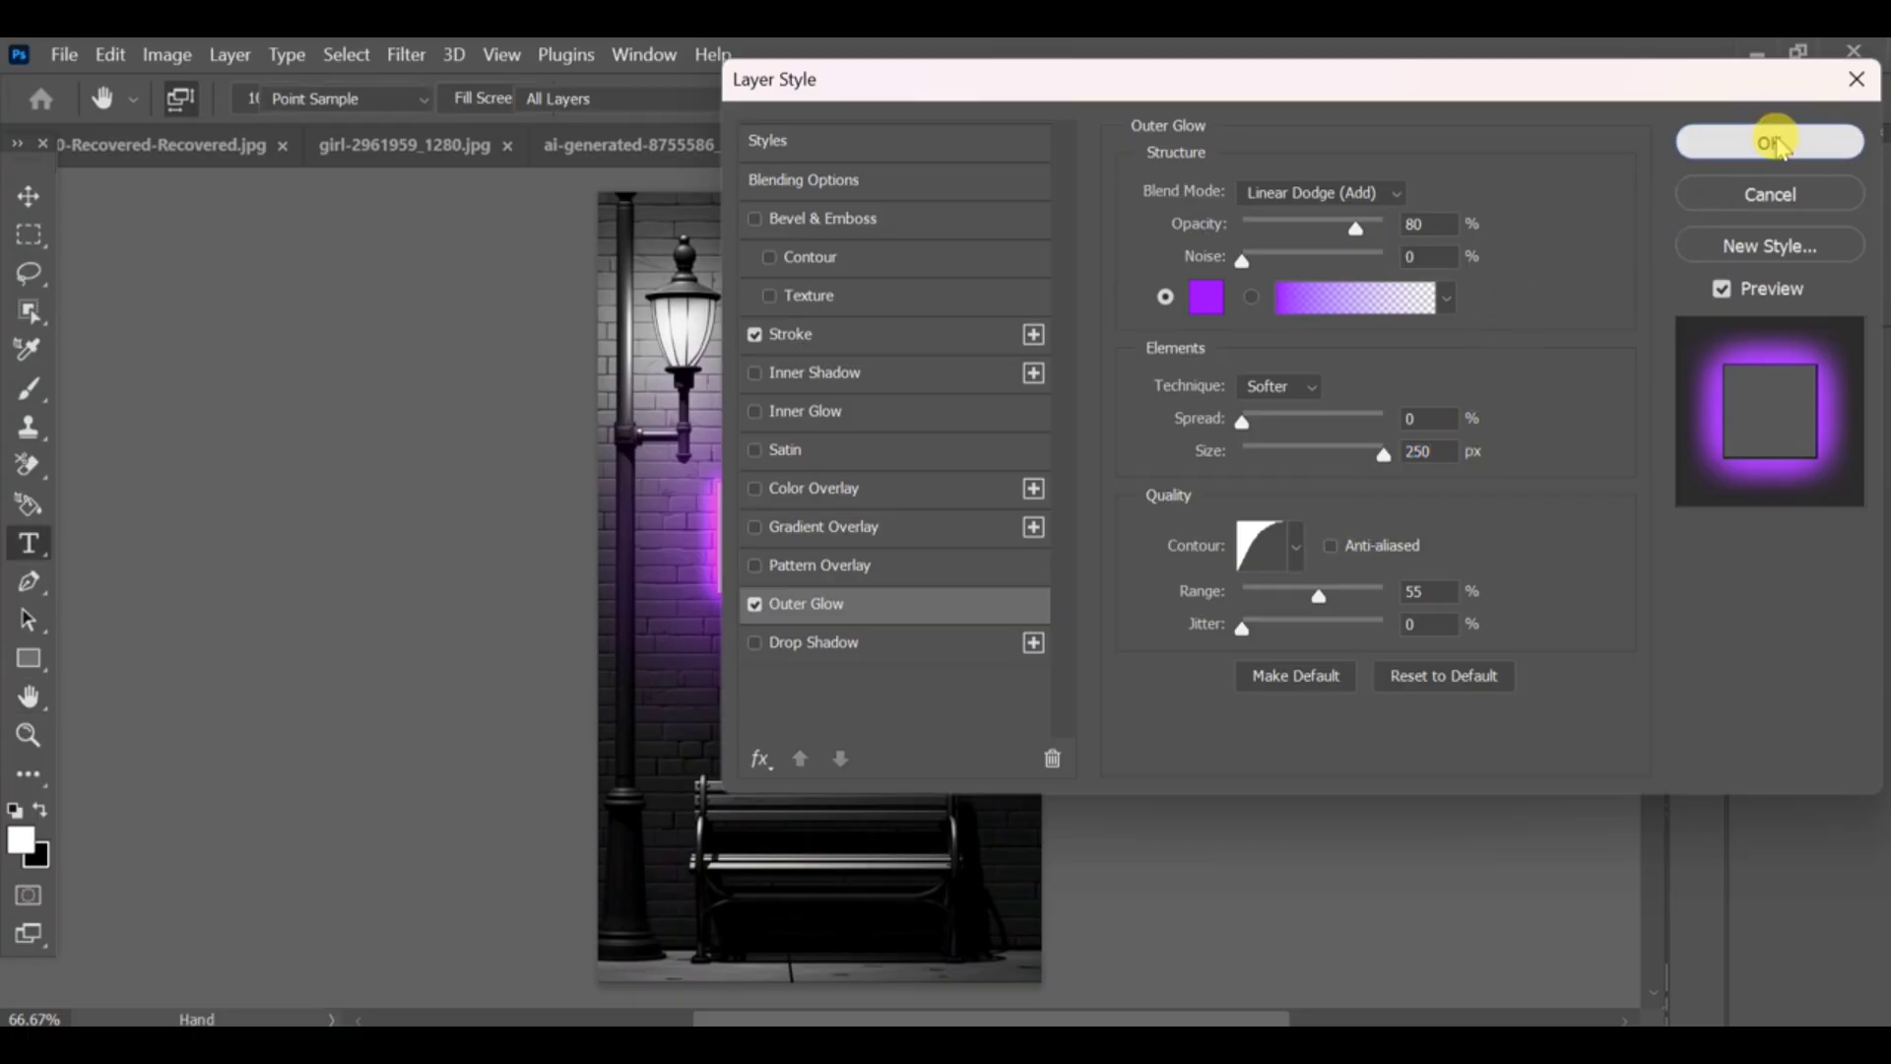
click(1769, 142)
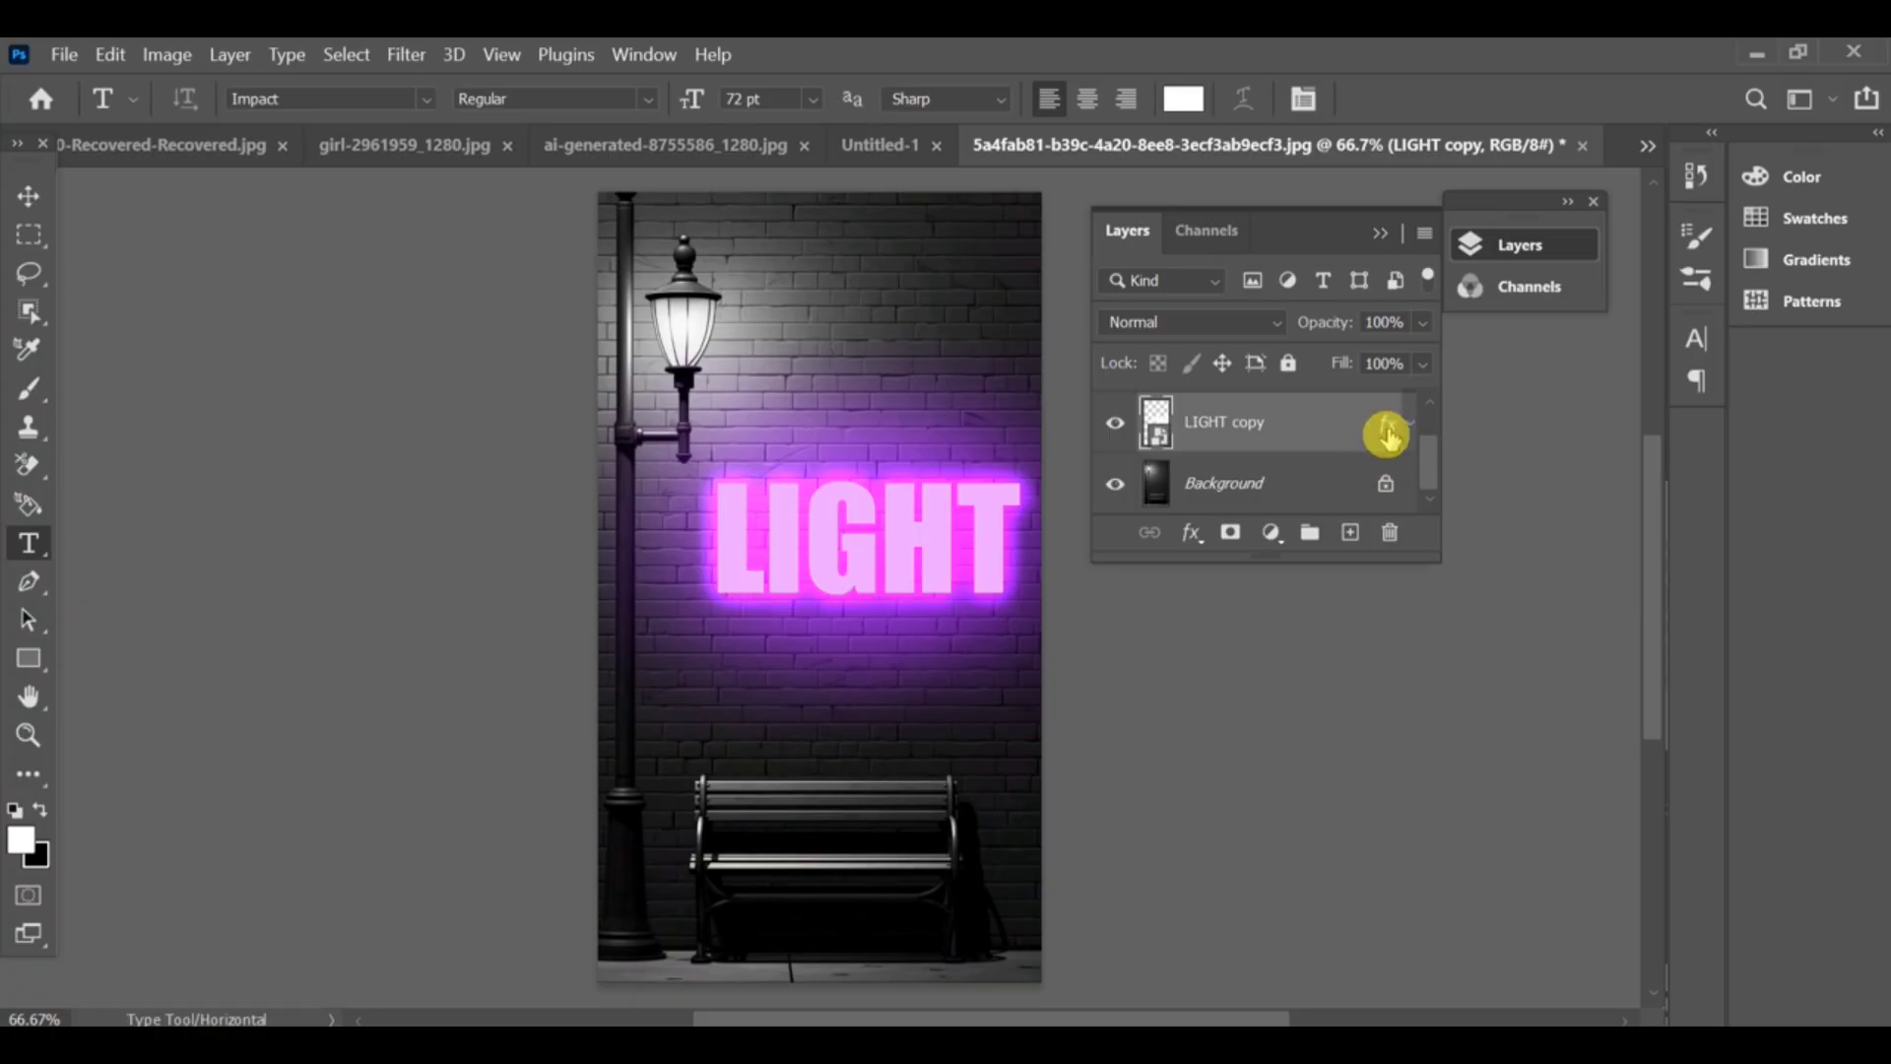
mouse_move(1385, 431)
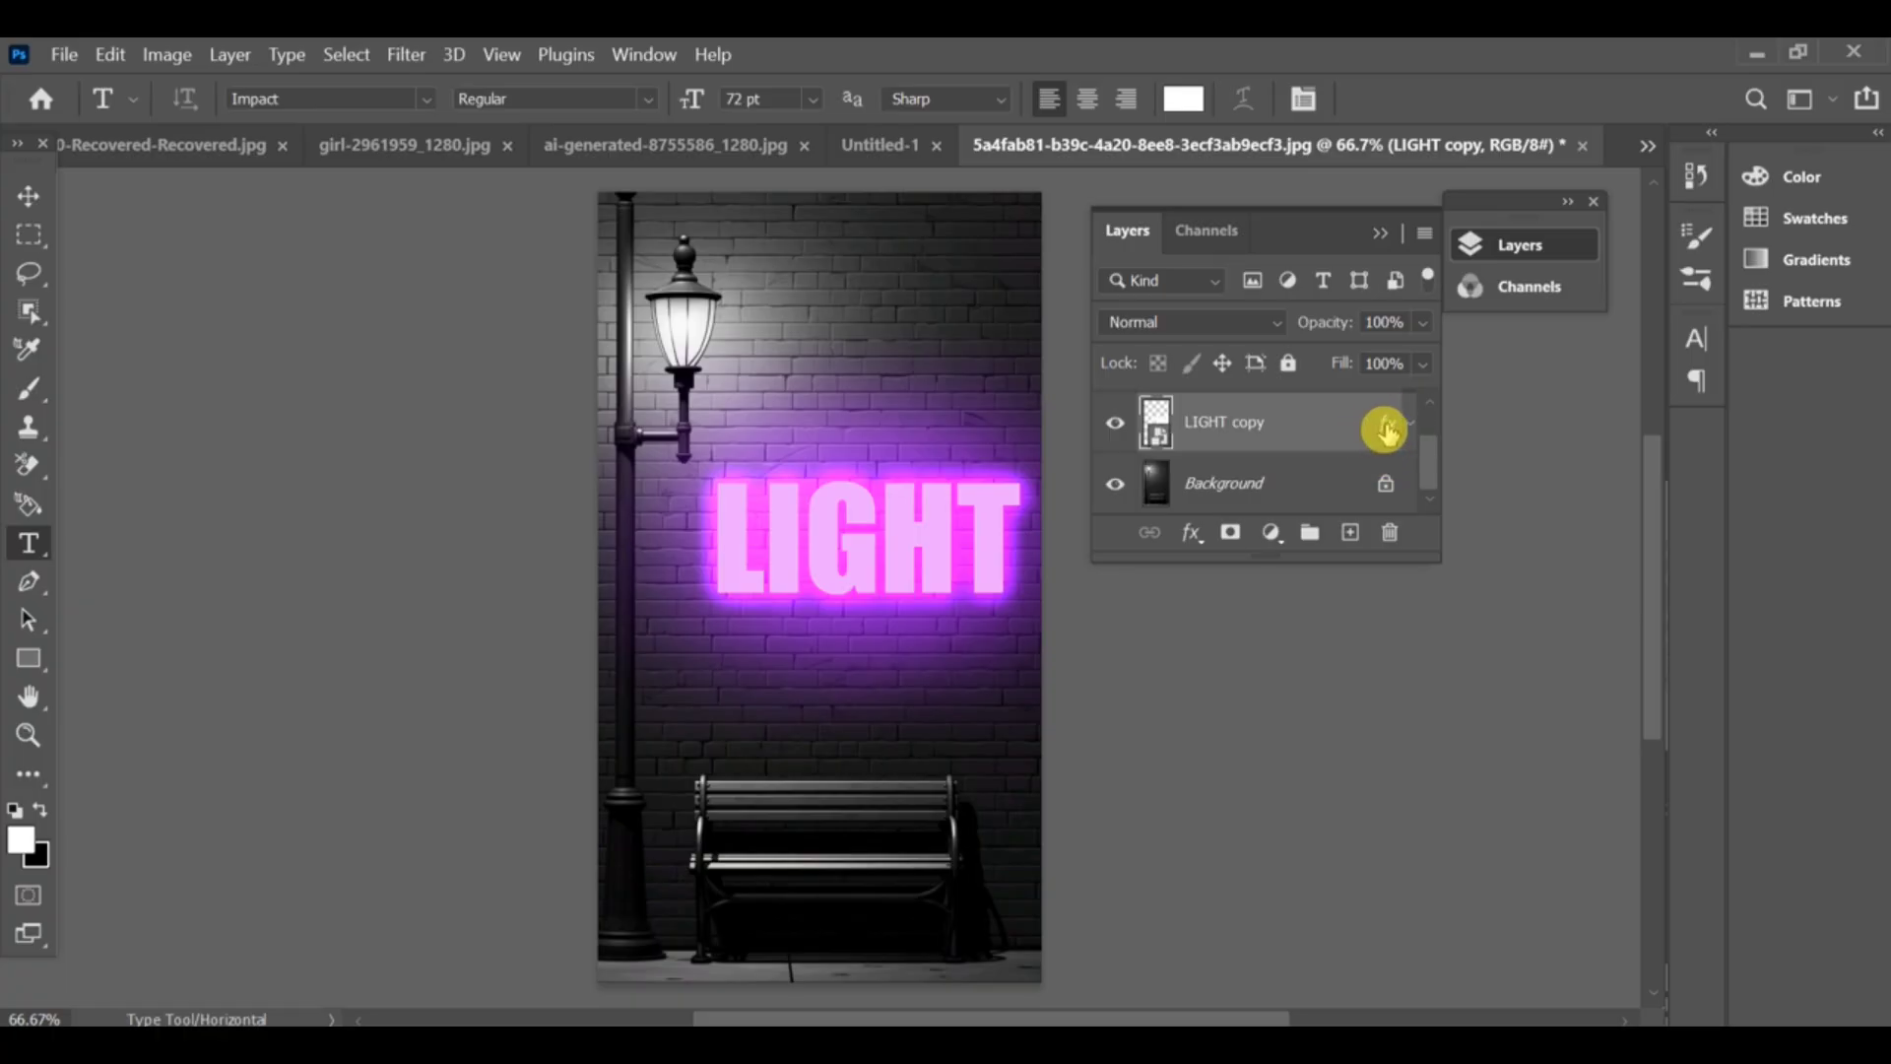
Expand the copy layer's effects and bring up the fx list for adding a style
click(1385, 428)
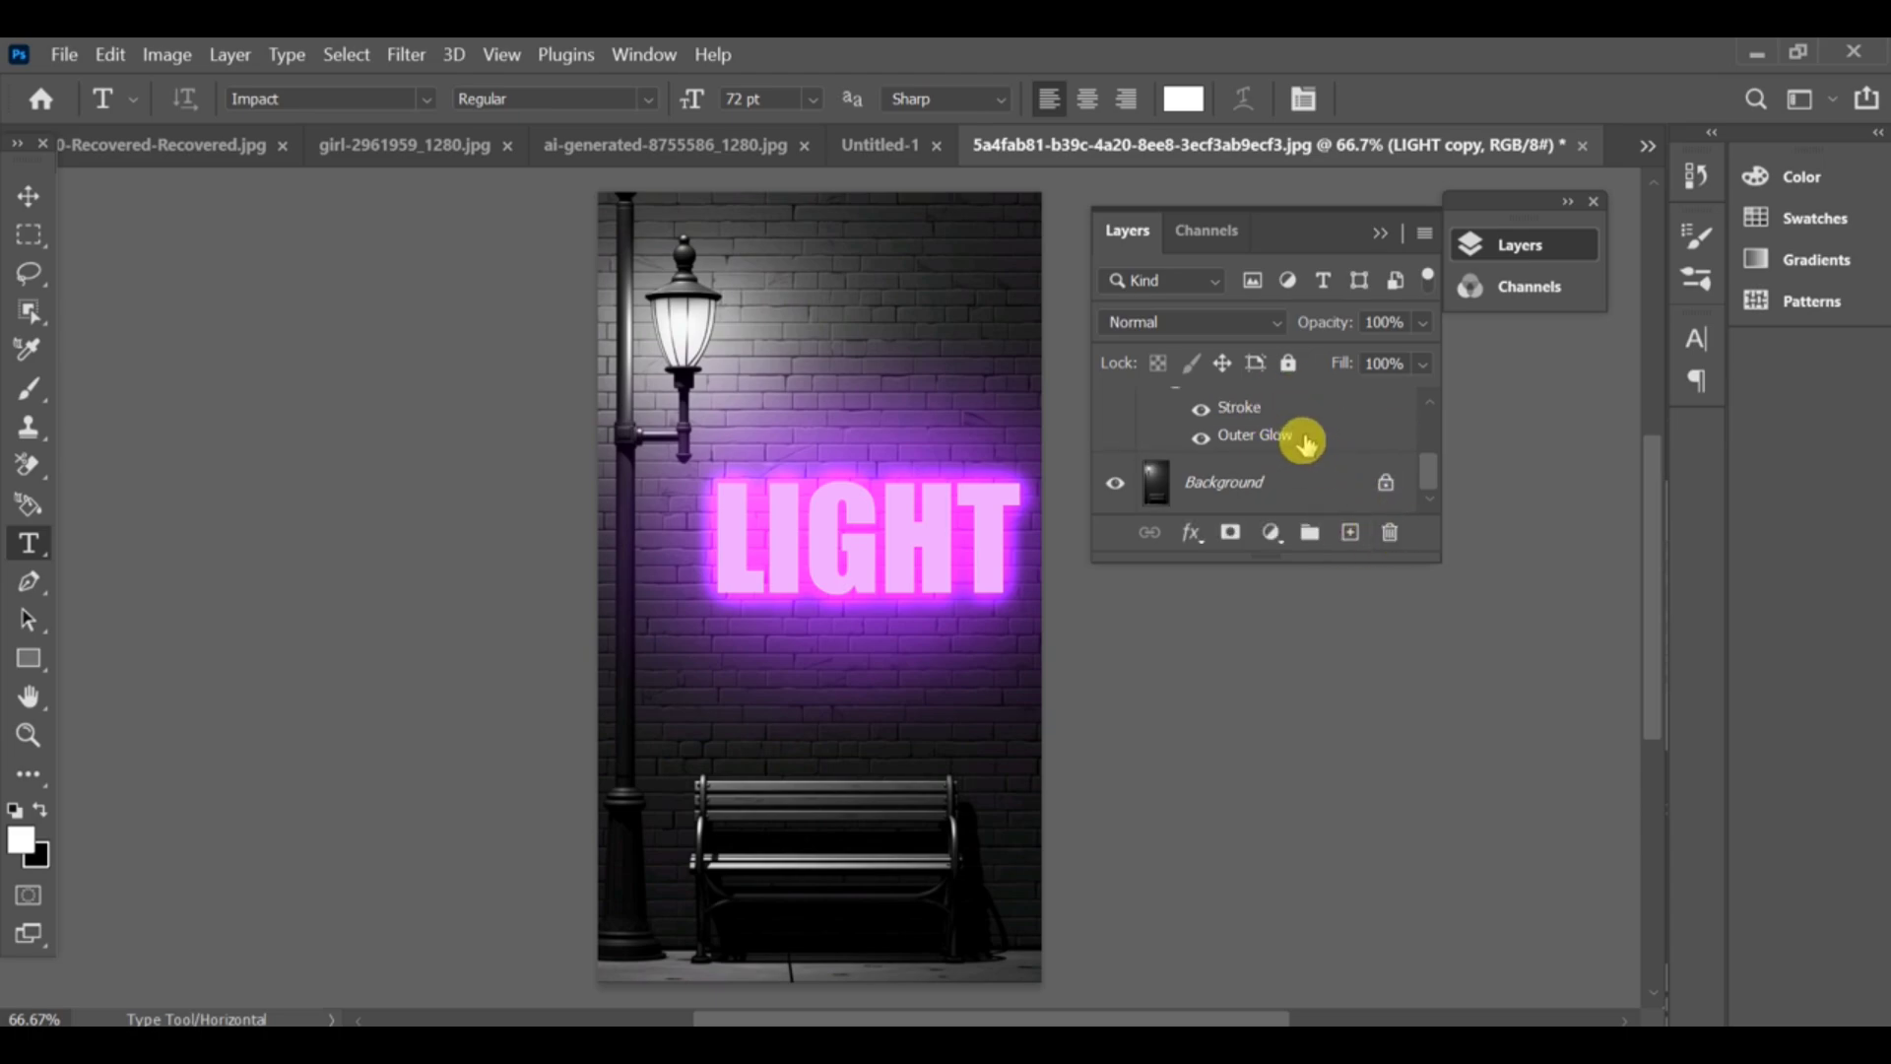
click(1190, 532)
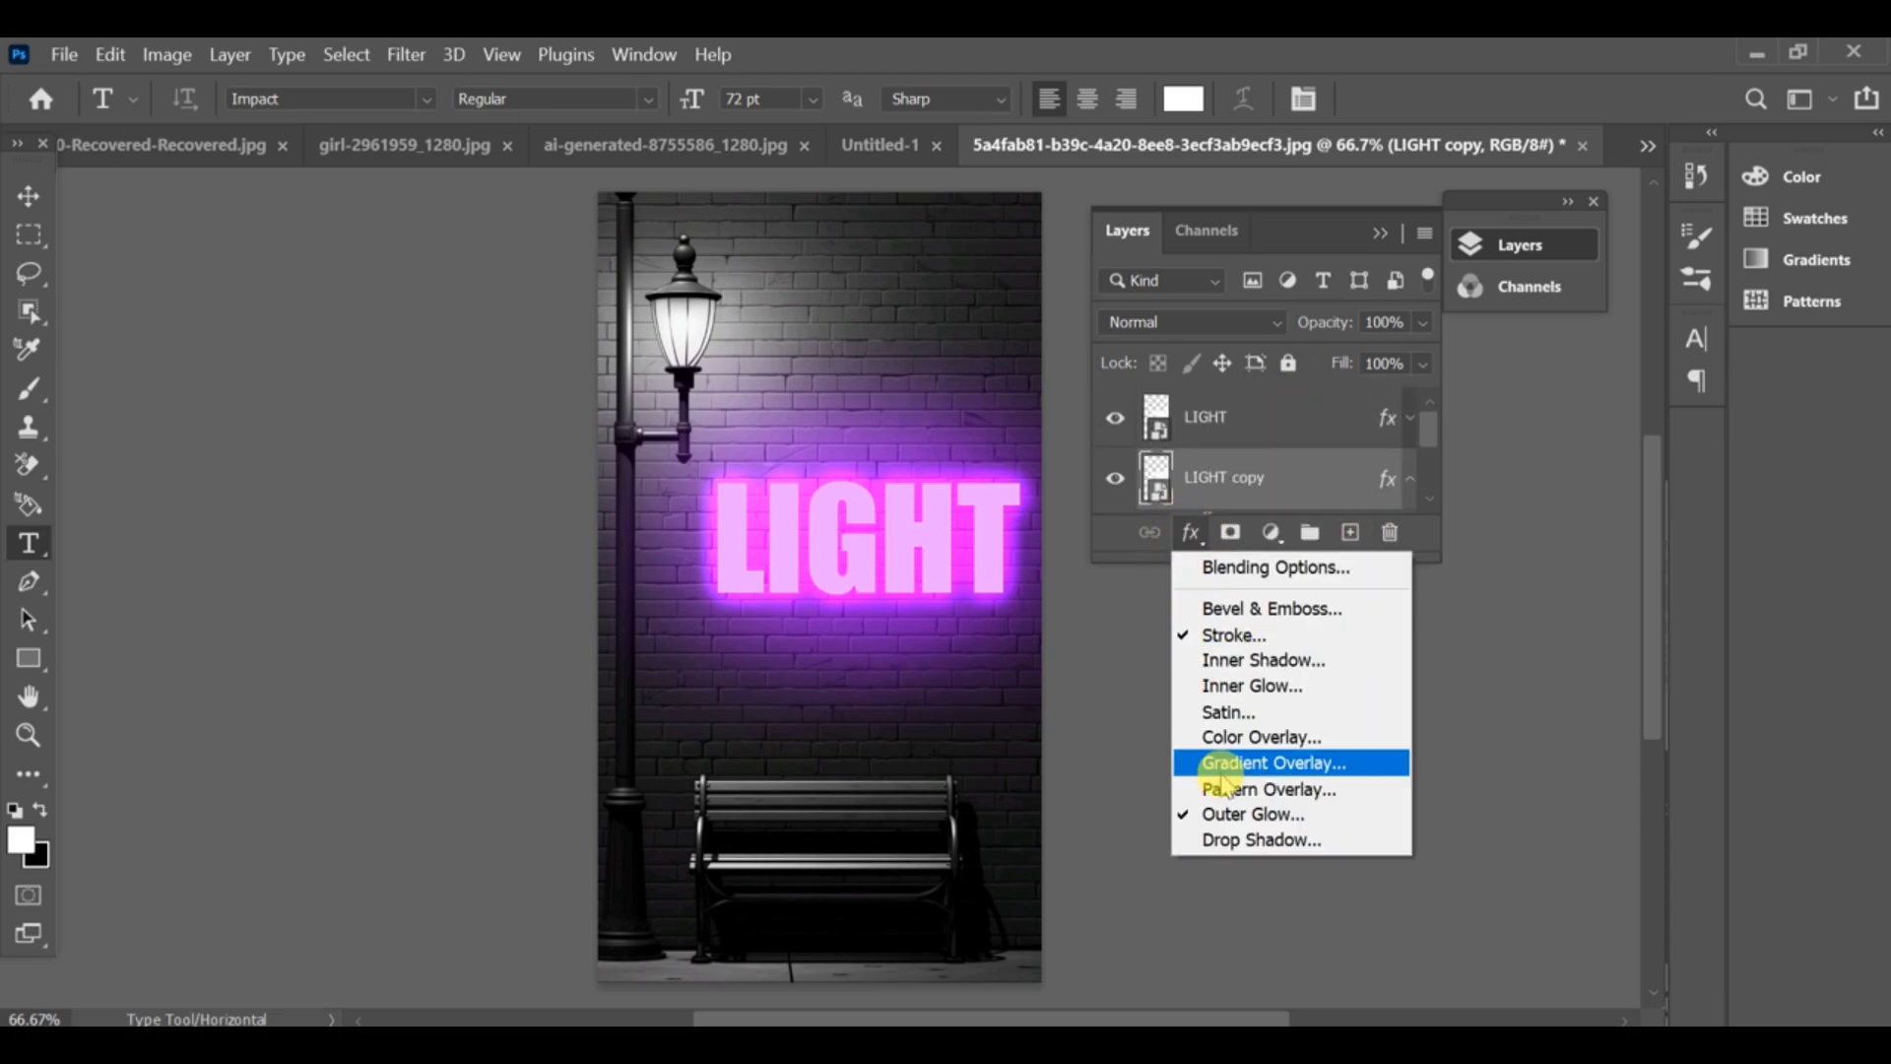
mouse_move(1259, 840)
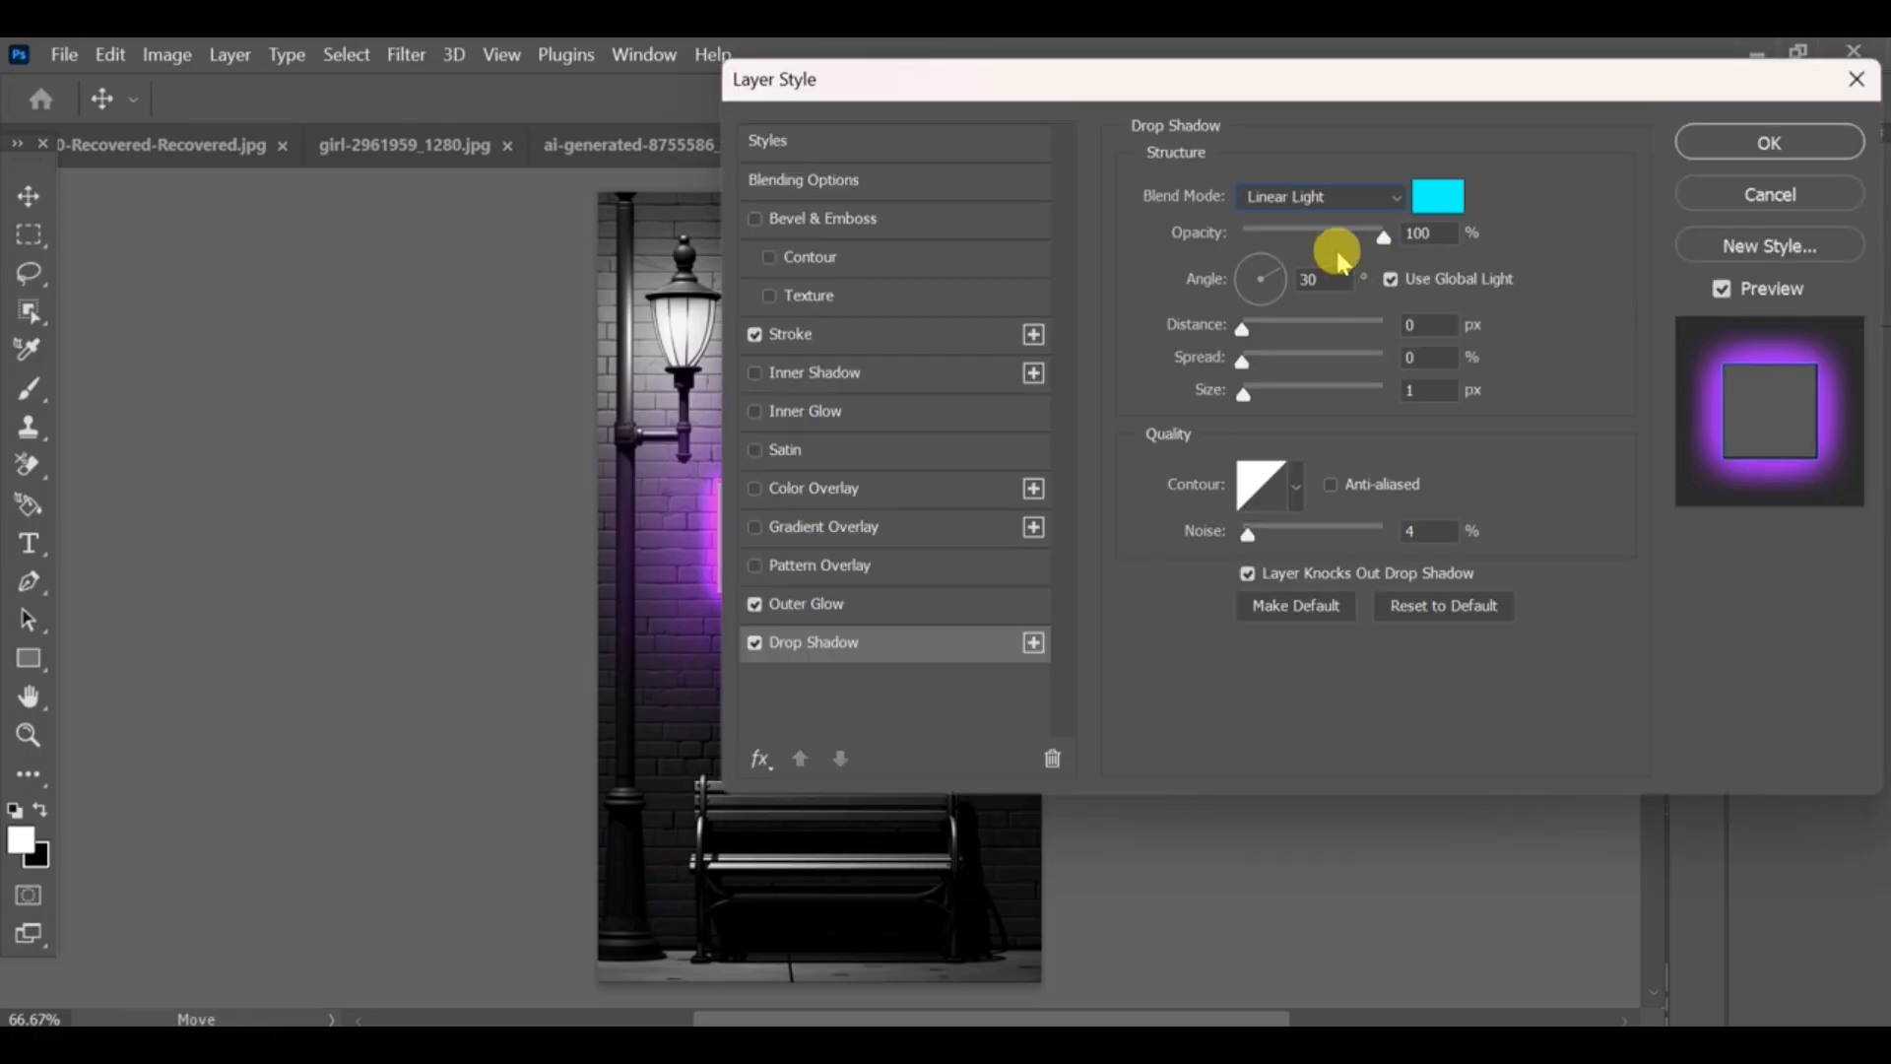
Lower the Drop Shadow opacity to 21% and make its colour black
drag(1385, 236, 1269, 236)
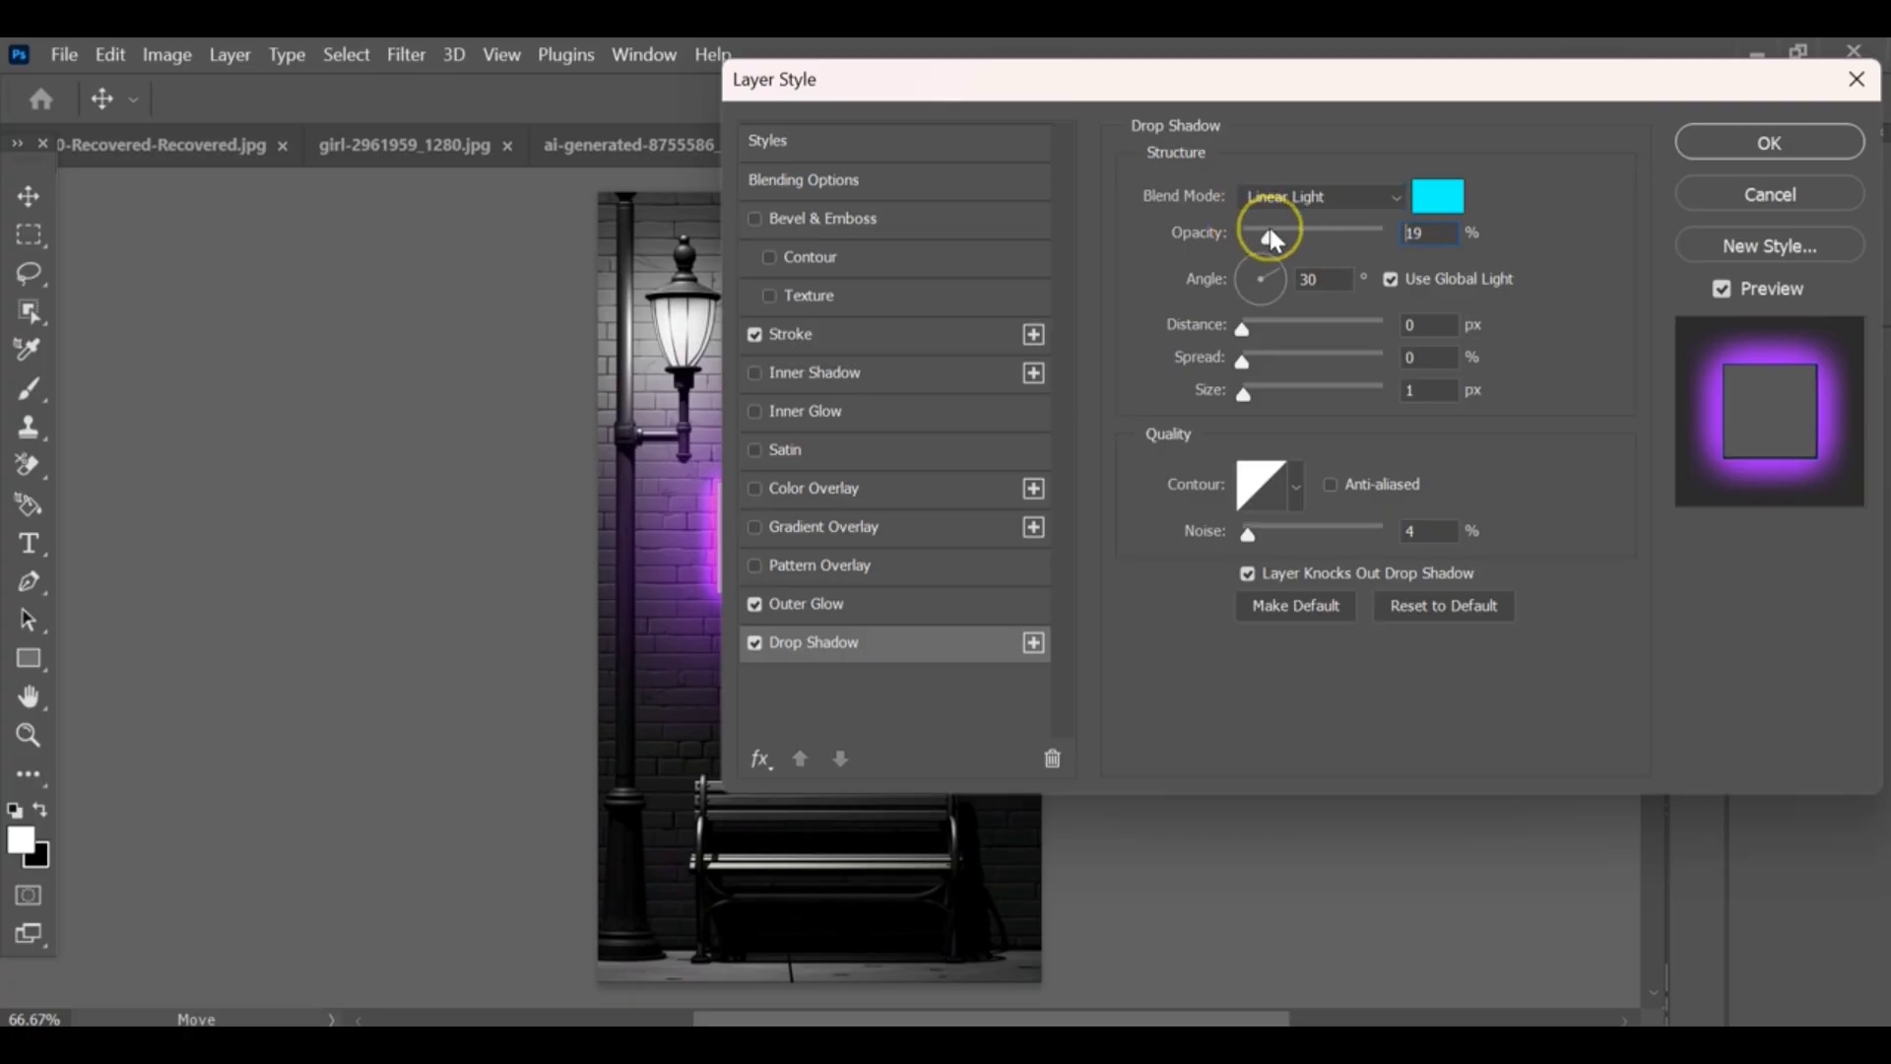
click(1436, 195)
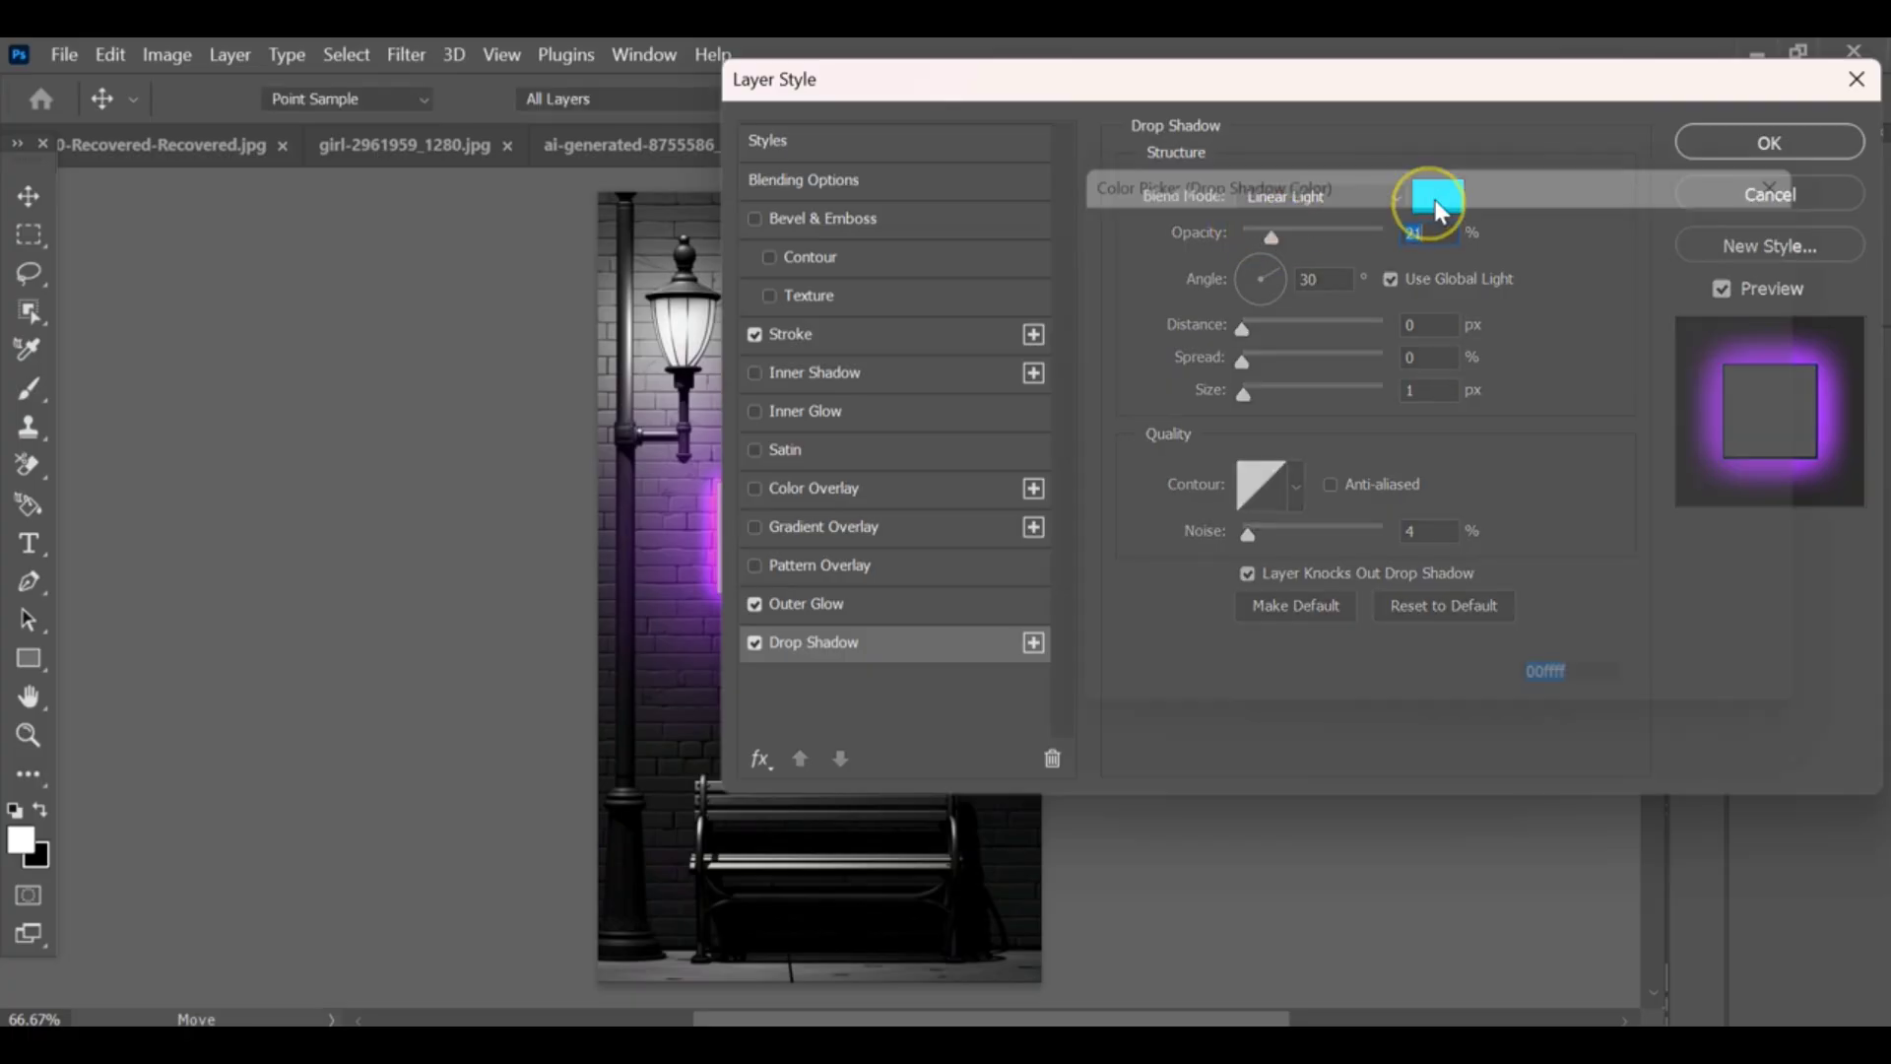
click(1430, 205)
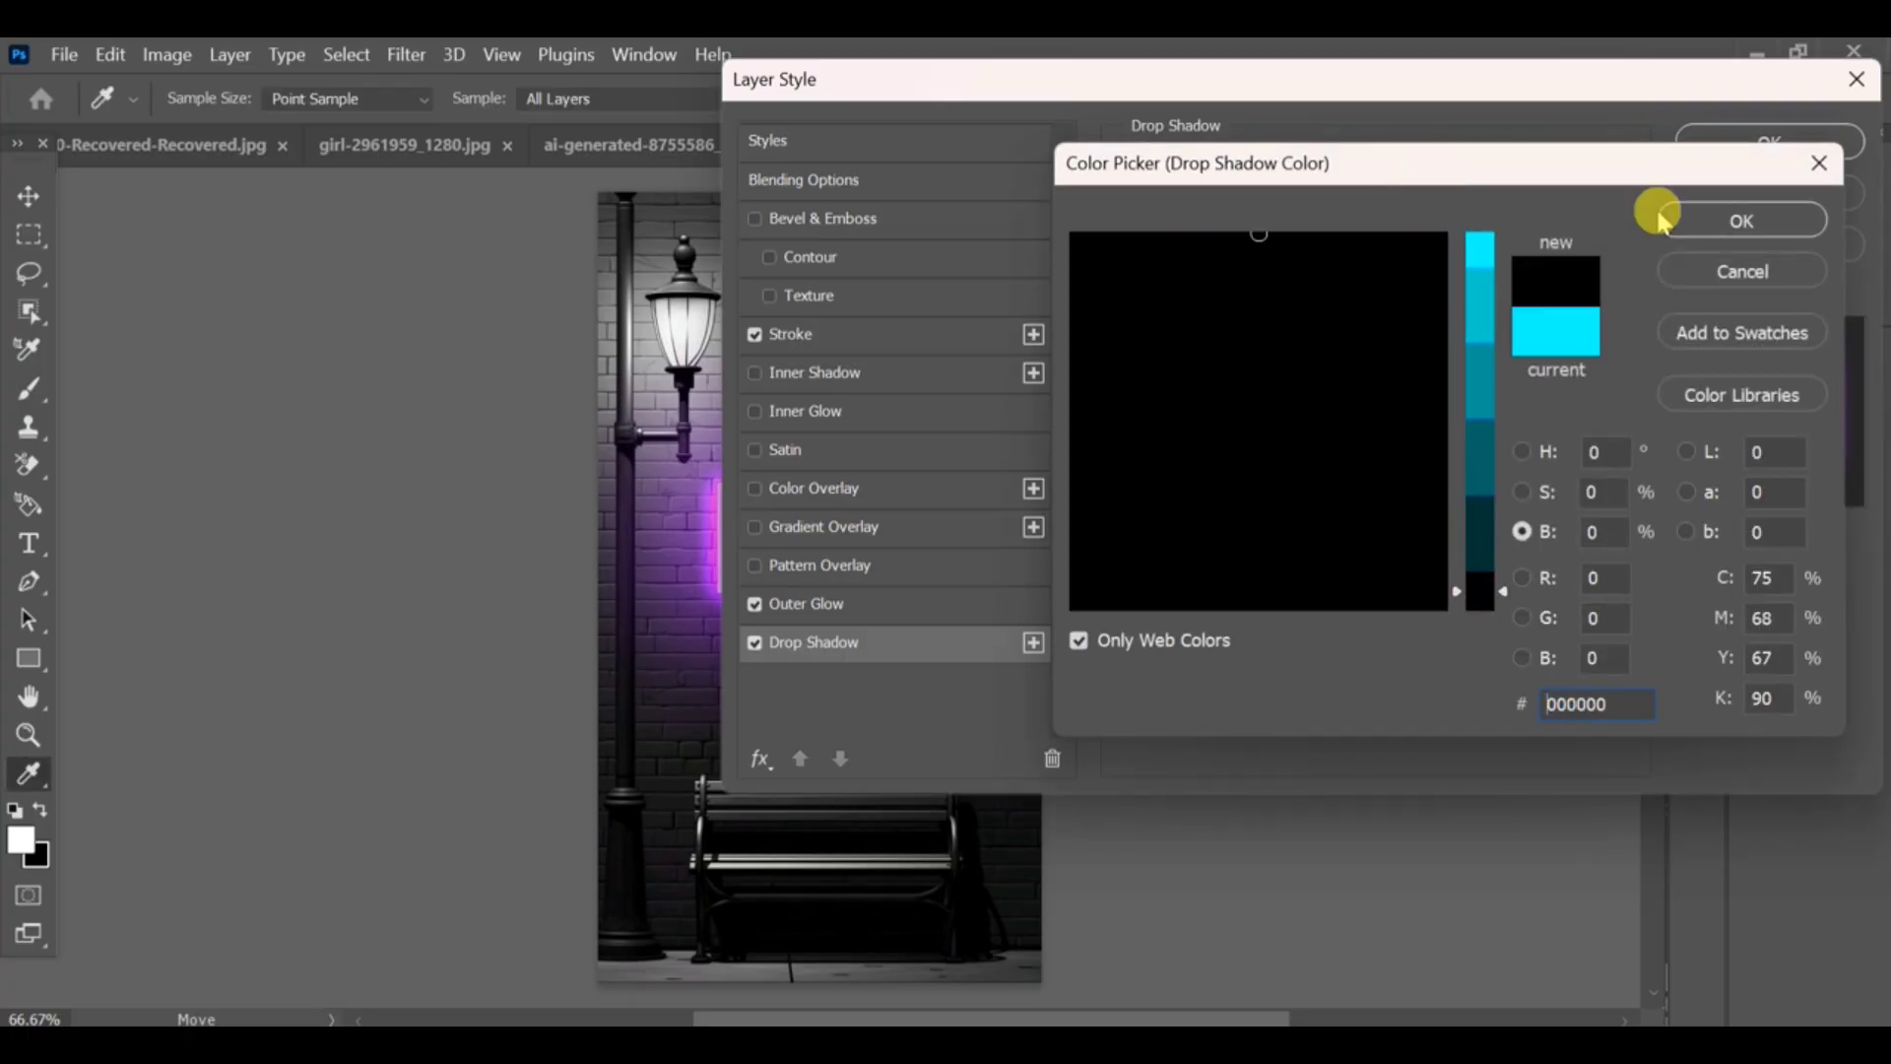
click(1739, 218)
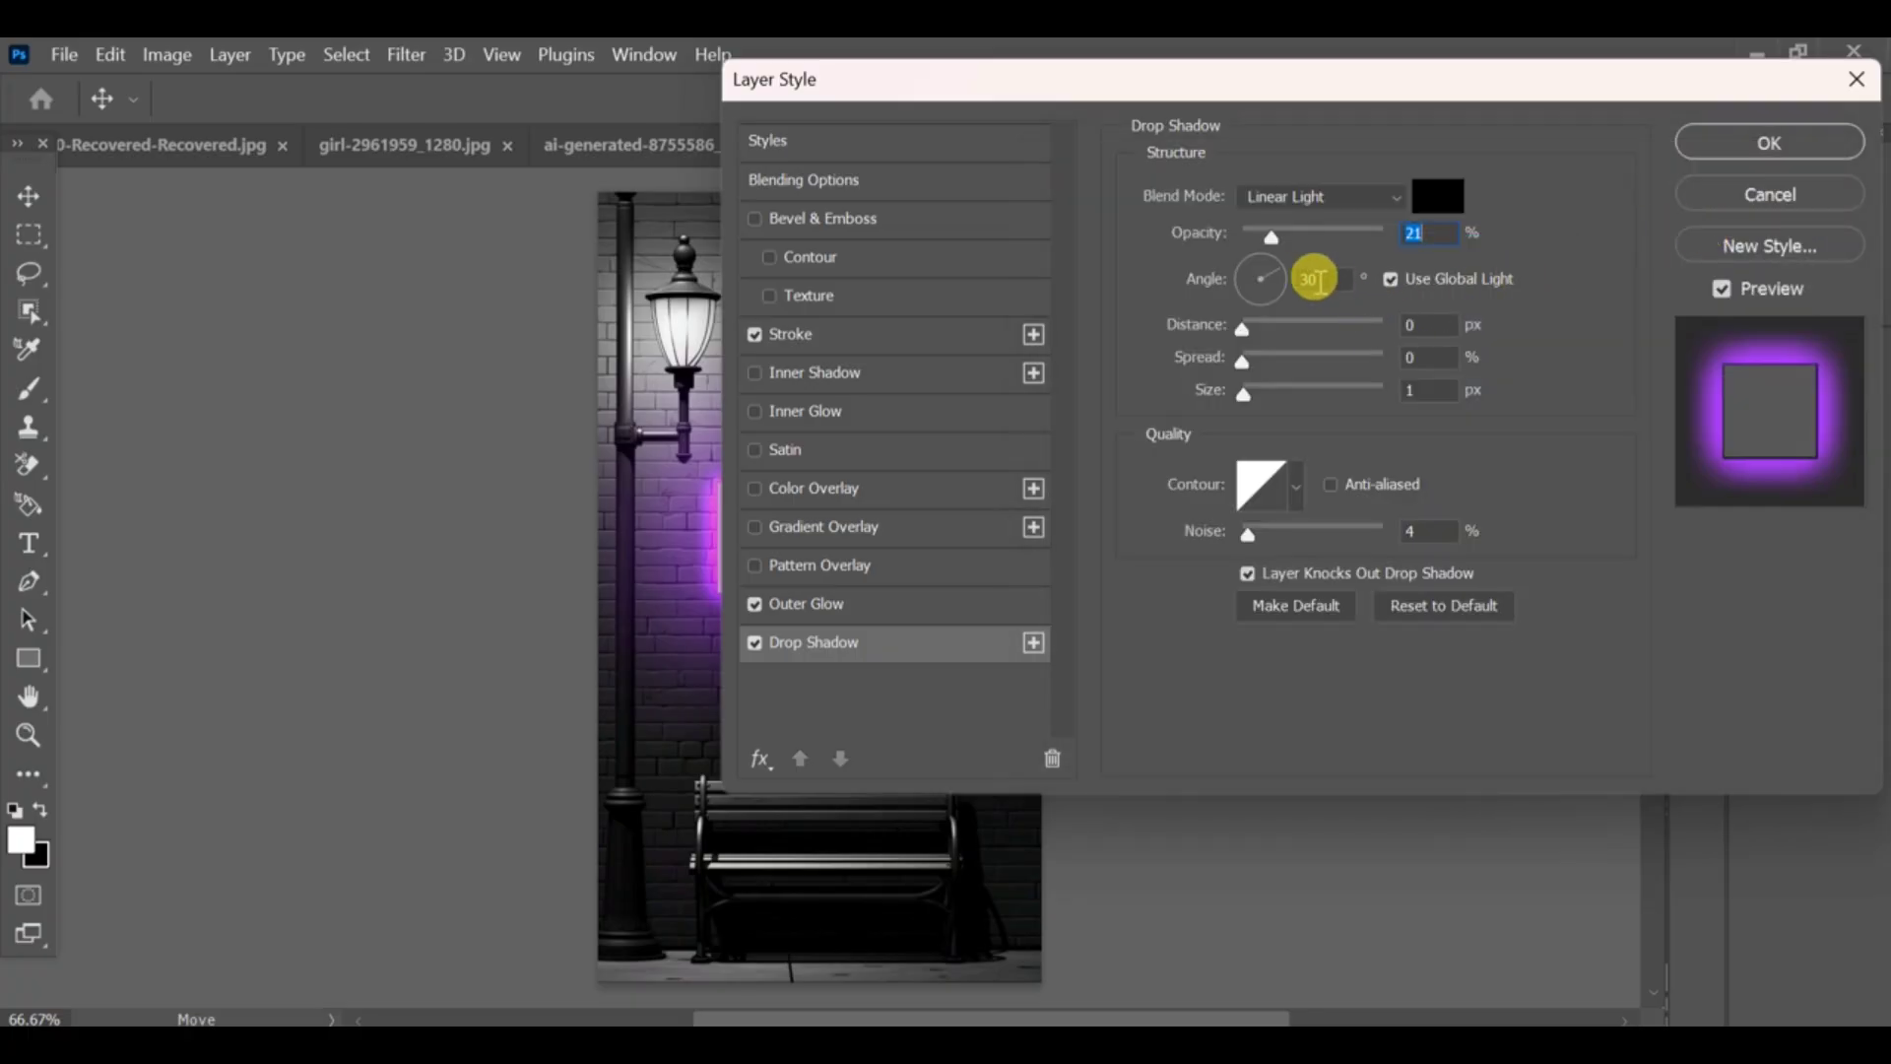
Adjust the shadow to 52° angle, 47 px distance, 34% spread, 43 px size, and apply
drag(1324, 278, 1274, 254)
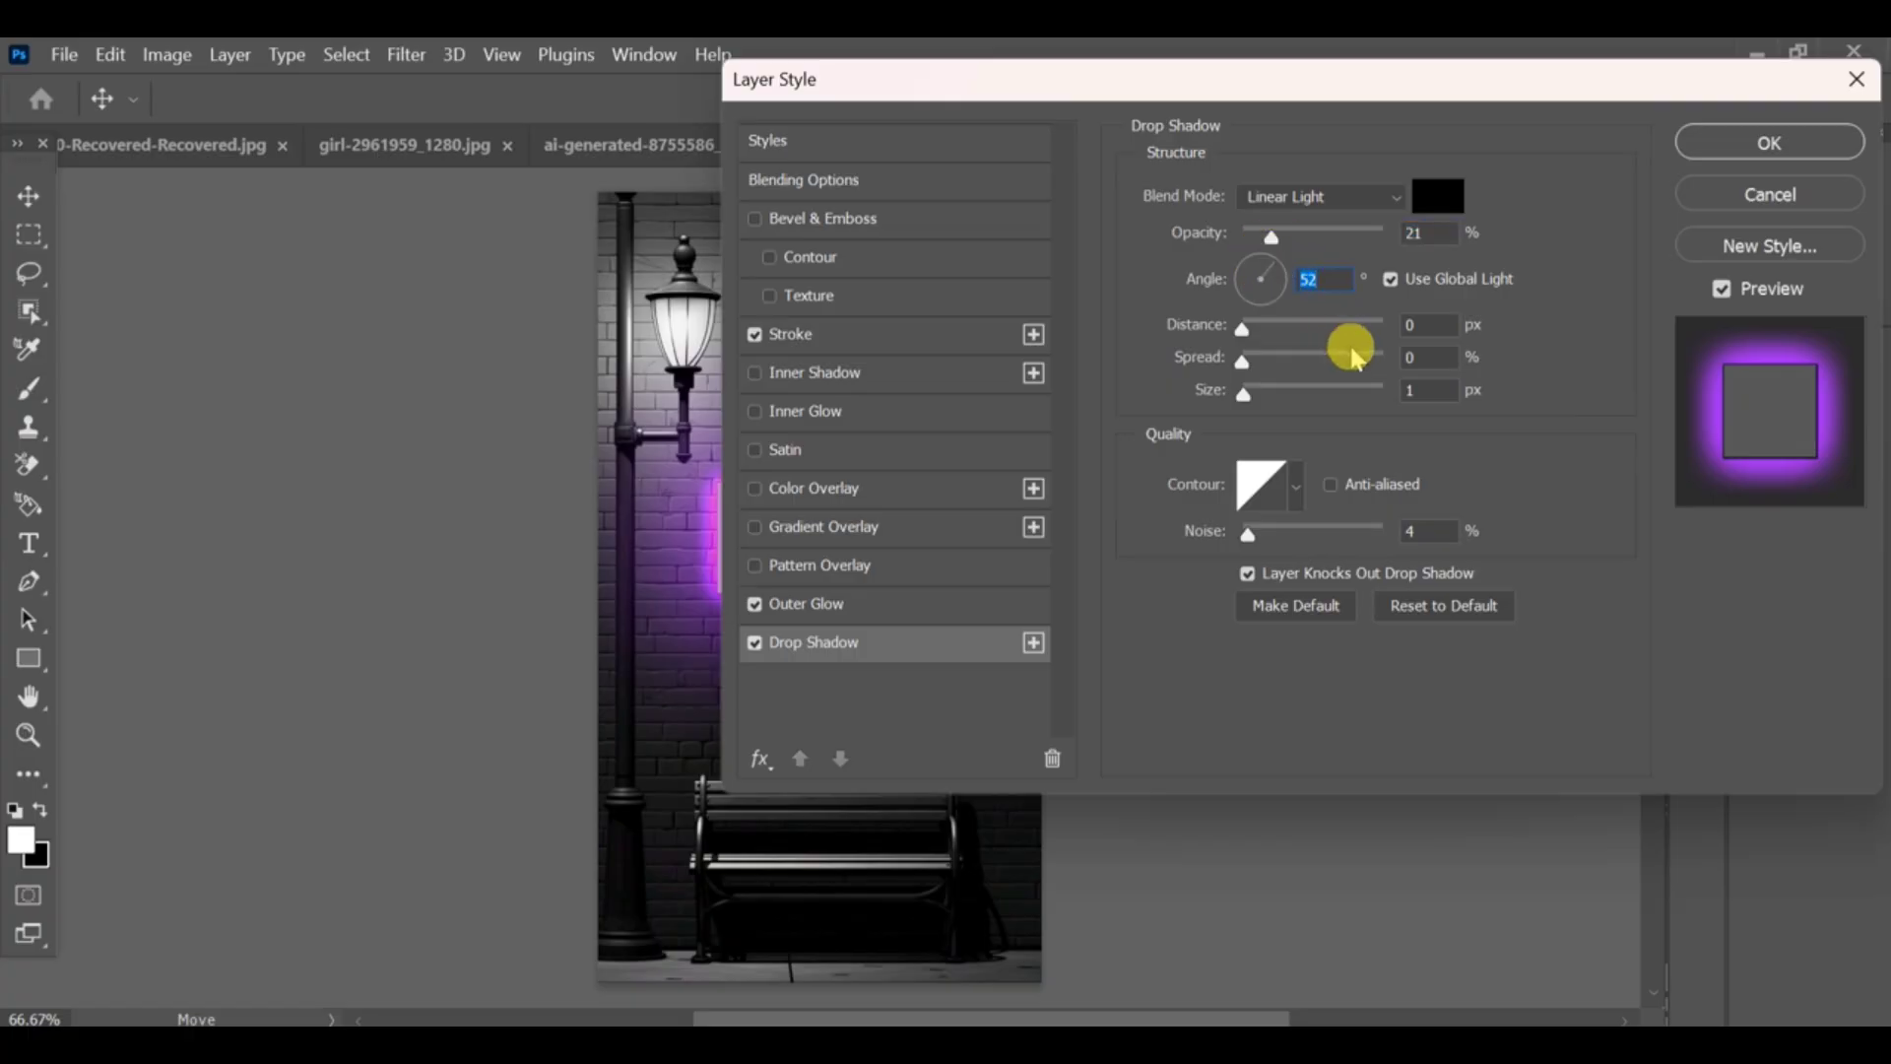
drag(1243, 323, 1296, 323)
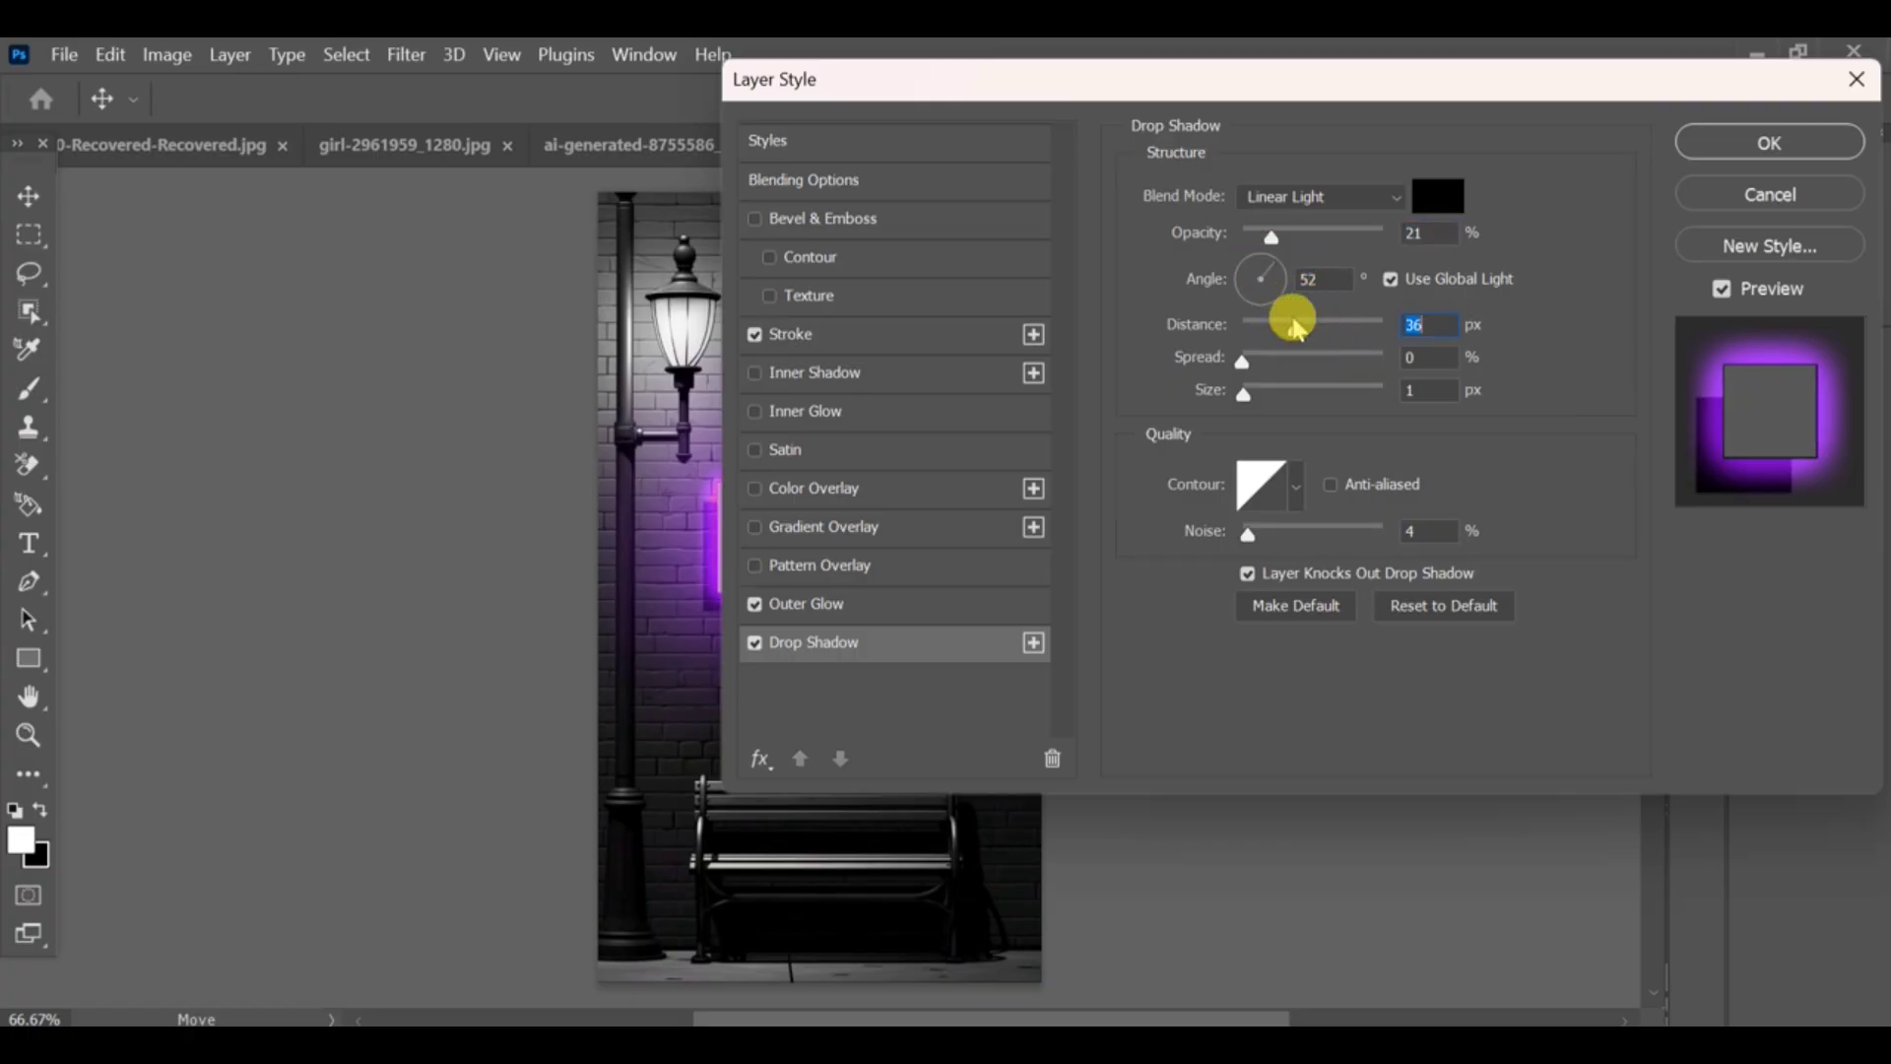
drag(1273, 323, 1306, 335)
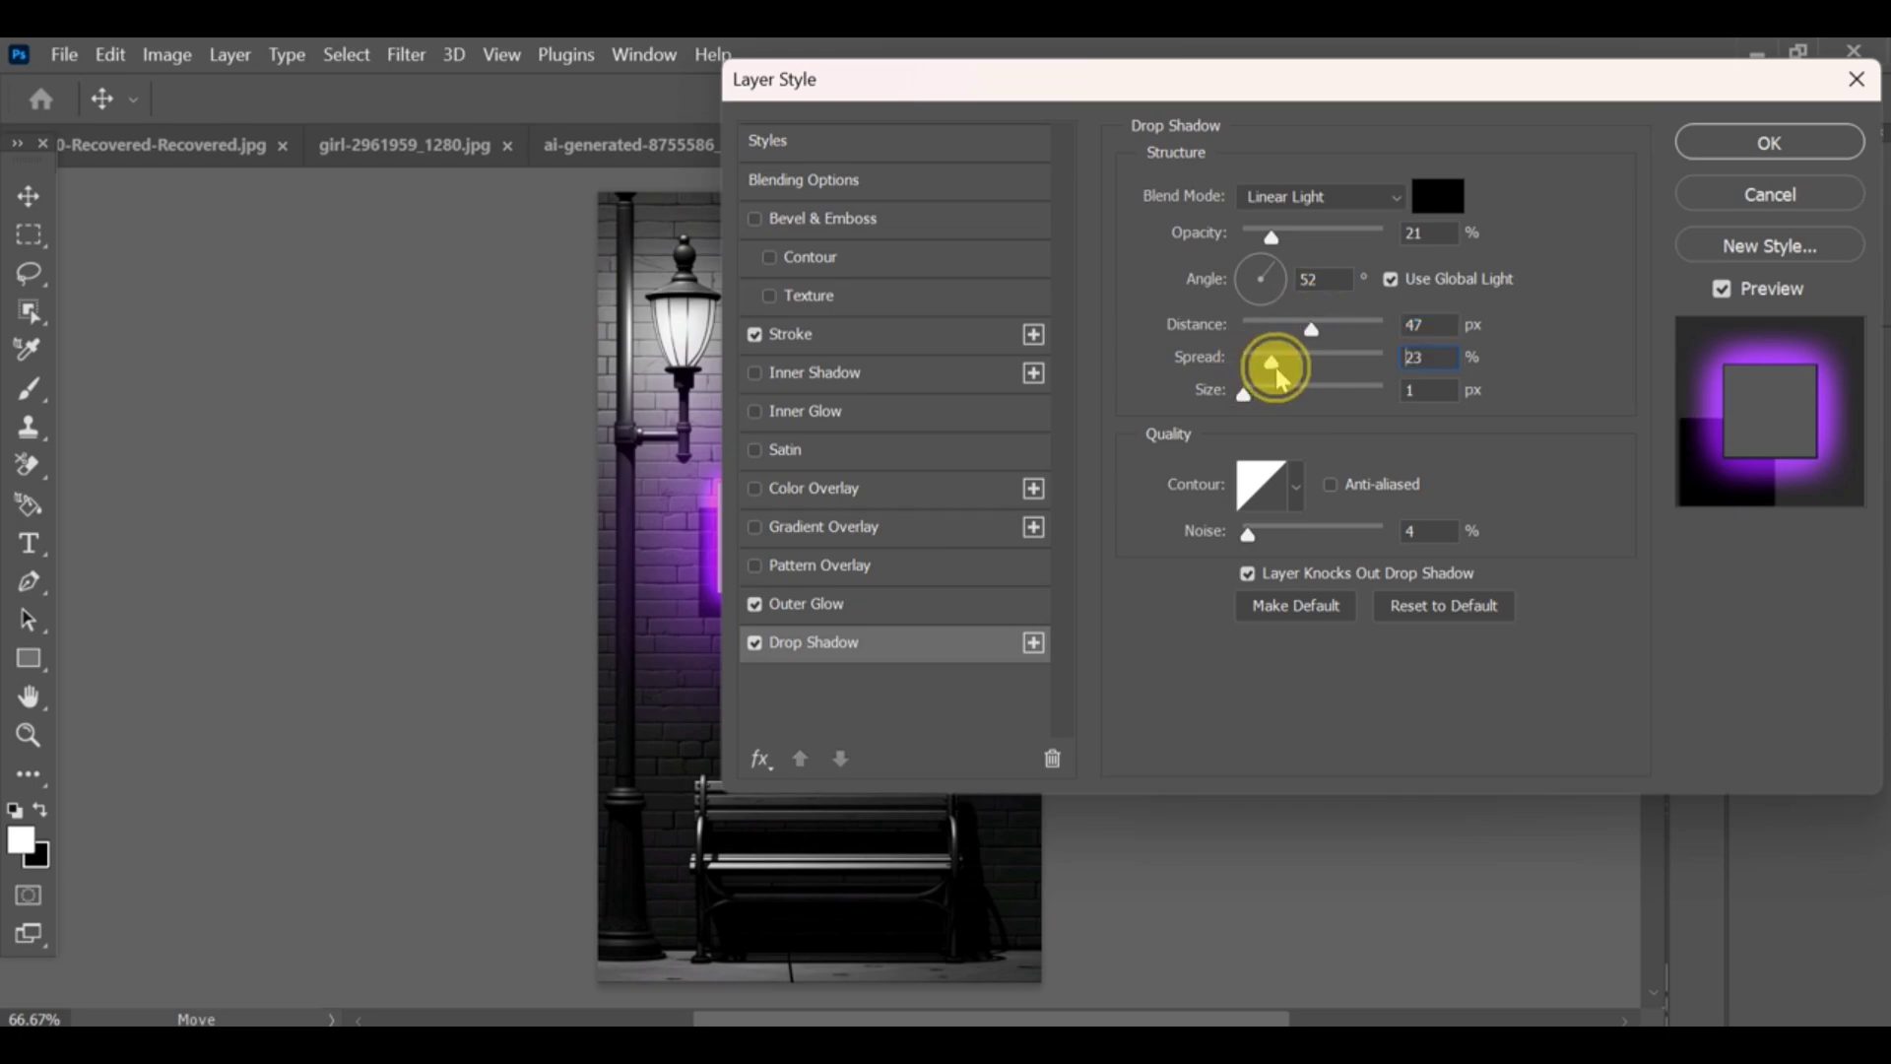
drag(1273, 364, 1278, 364)
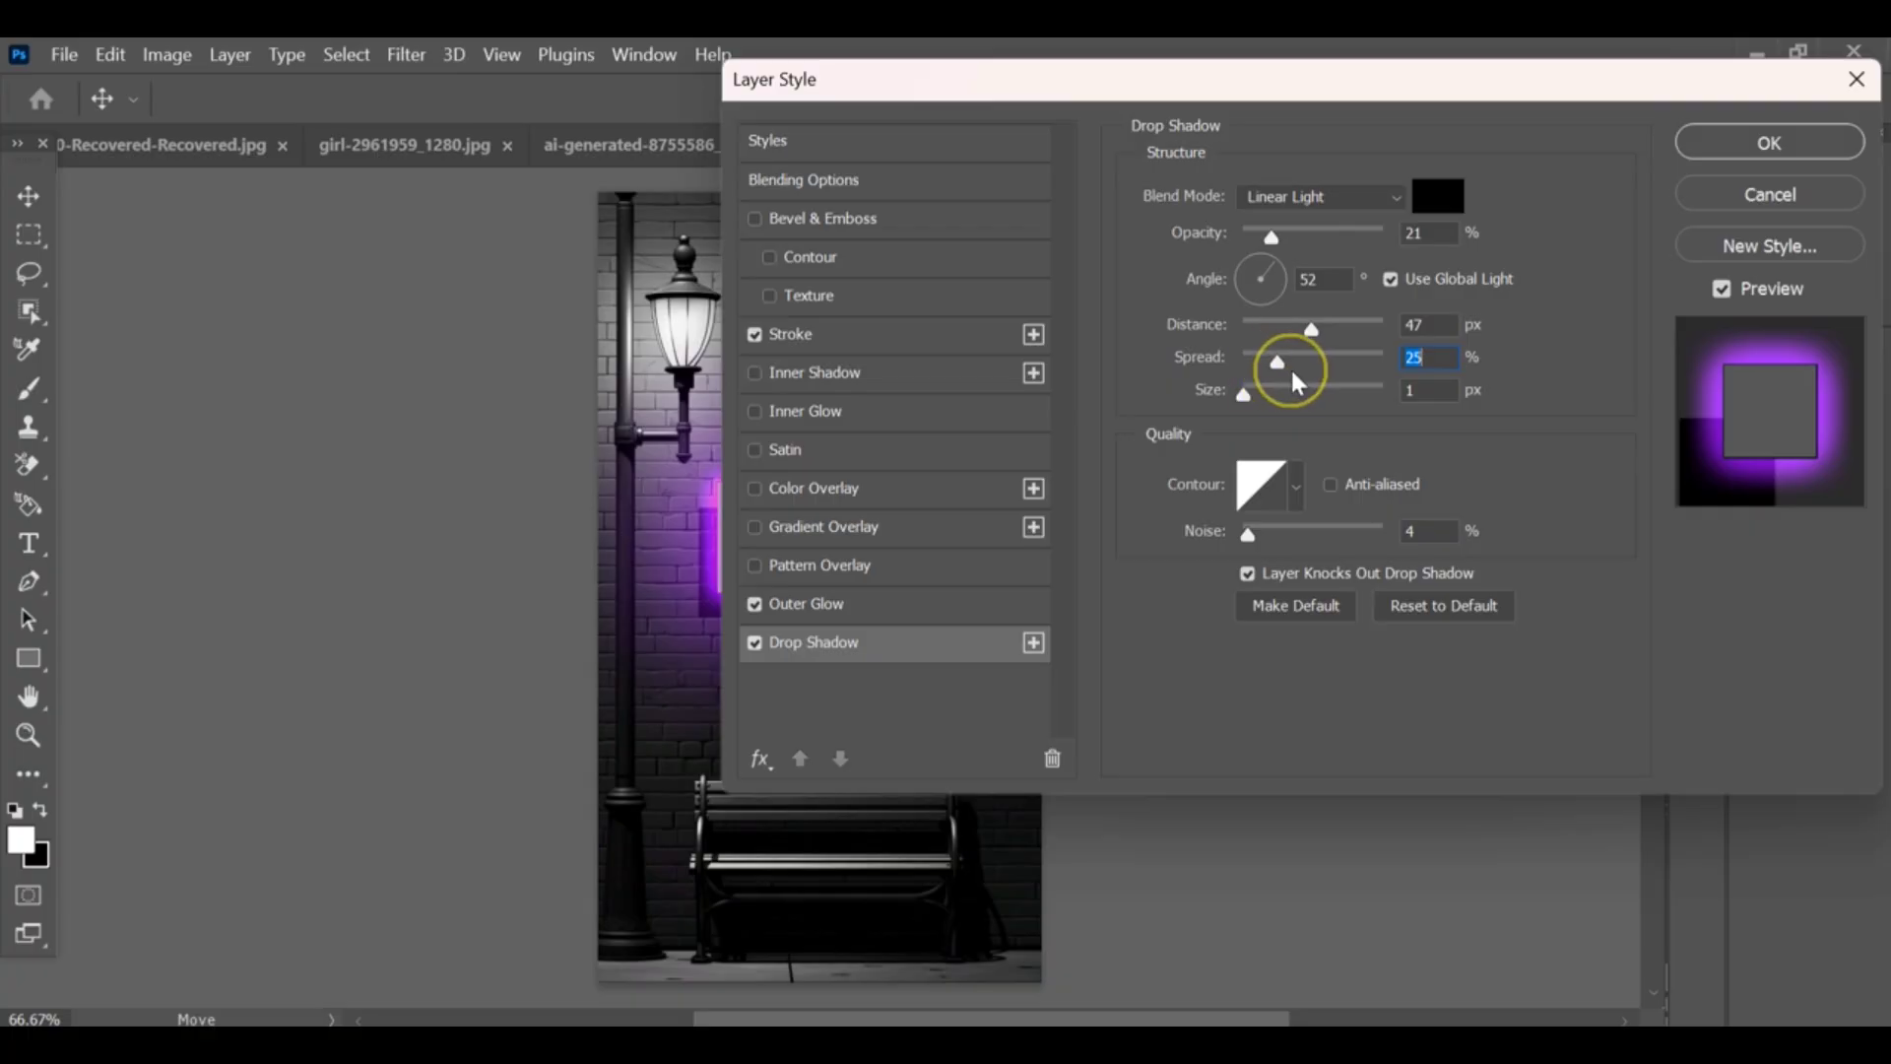
drag(1276, 362, 1290, 363)
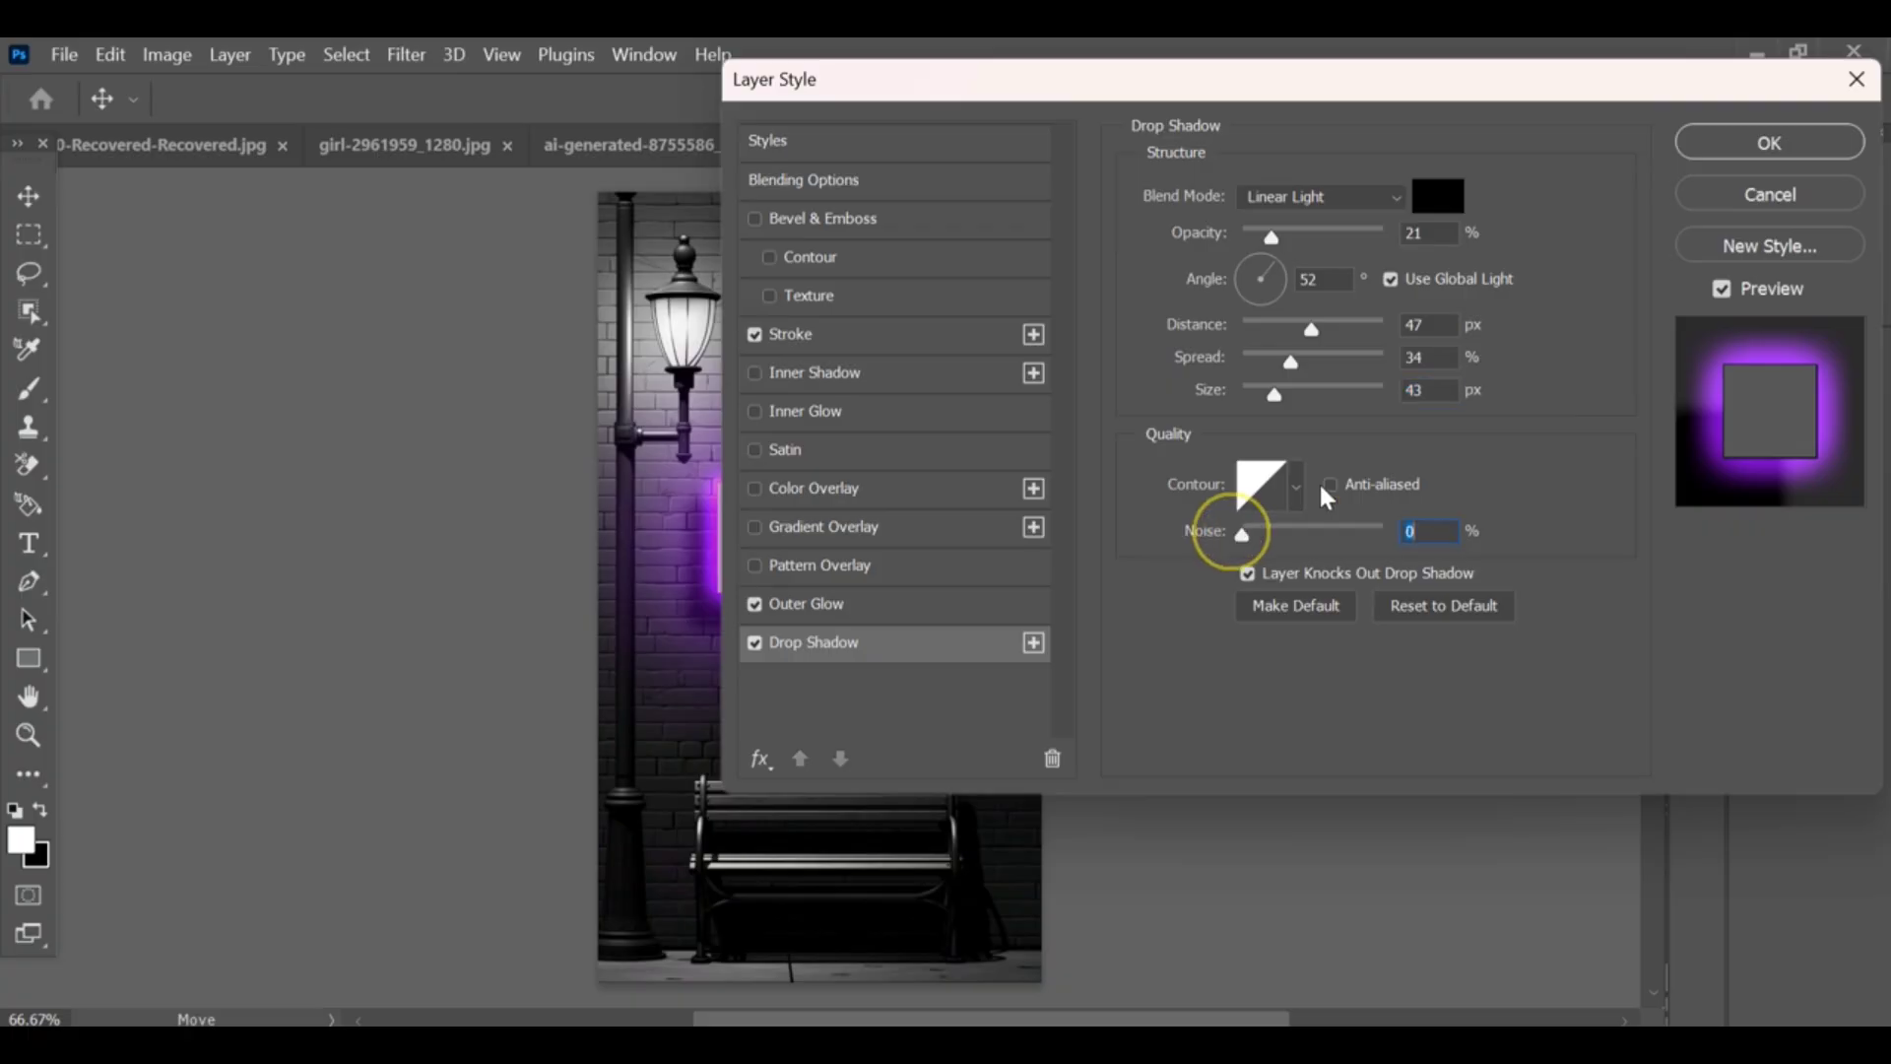
mouse_move(1584, 325)
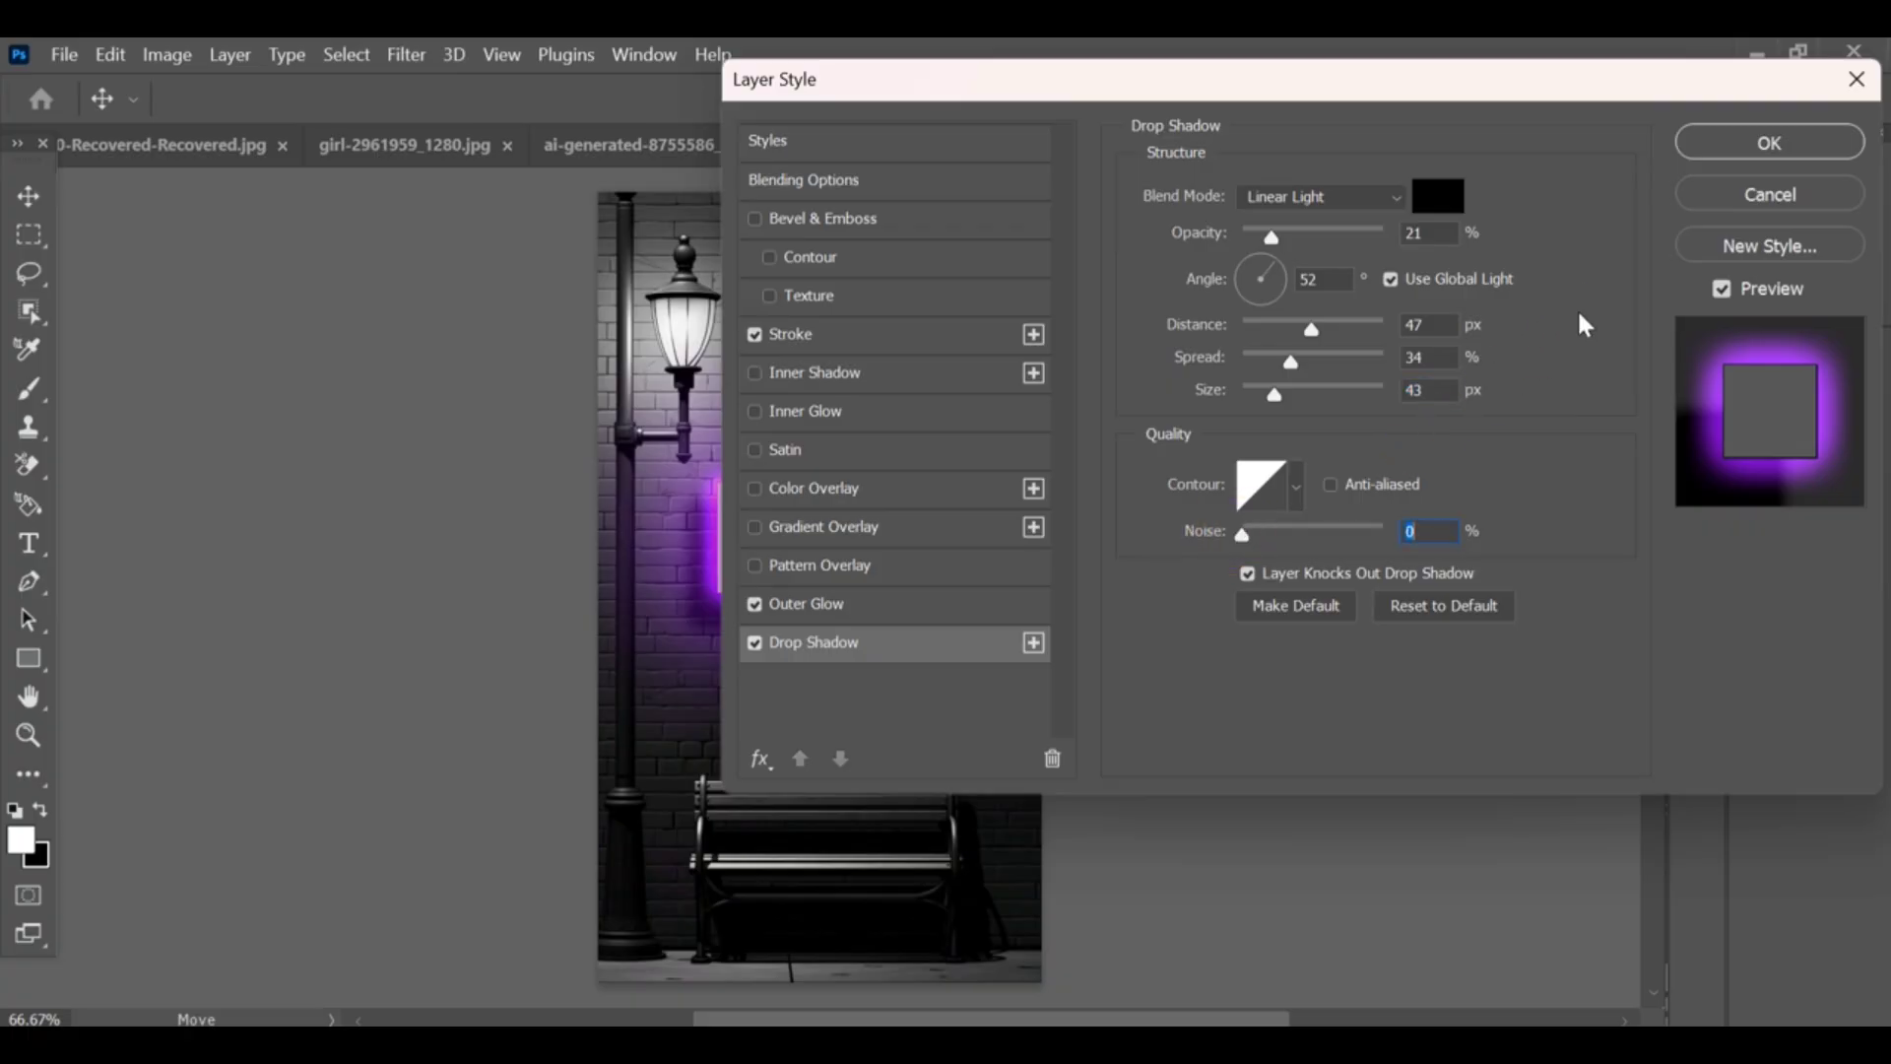
click(1768, 142)
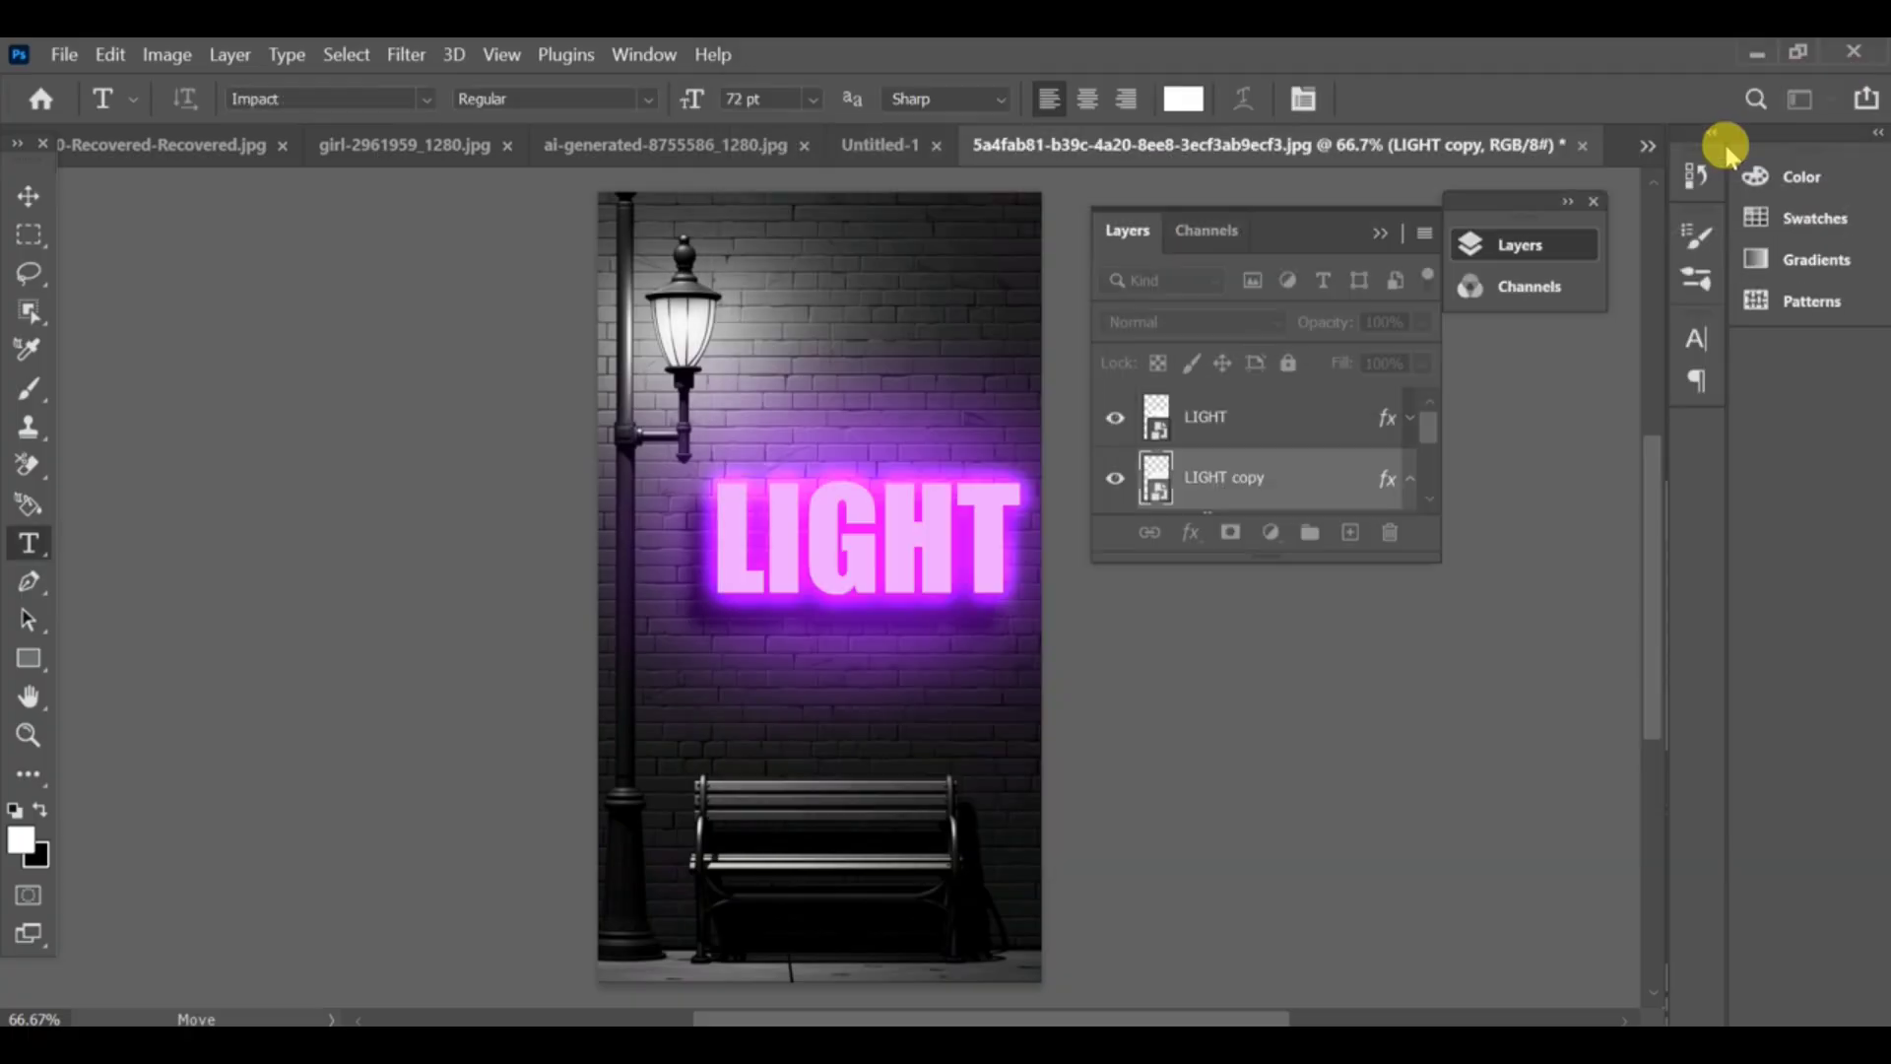